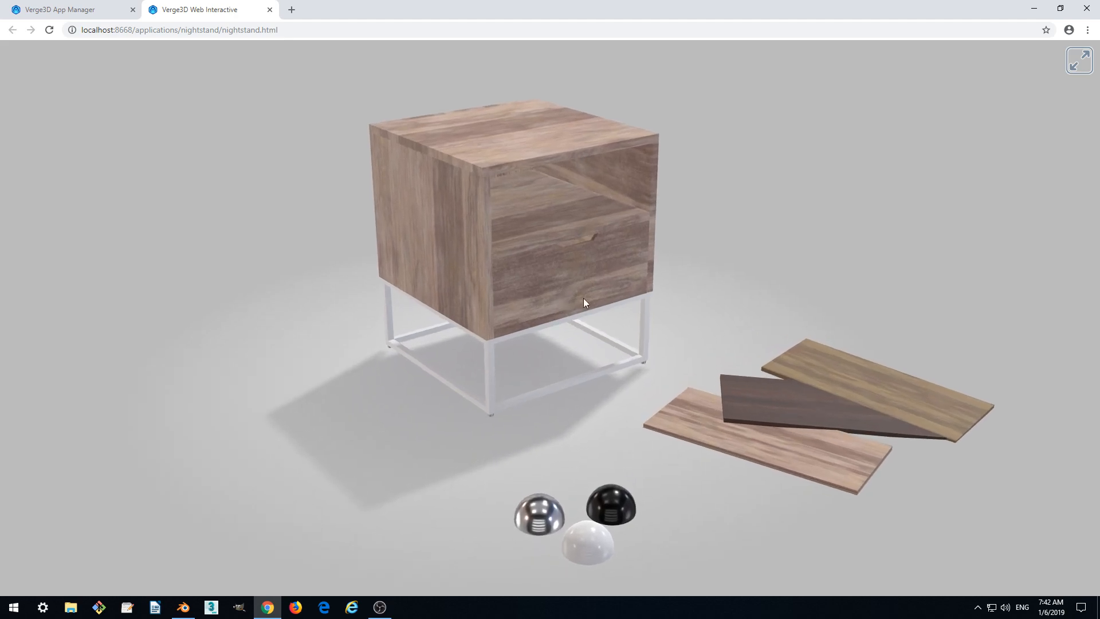
pyautogui.moveTo(663, 296)
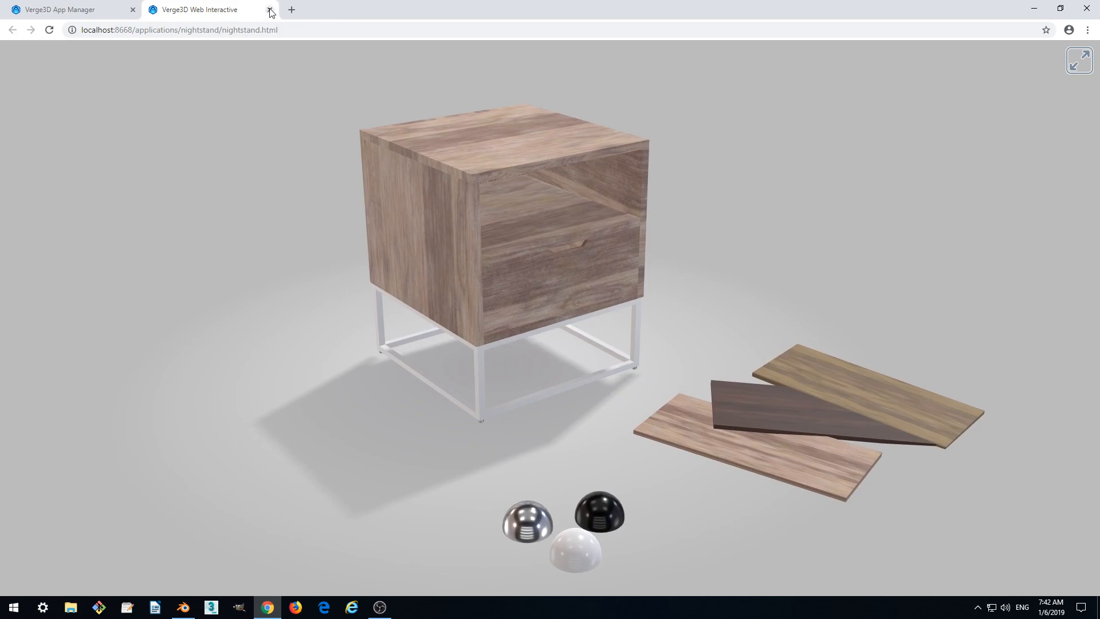
# Close the running nightstand demo and open the Nightstand app's Puzzles editor.
pyautogui.click(270, 10)
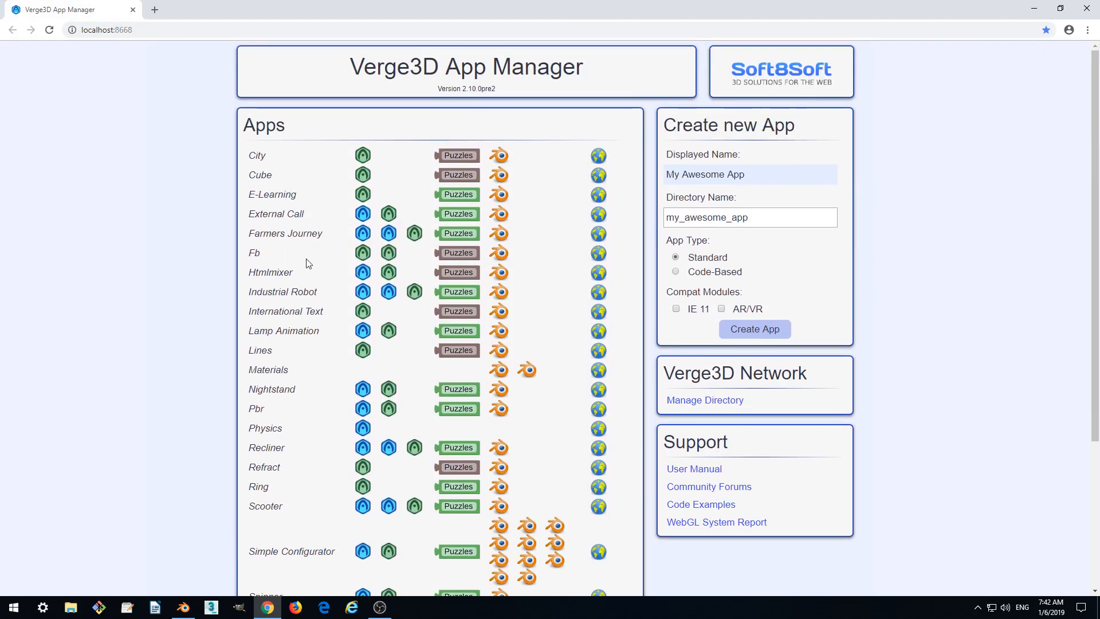
pyautogui.scroll(-3)
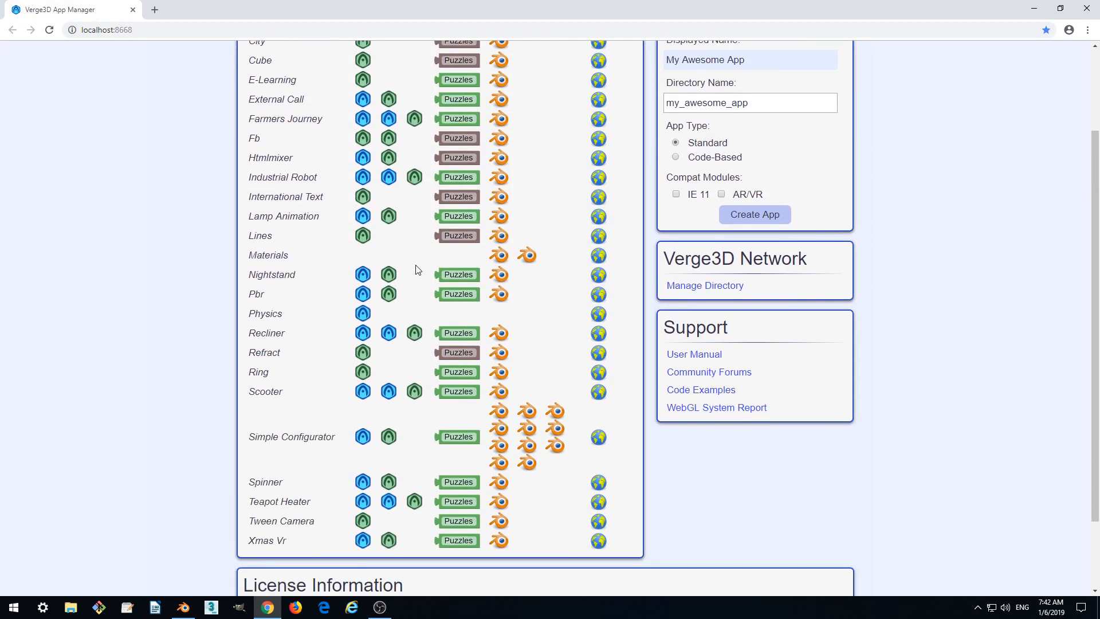
pyautogui.click(457, 274)
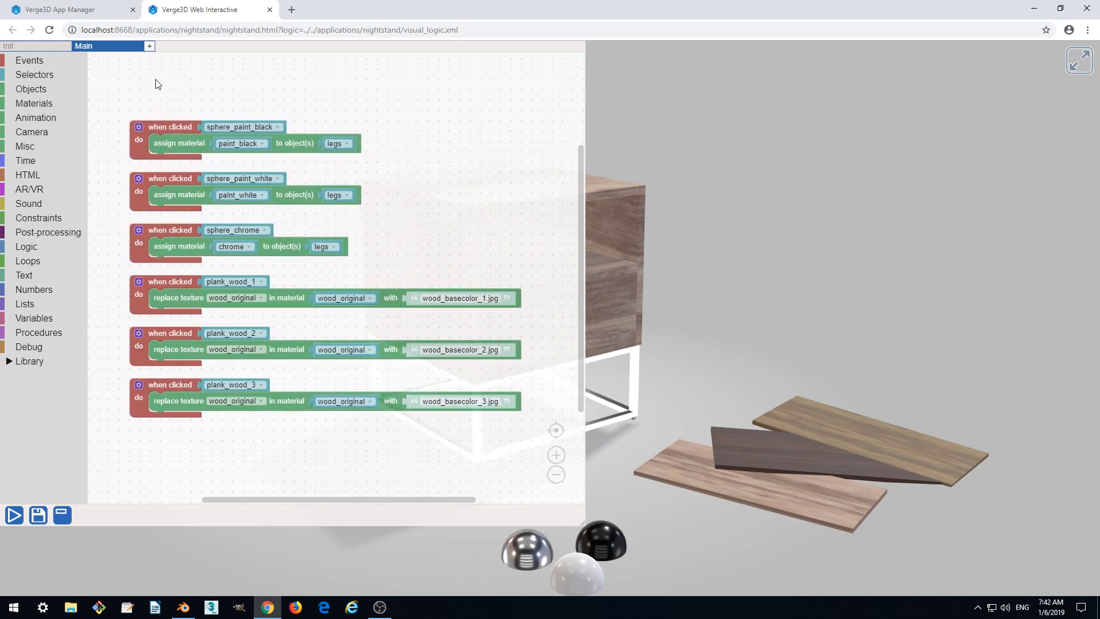
# Create a puzzle sheet named 'Animation', glance at Main, then return to Animation.
pyautogui.click(148, 46)
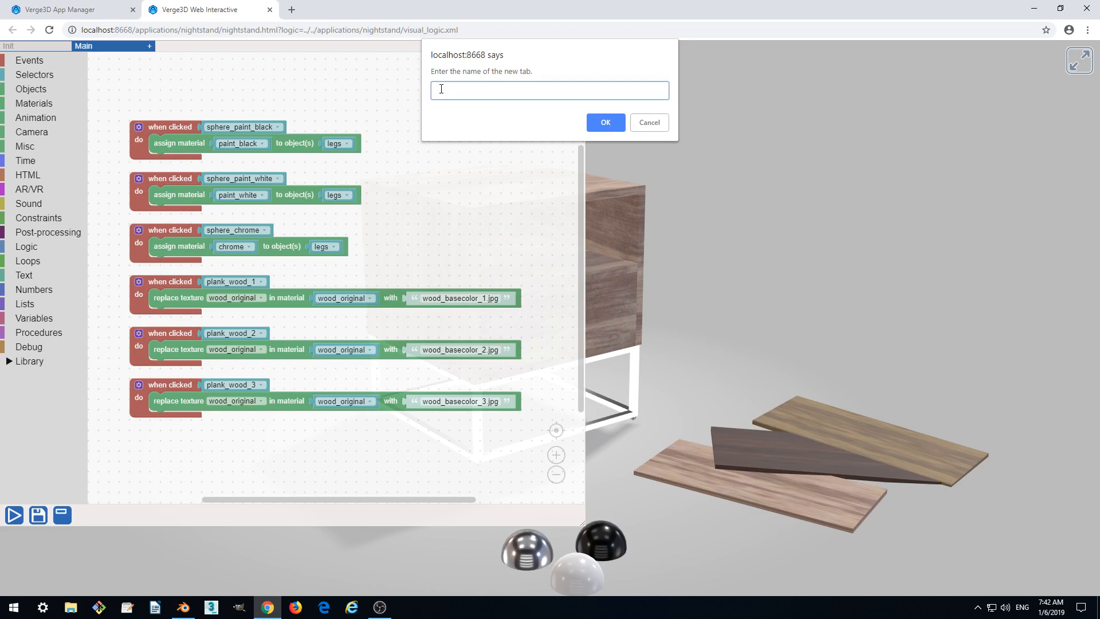
pyautogui.write('Anima')
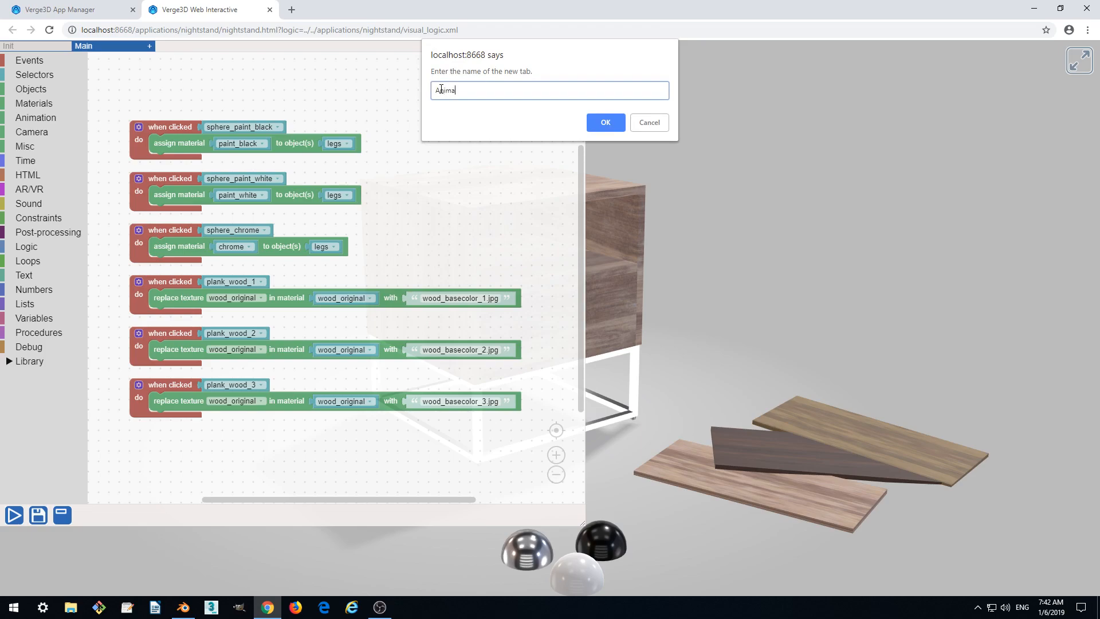
pyautogui.click(605, 122)
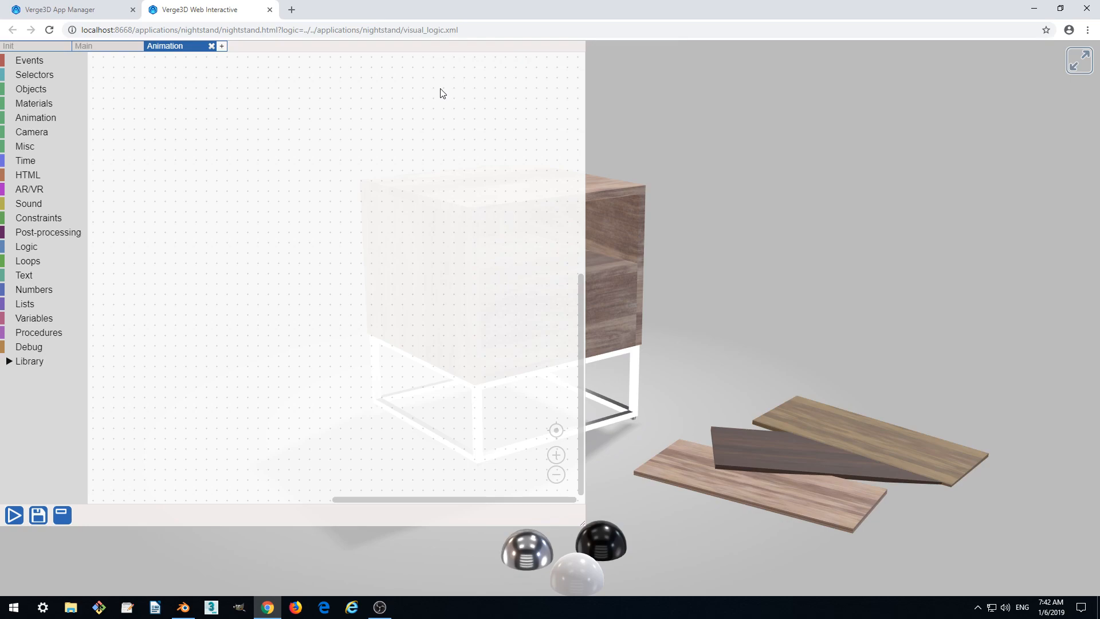
pyautogui.moveTo(109, 183)
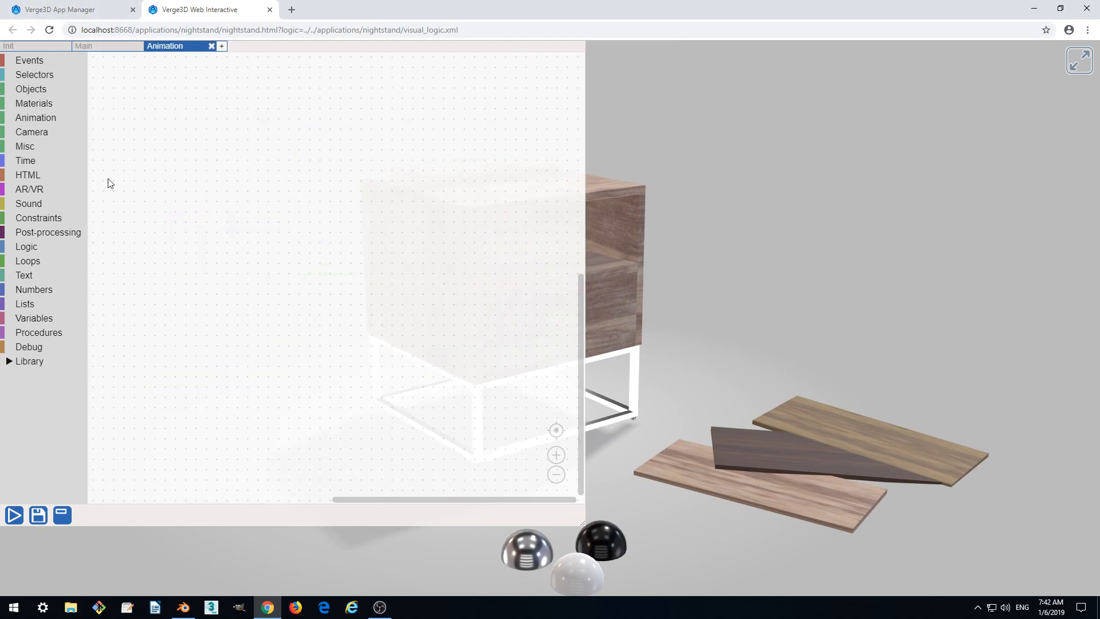
pyautogui.click(84, 46)
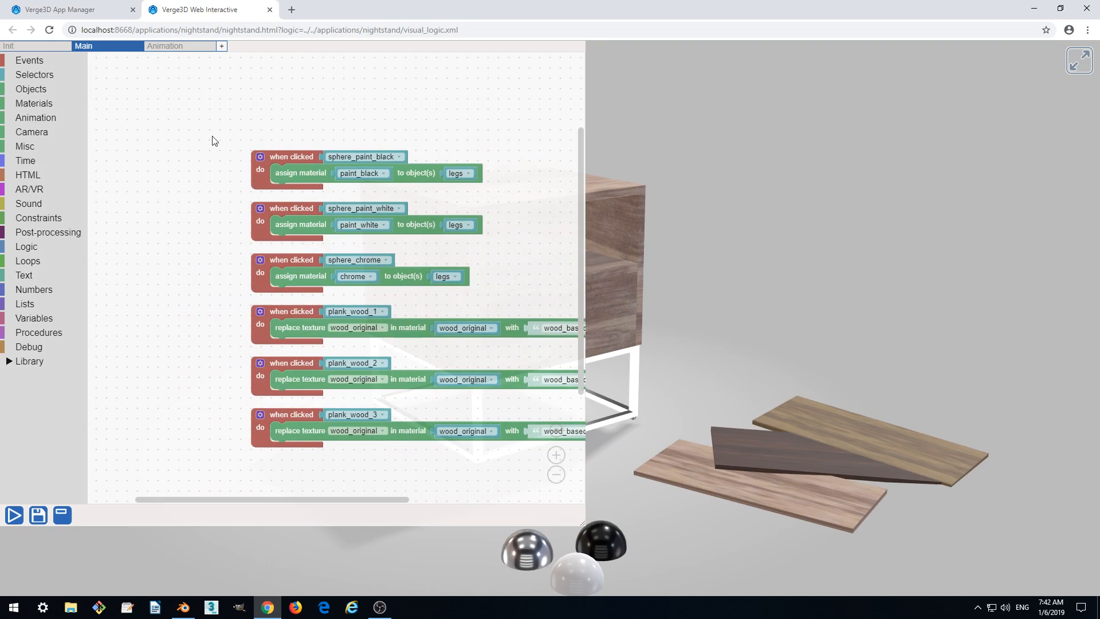
pyautogui.click(165, 45)
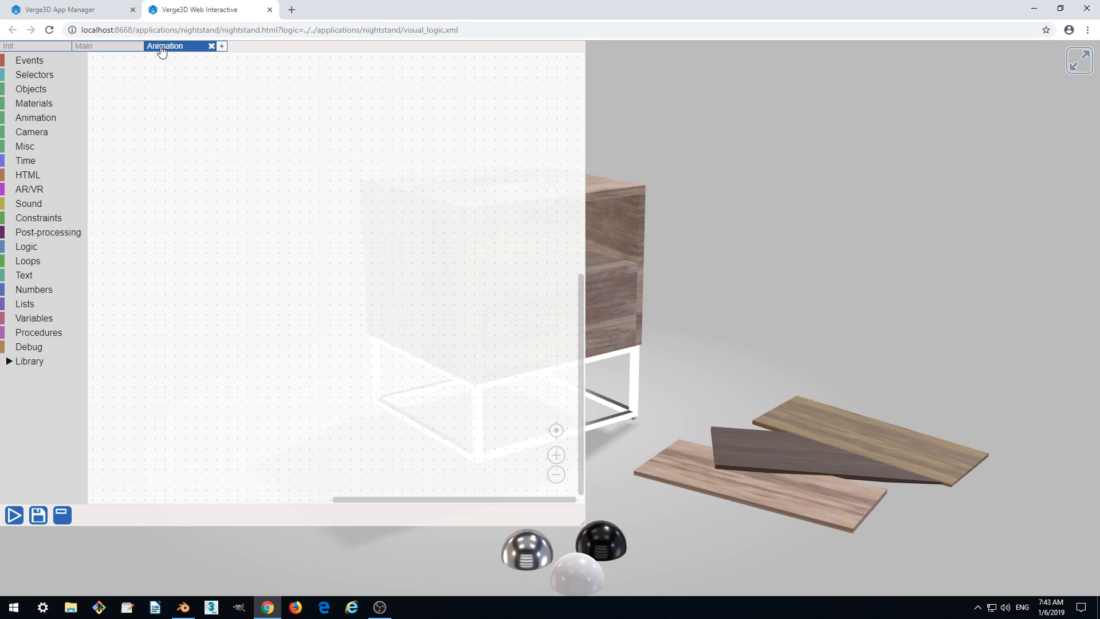
# Wrap a 'play animation' block in a 'when clicked' event on the drawer.
pyautogui.click(35, 116)
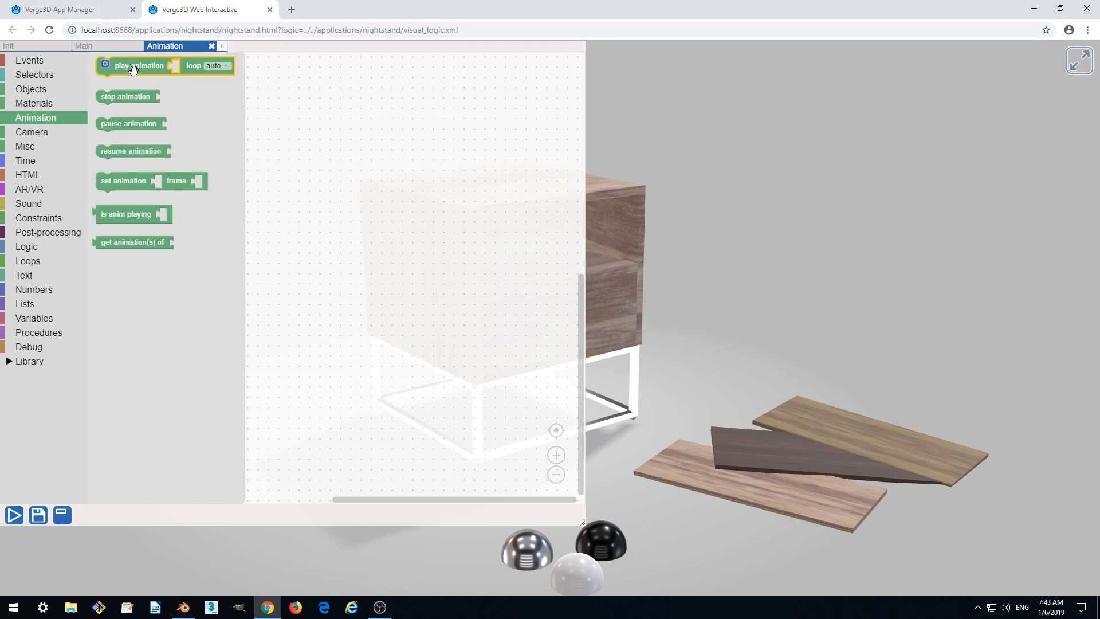
pyautogui.moveTo(137, 66); pyautogui.dragTo(311, 210)
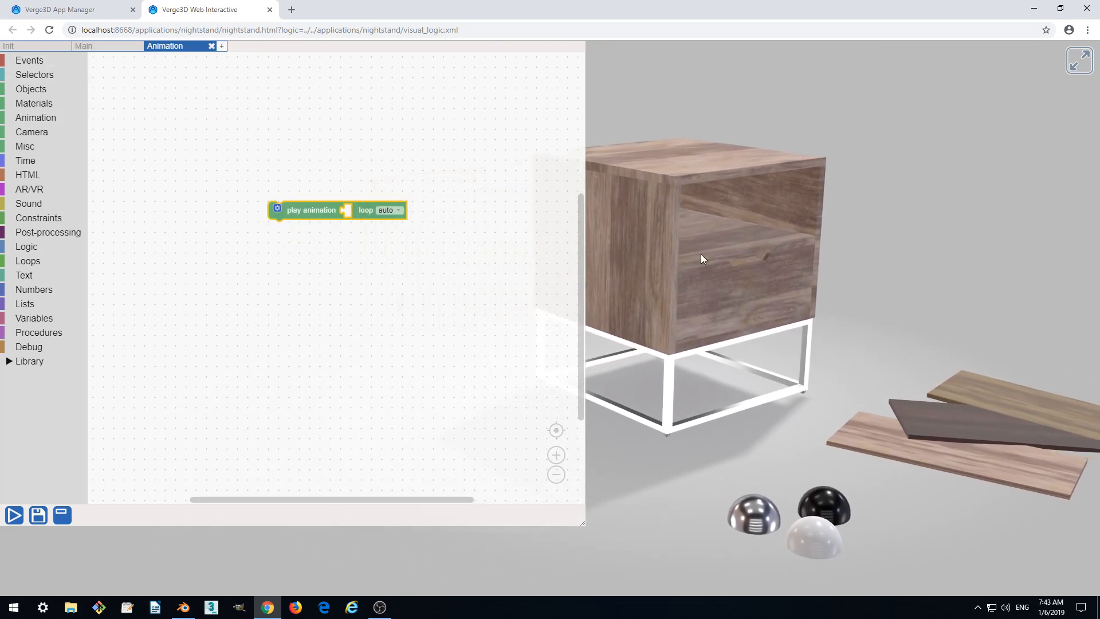
pyautogui.click(29, 59)
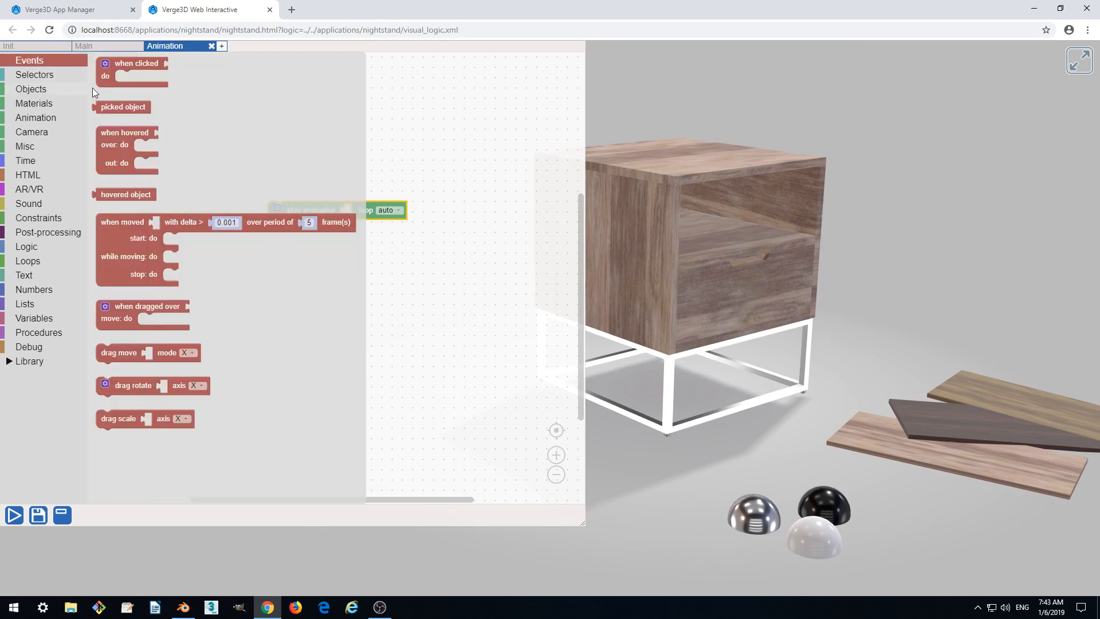
pyautogui.moveTo(134, 64); pyautogui.dragTo(256, 218)
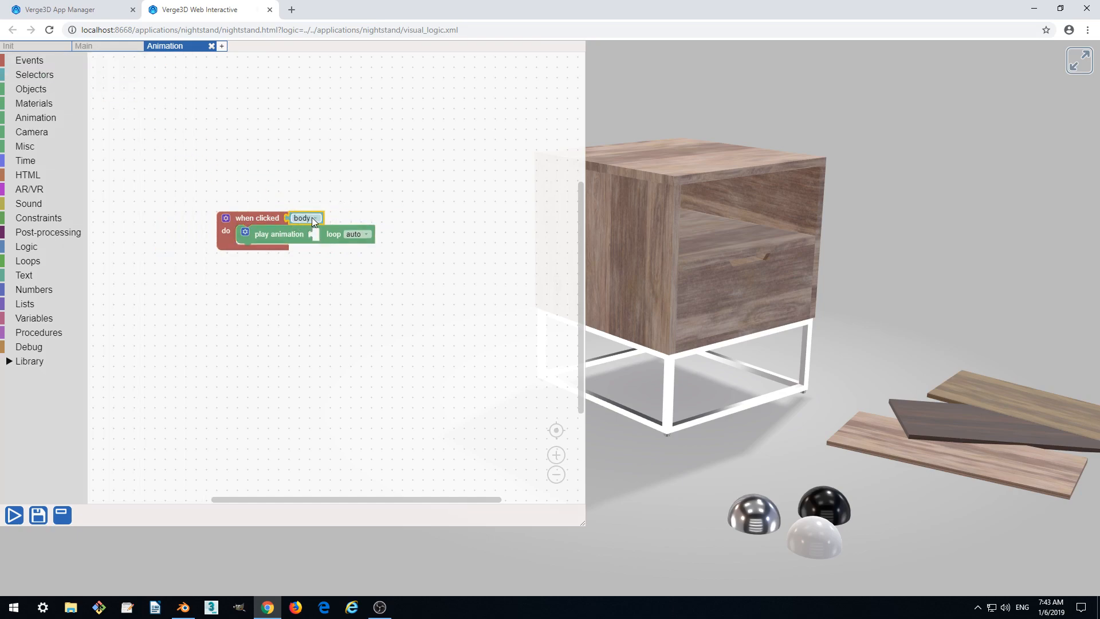
pyautogui.click(305, 218)
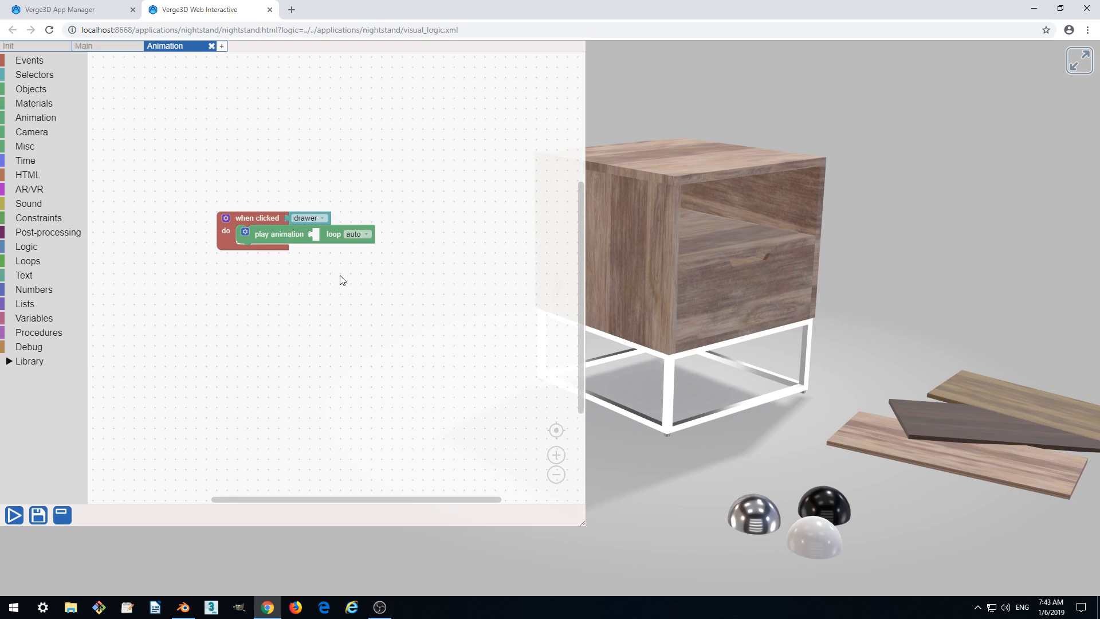
pyautogui.moveTo(55, 82)
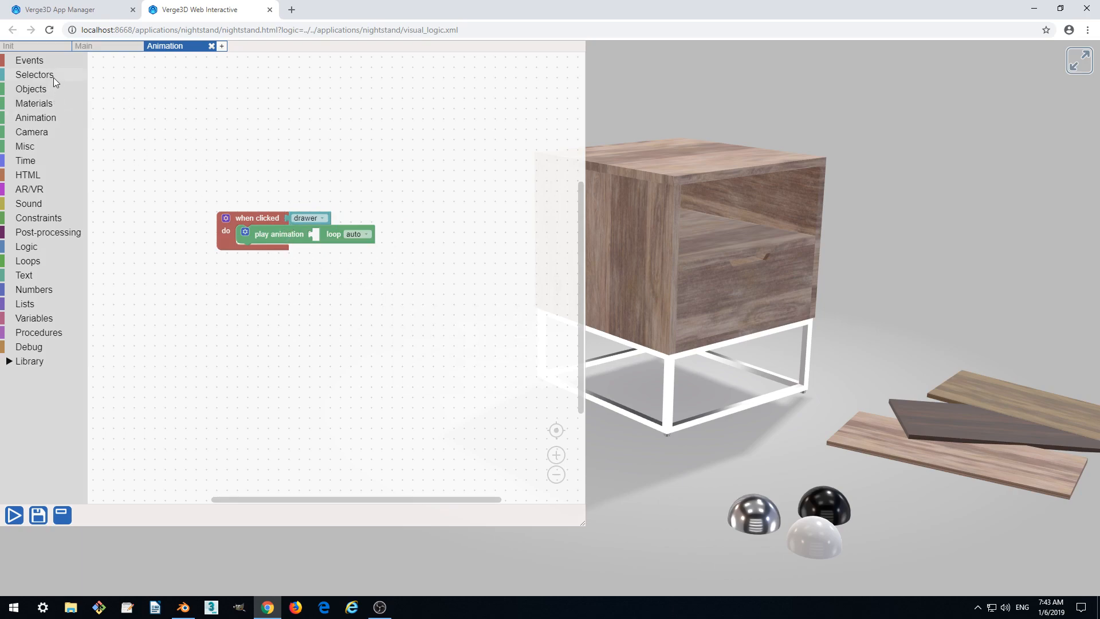
# Plug the 'of drawer' animation clip selector into the play animation block.
pyautogui.click(34, 74)
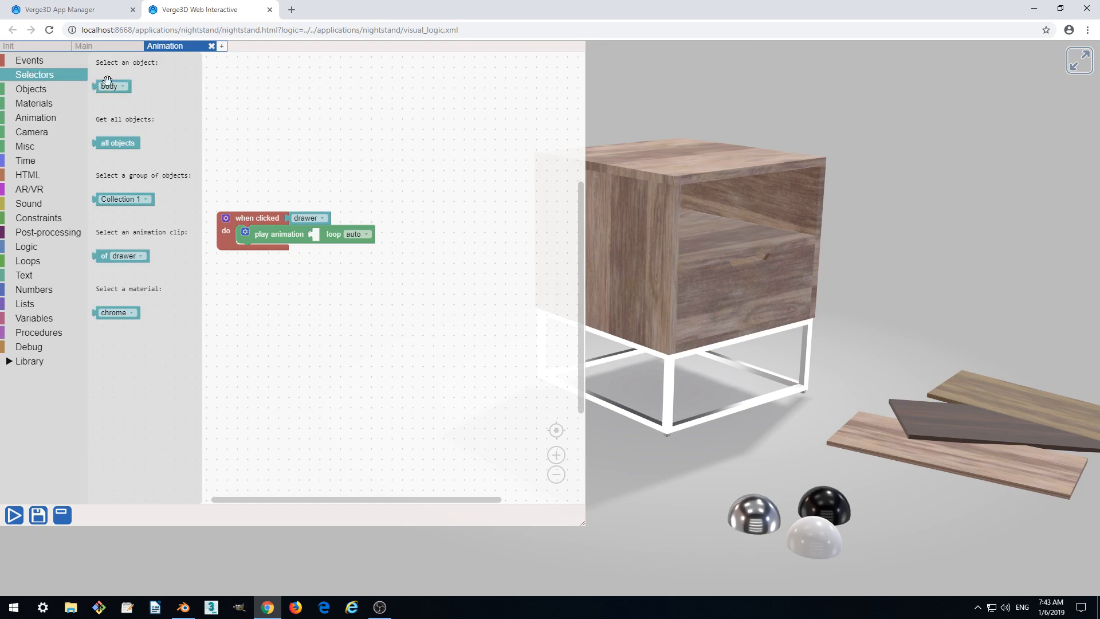
pyautogui.click(120, 255)
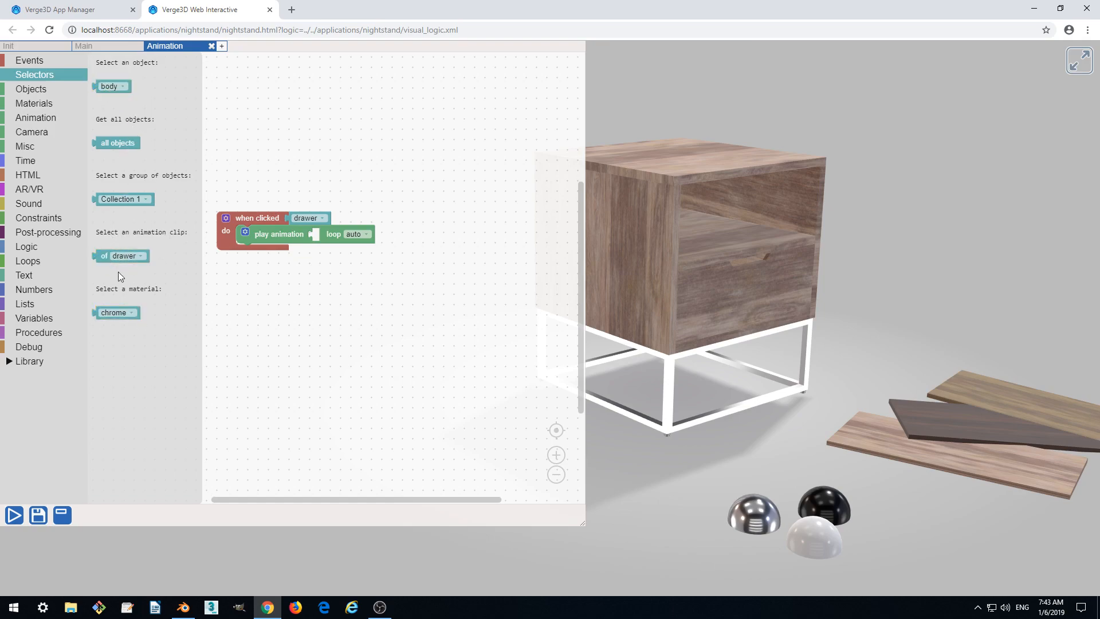
pyautogui.moveTo(119, 256); pyautogui.dragTo(335, 290)
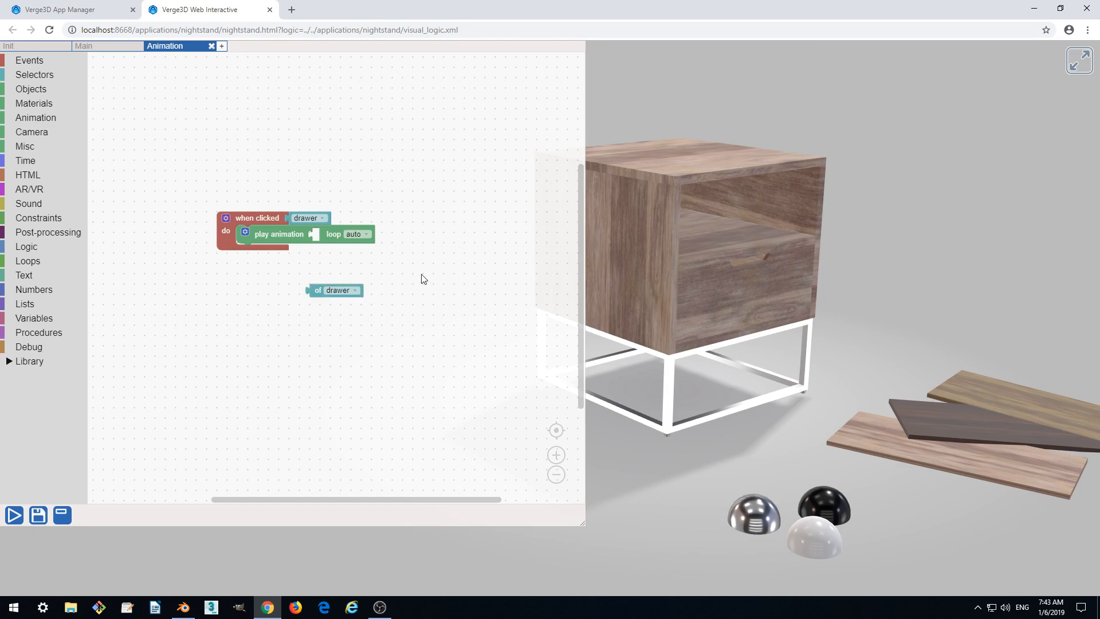
pyautogui.click(335, 290)
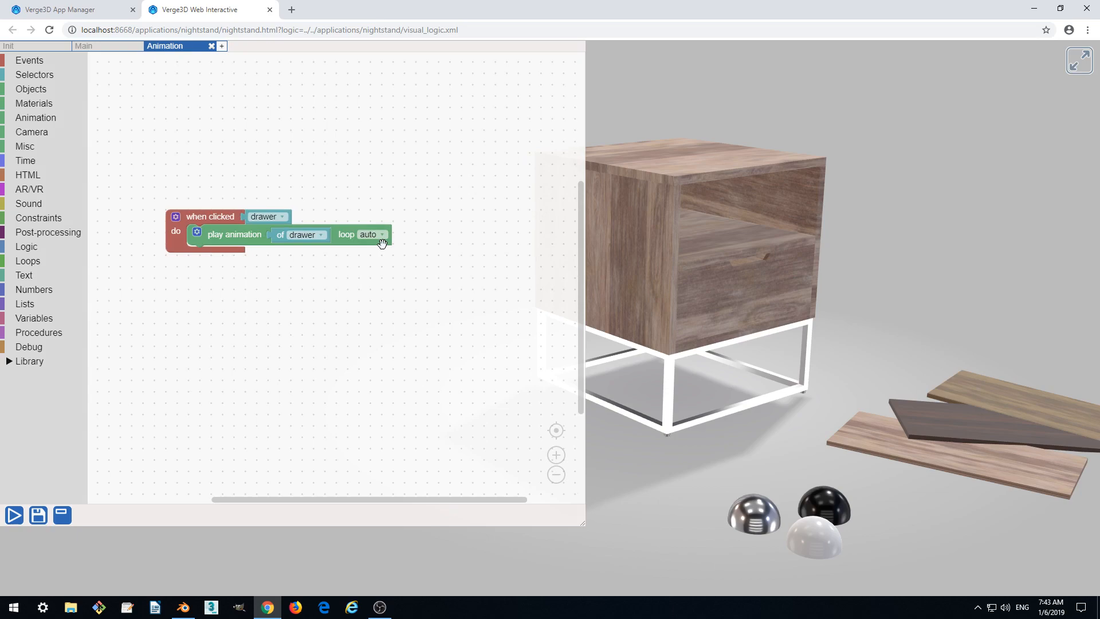
pyautogui.moveTo(366, 244)
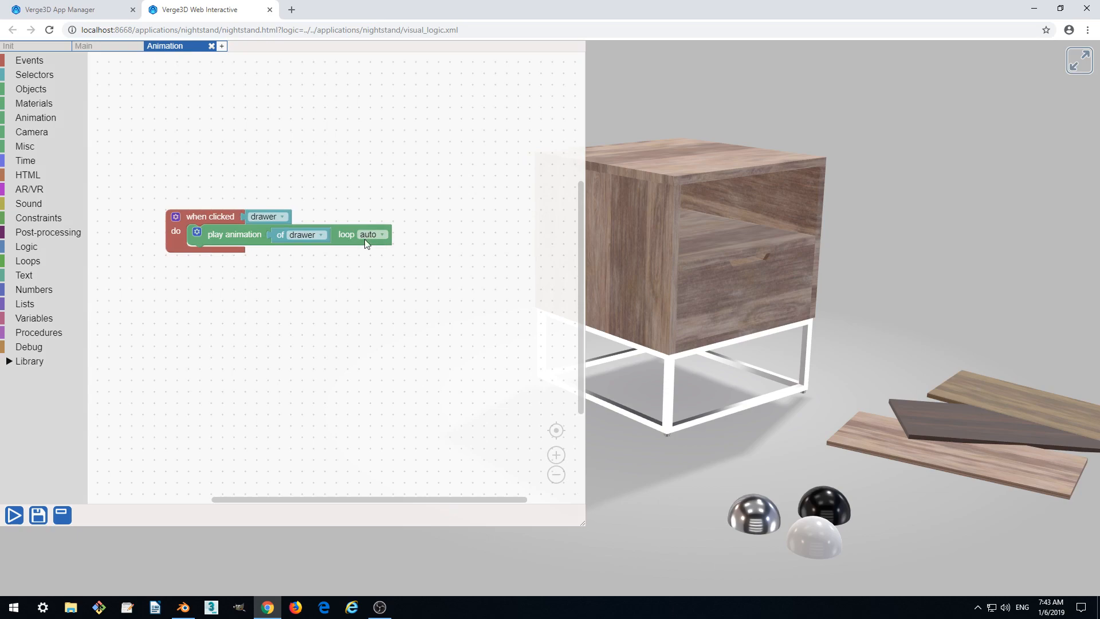
pyautogui.moveTo(390, 277)
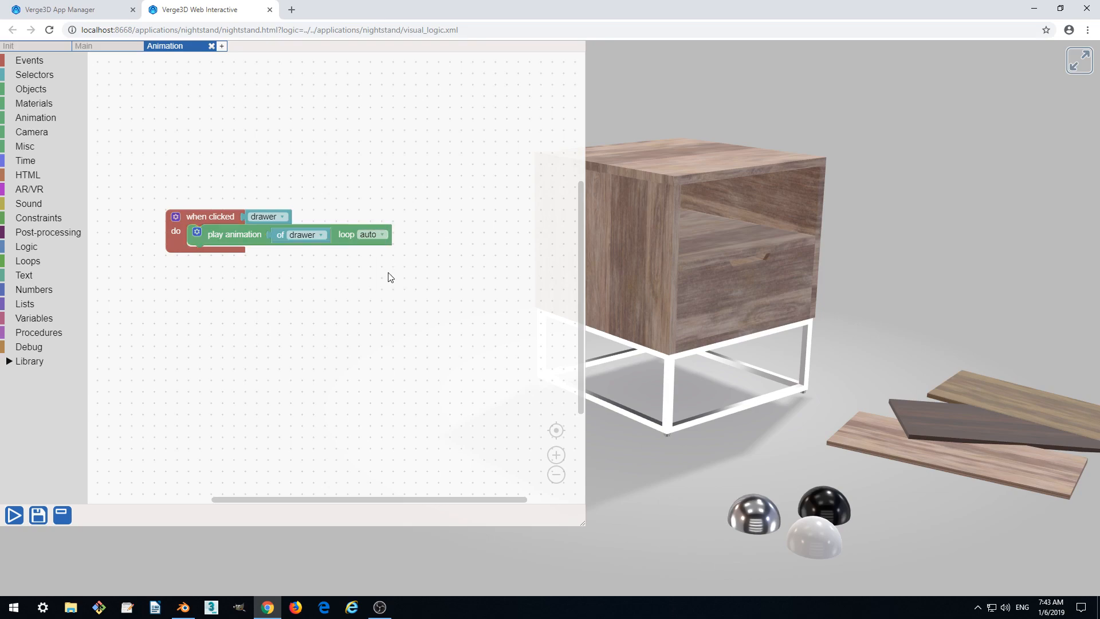
pyautogui.moveTo(207, 469)
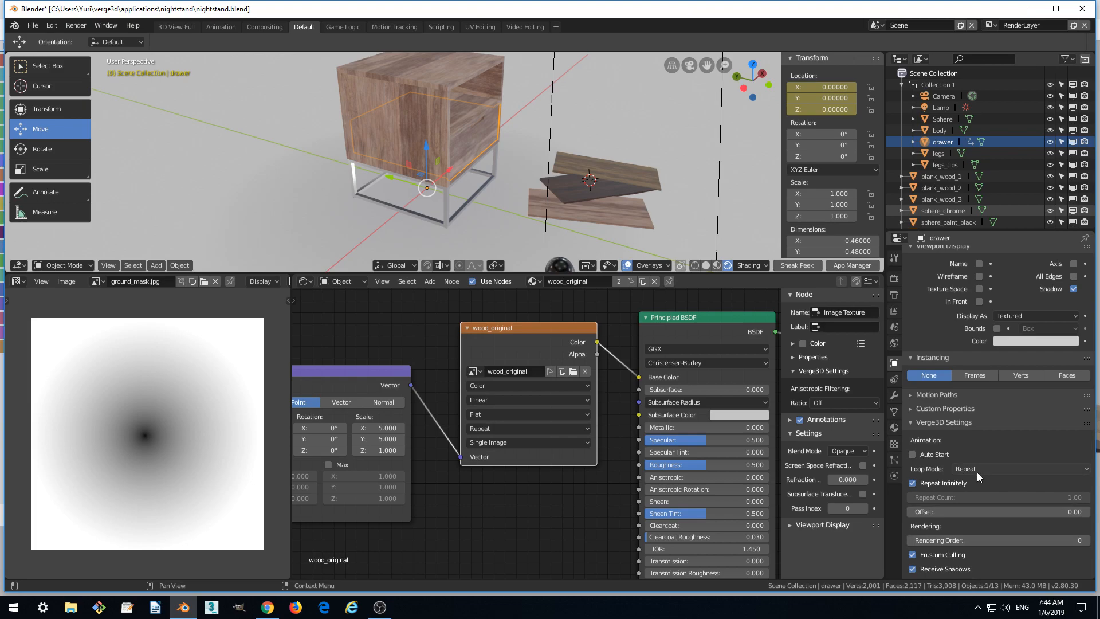
pyautogui.moveTo(1005, 473)
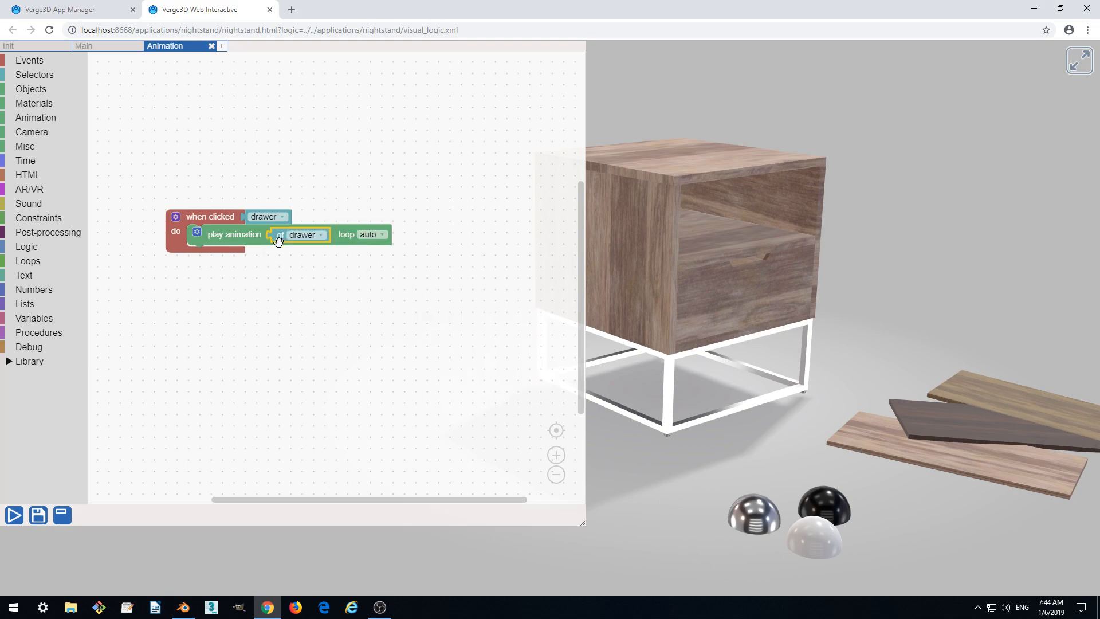
# Set the drawer animation to 'loop once' and run the puzzle logic.
pyautogui.click(372, 234)
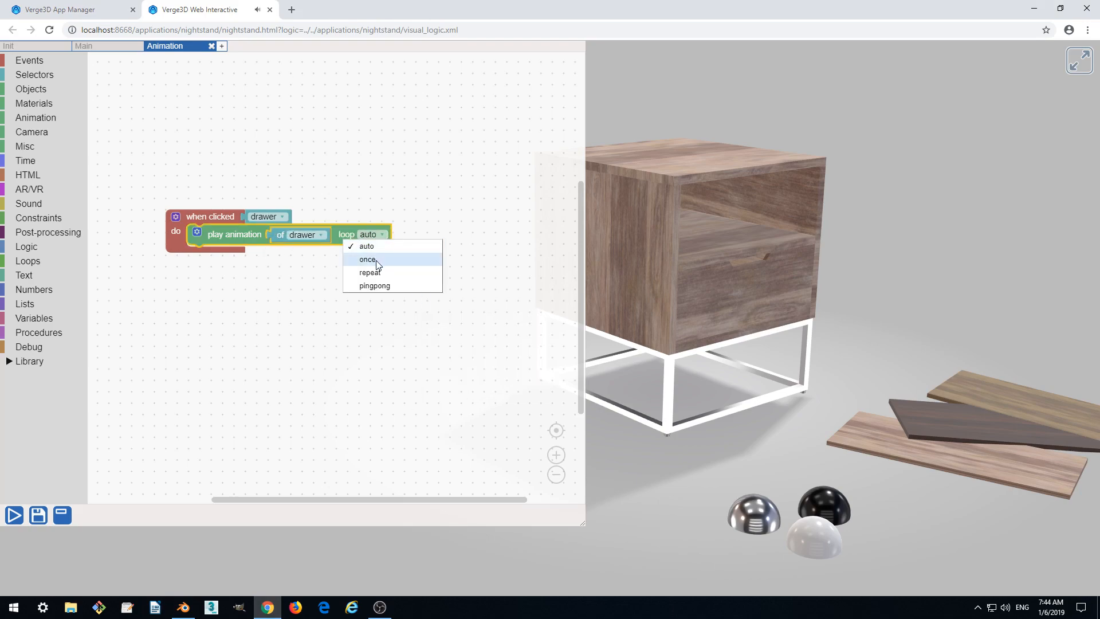
pyautogui.click(367, 259)
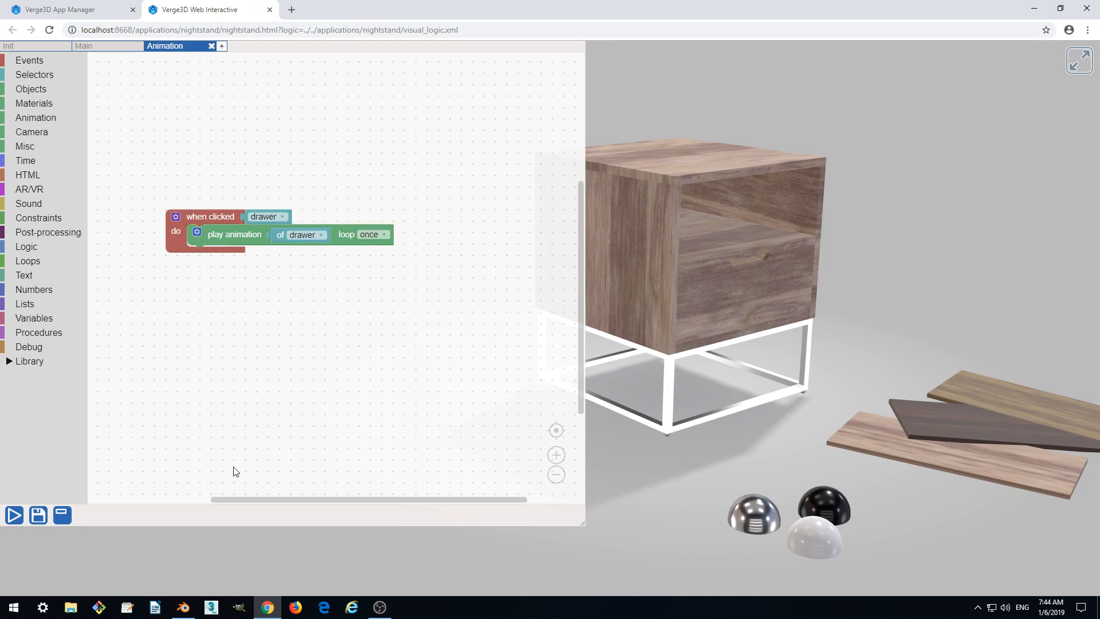
pyautogui.click(13, 515)
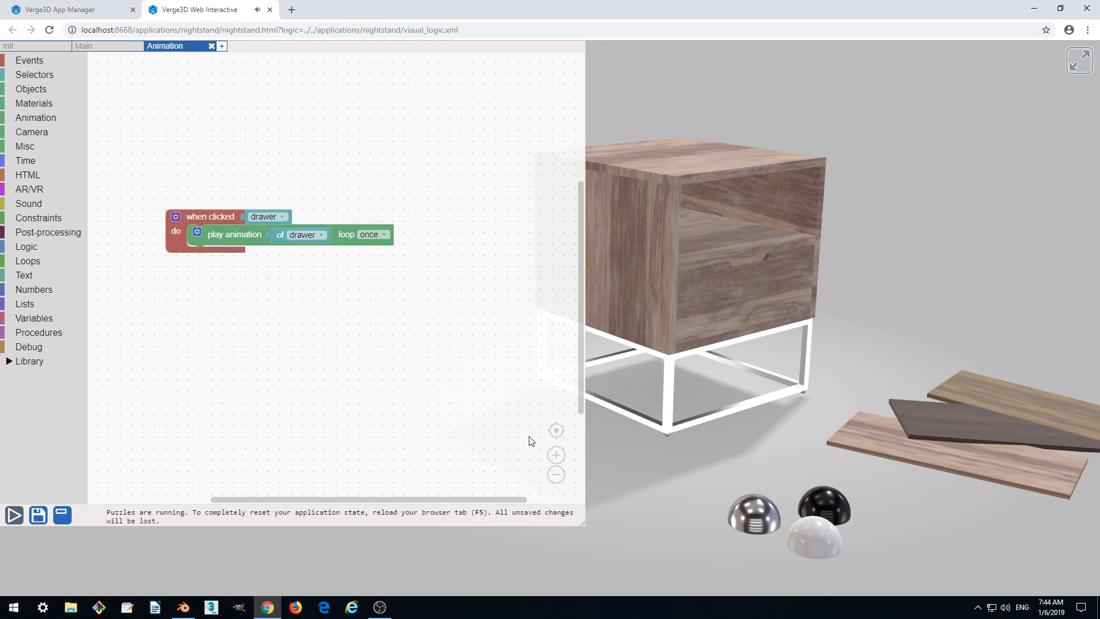
# Orbit the preview and click the drawer to test it sliding open.
pyautogui.click(702, 281)
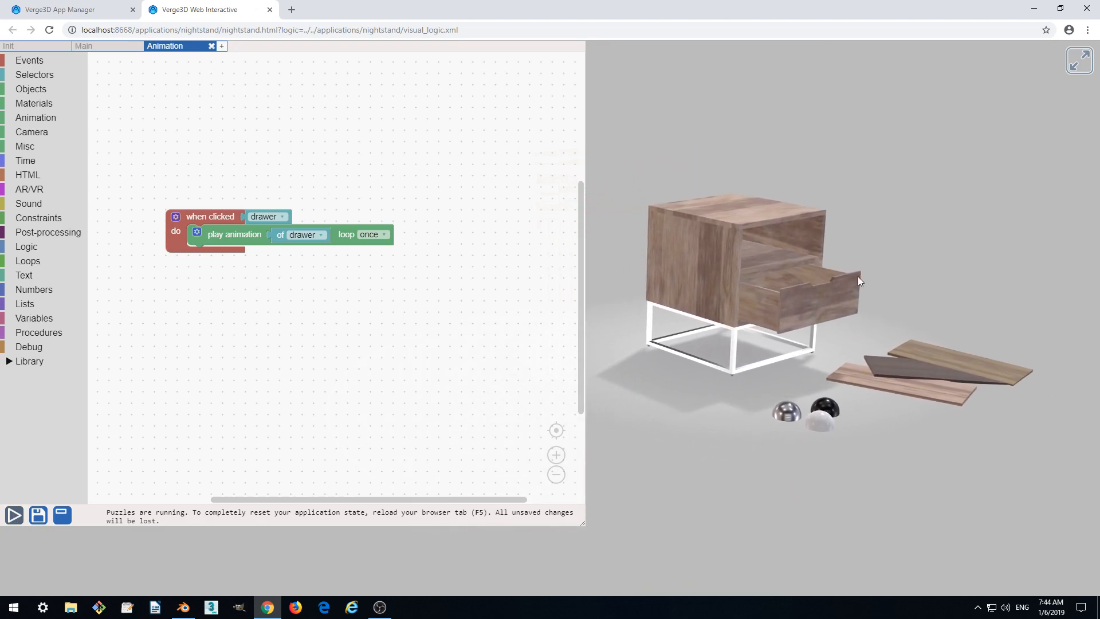
pyautogui.click(859, 281)
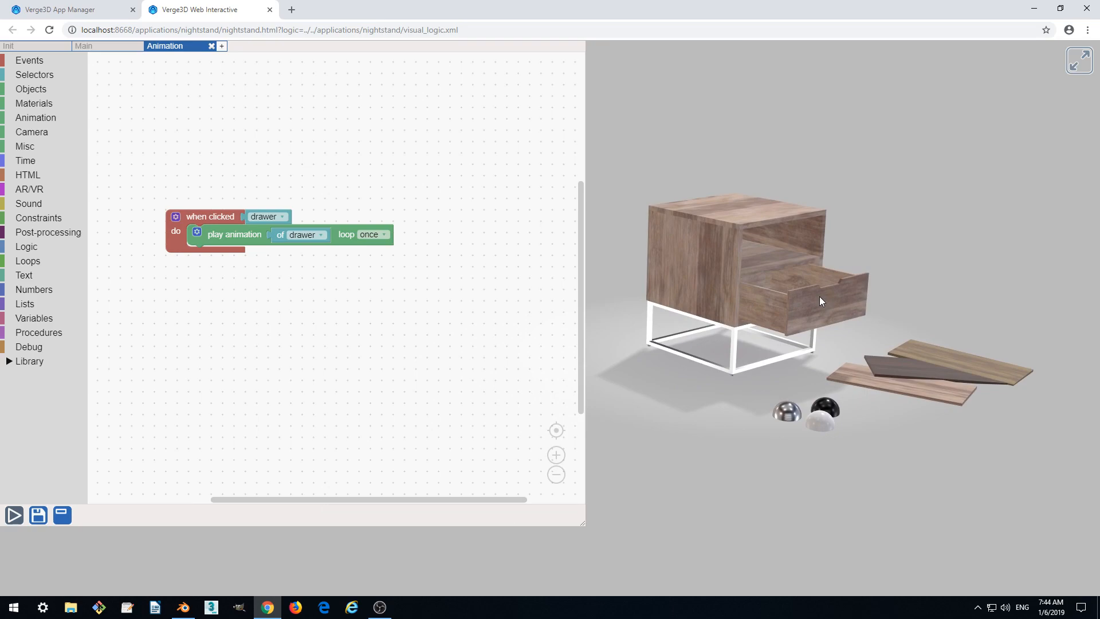
pyautogui.click(822, 301)
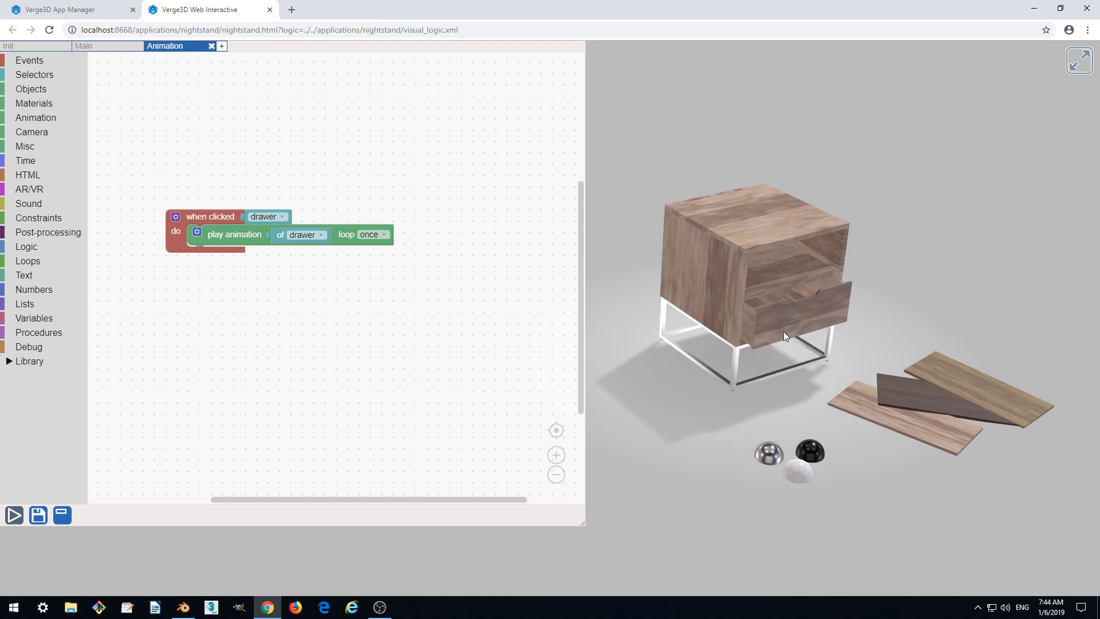
pyautogui.click(785, 319)
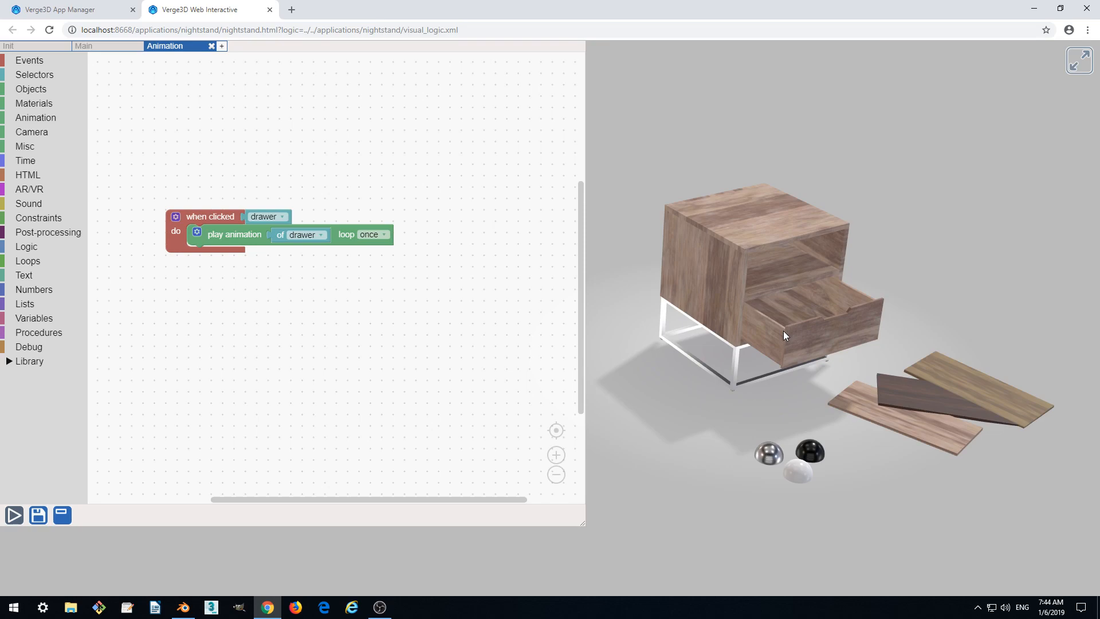
pyautogui.moveTo(870, 379)
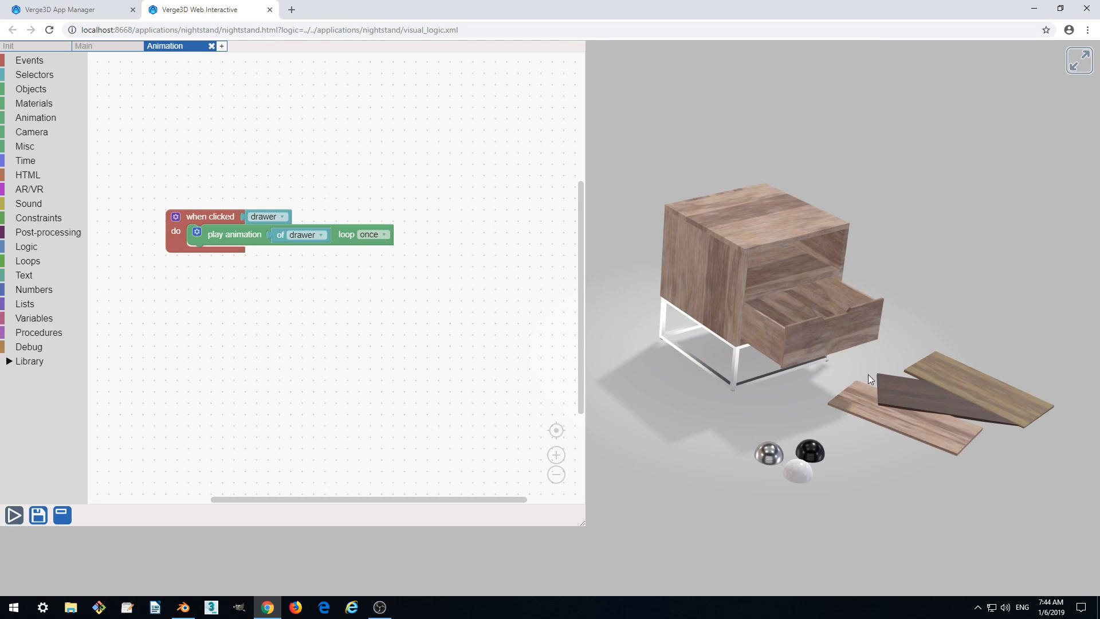
pyautogui.moveTo(870, 379); pyautogui.dragTo(807, 313)
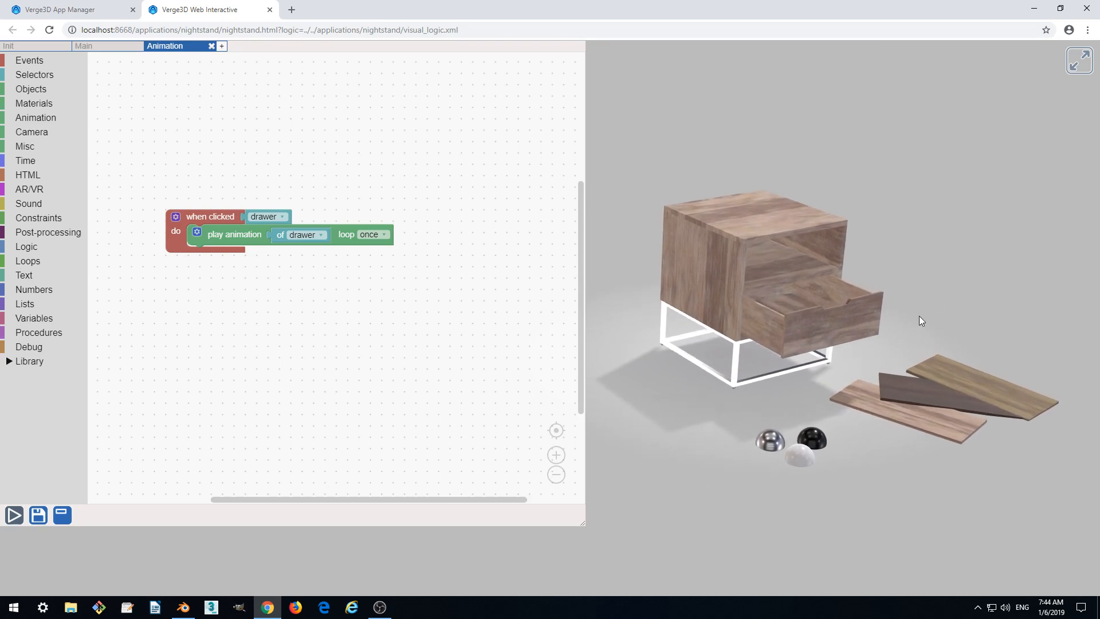
pyautogui.moveTo(891, 346)
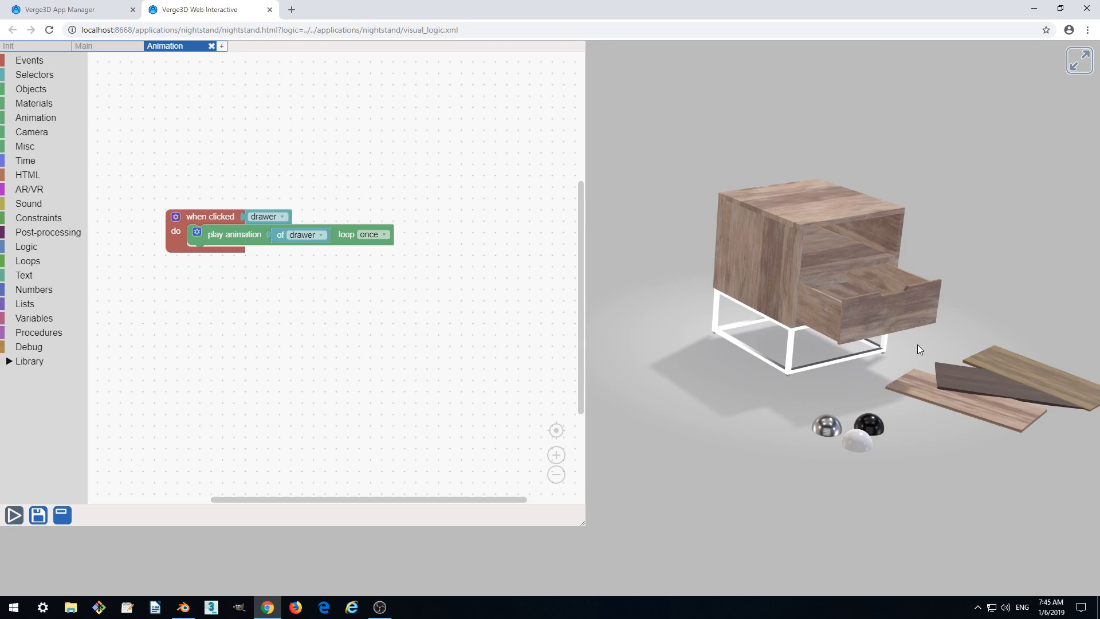
pyautogui.click(870, 302)
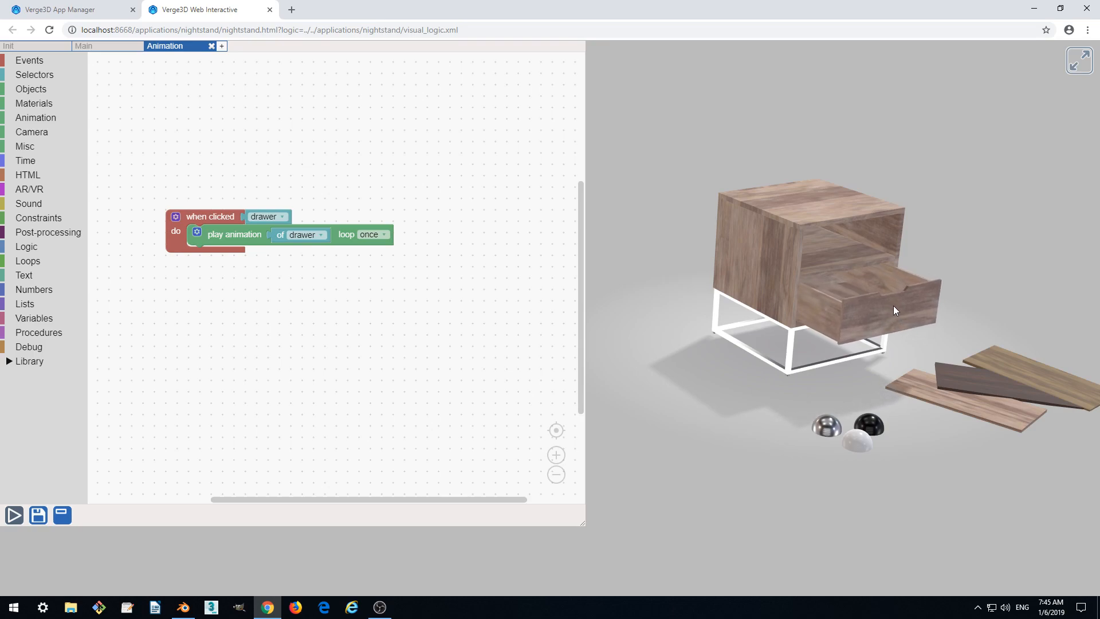
pyautogui.moveTo(873, 302)
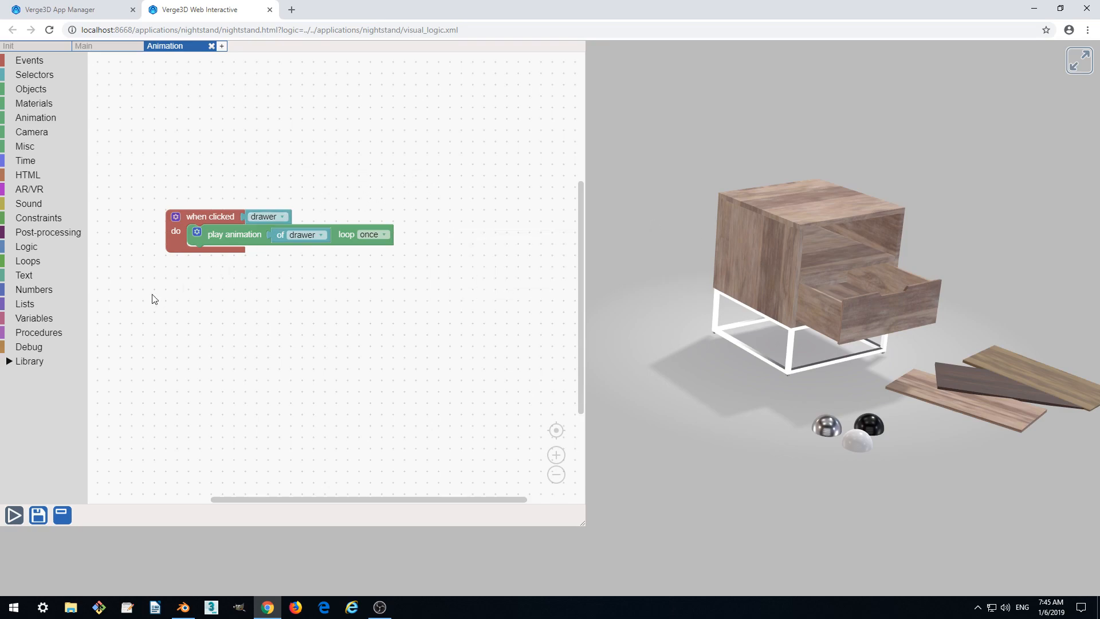
# Create a new variable named 'status'.
pyautogui.click(34, 318)
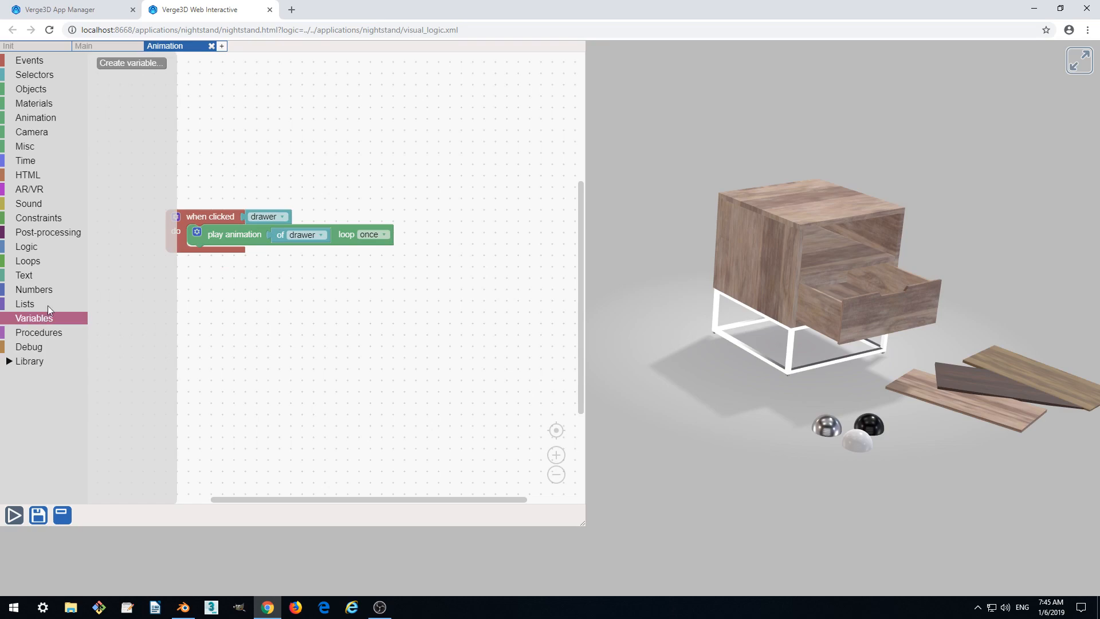
pyautogui.click(130, 63)
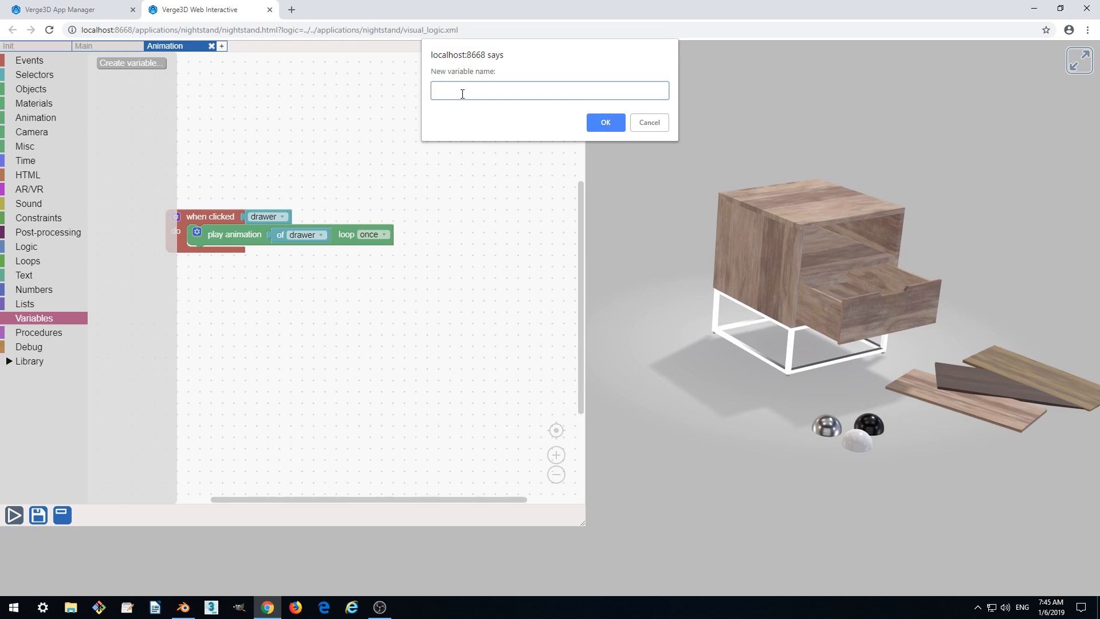
pyautogui.write('statu')
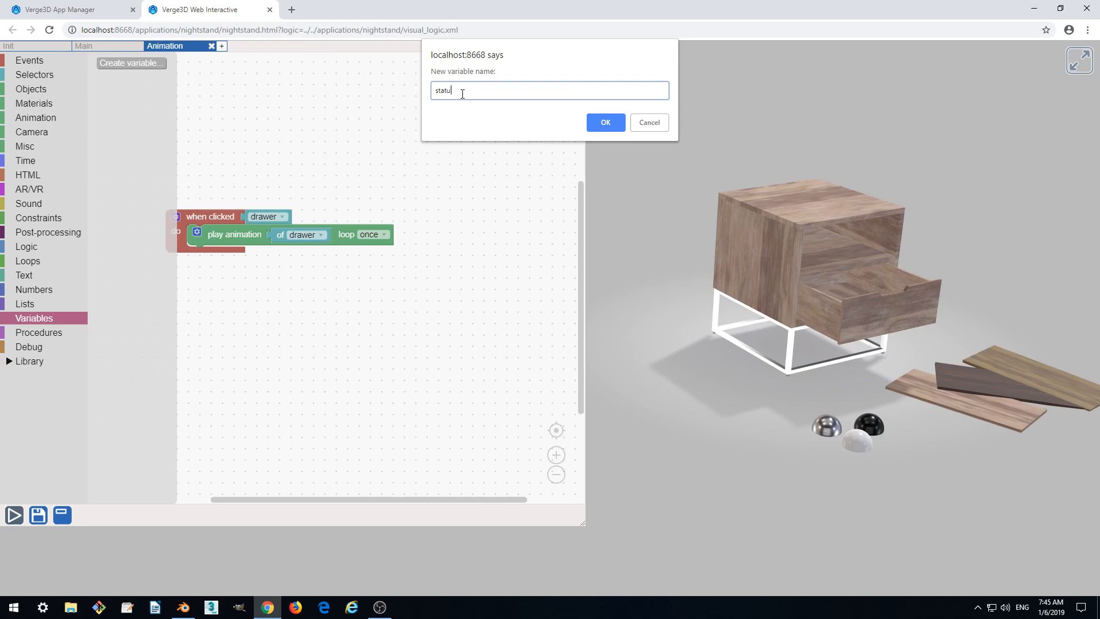
pyautogui.click(604, 122)
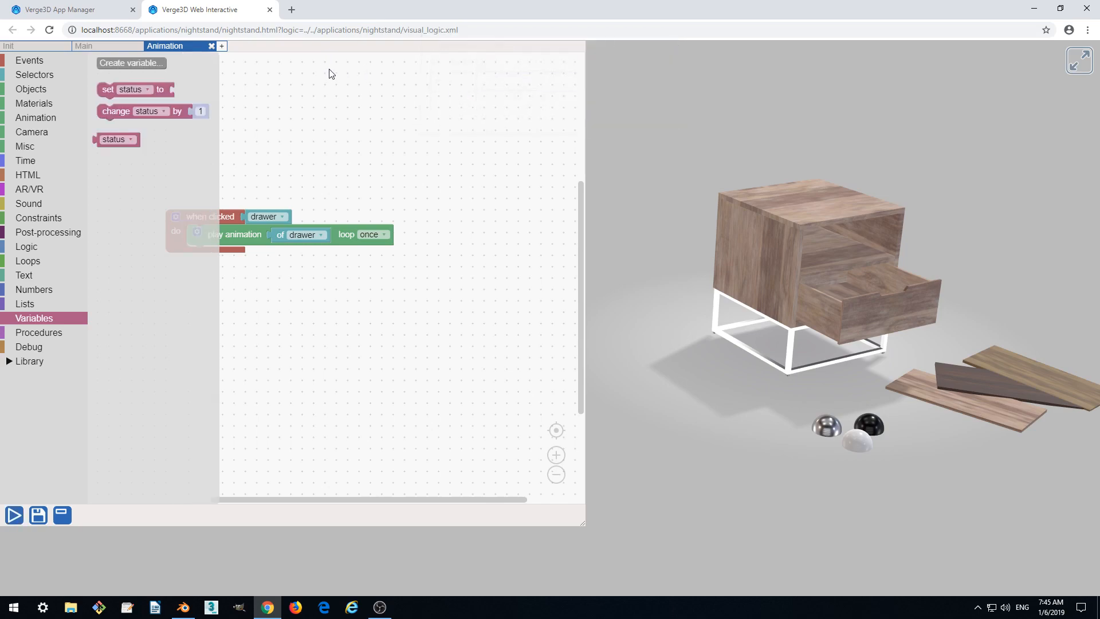
# Place a 'set status to' puzzle with the text 'closed'.
pyautogui.click(134, 89)
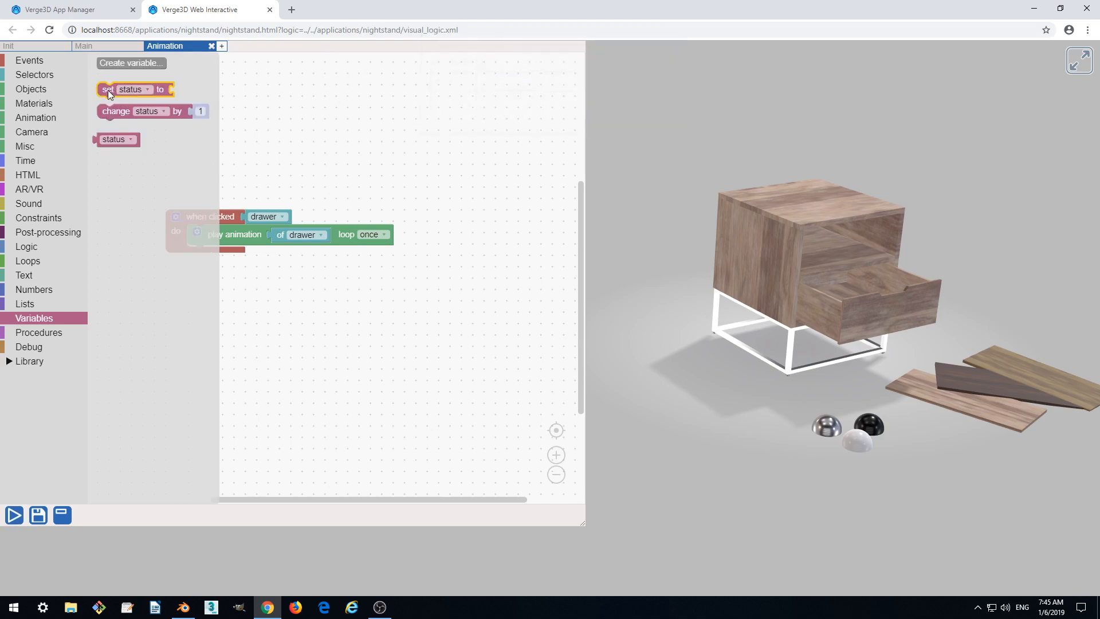
pyautogui.moveTo(135, 89); pyautogui.dragTo(202, 171)
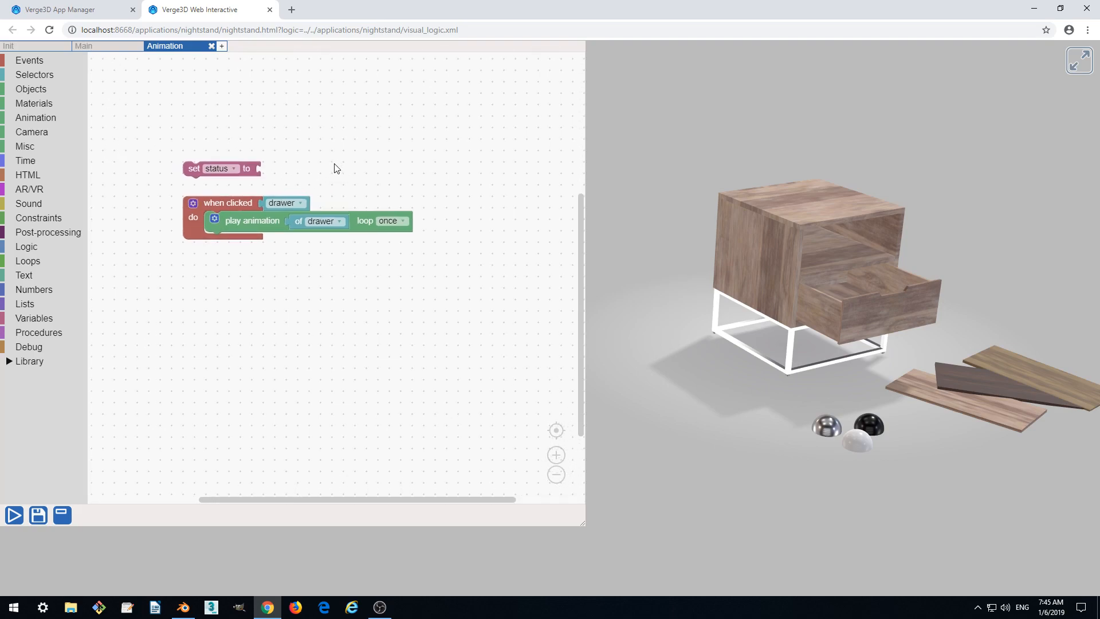
pyautogui.moveTo(37, 207)
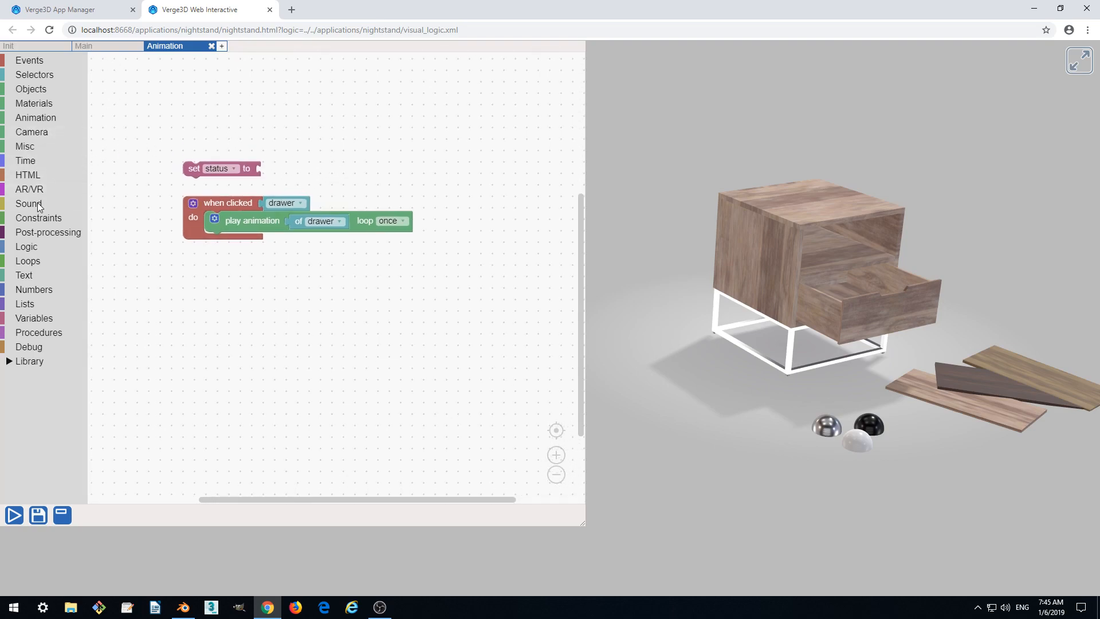
pyautogui.click(24, 275)
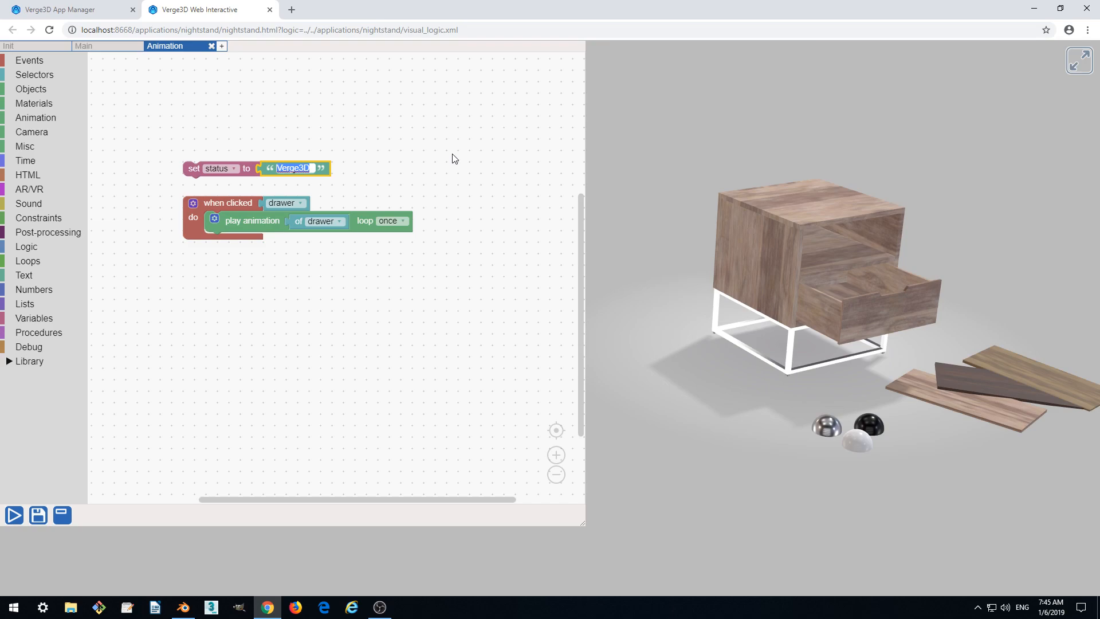
pyautogui.write('closed')
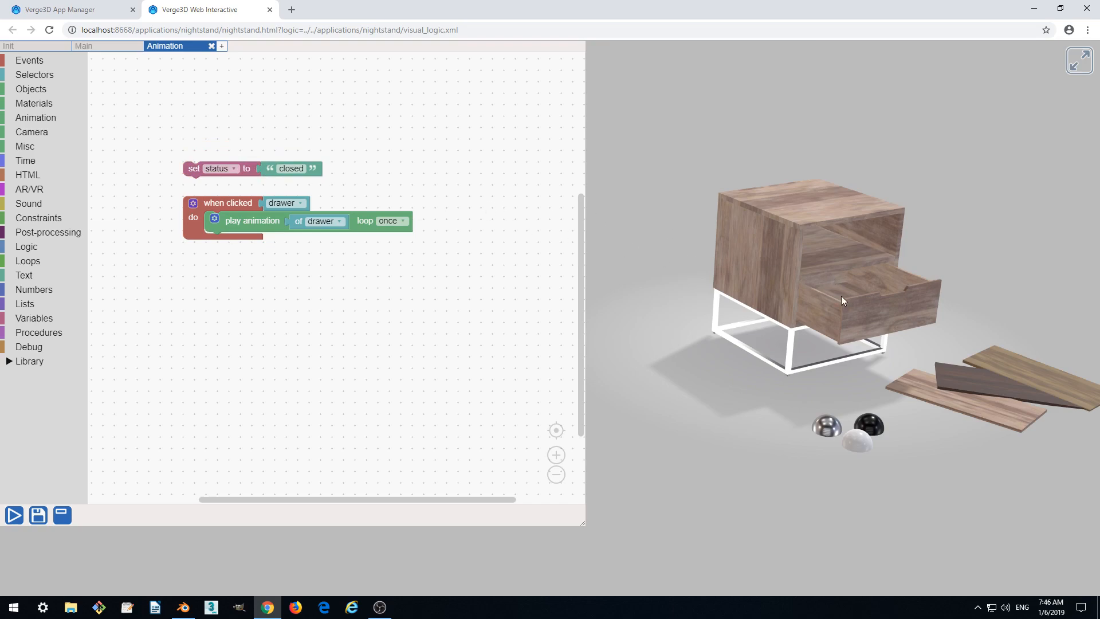
# Insert an 'if' block into the drawer click puzzle and start a status comparison.
pyautogui.click(228, 203)
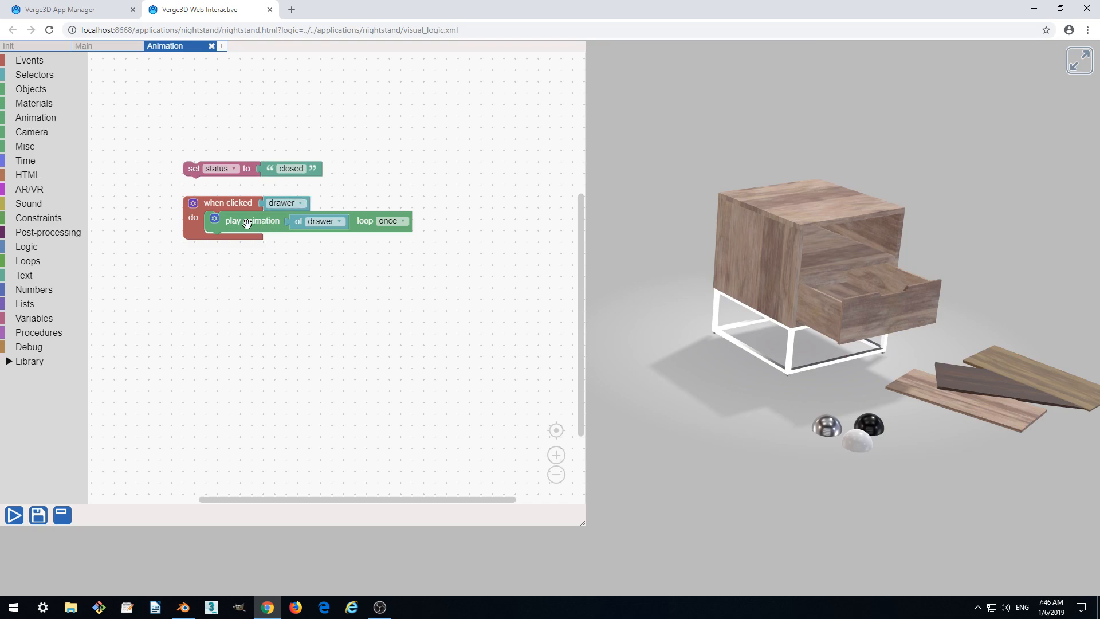
pyautogui.moveTo(216, 203)
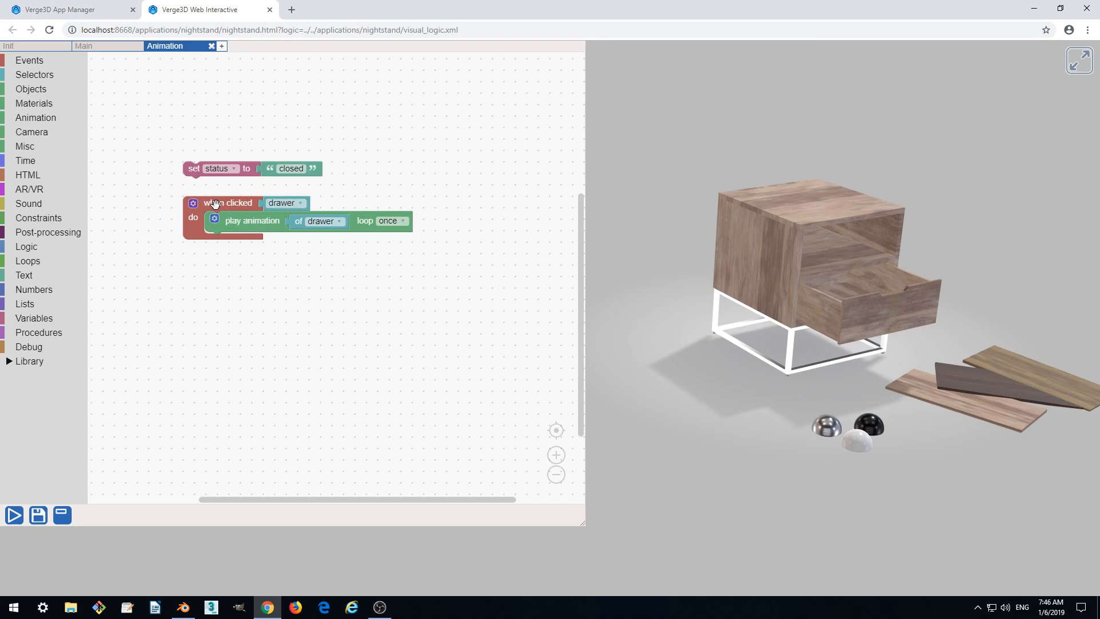
pyautogui.moveTo(278, 97)
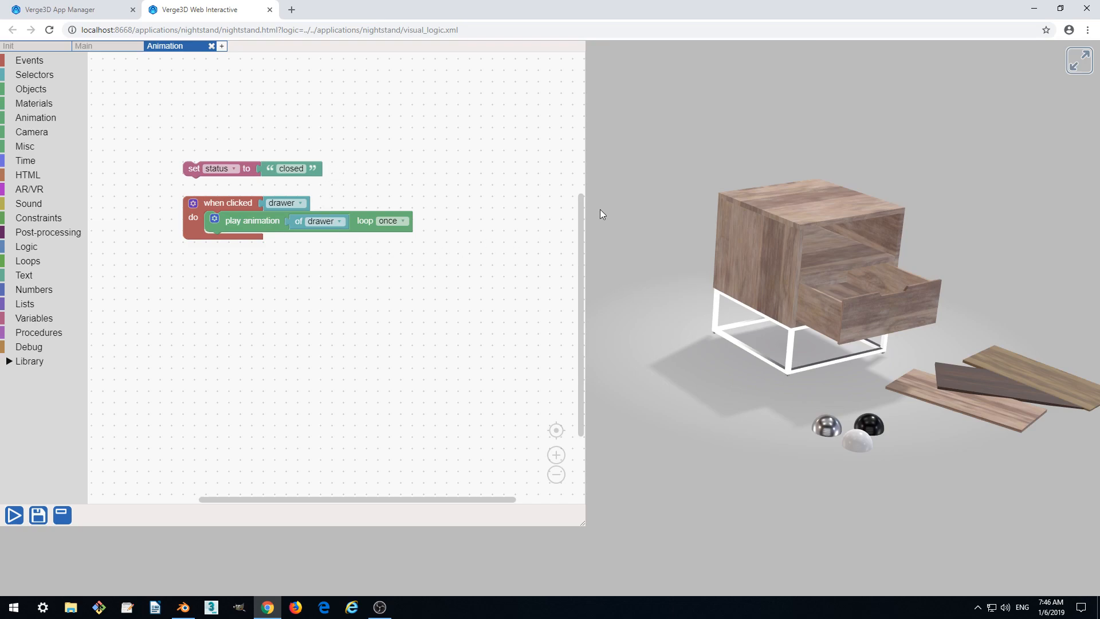
pyautogui.moveTo(57, 167)
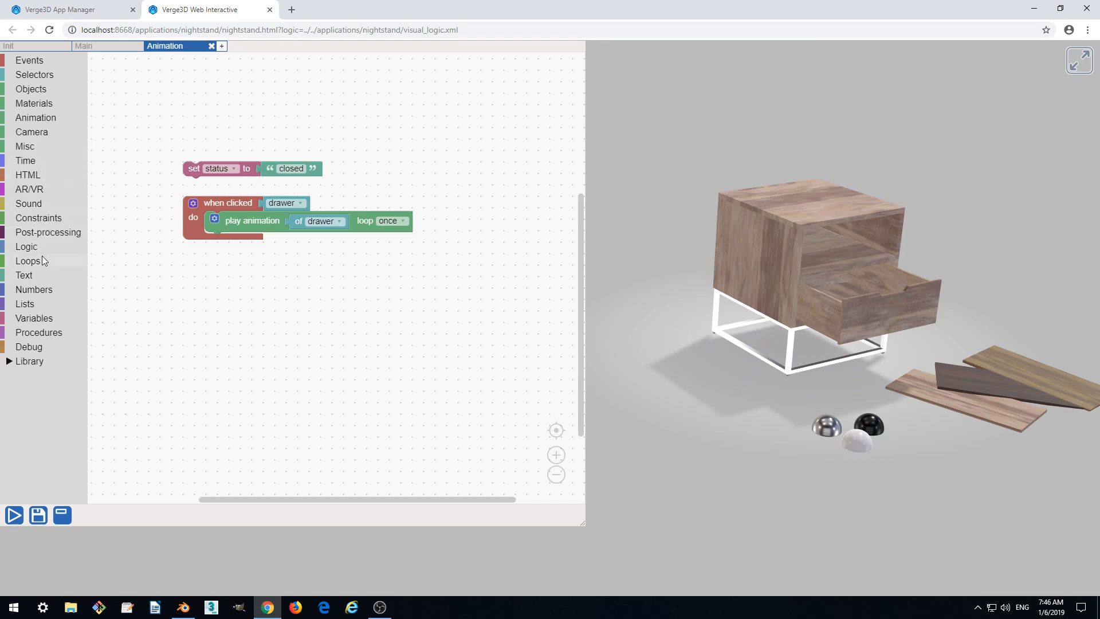
pyautogui.click(26, 247)
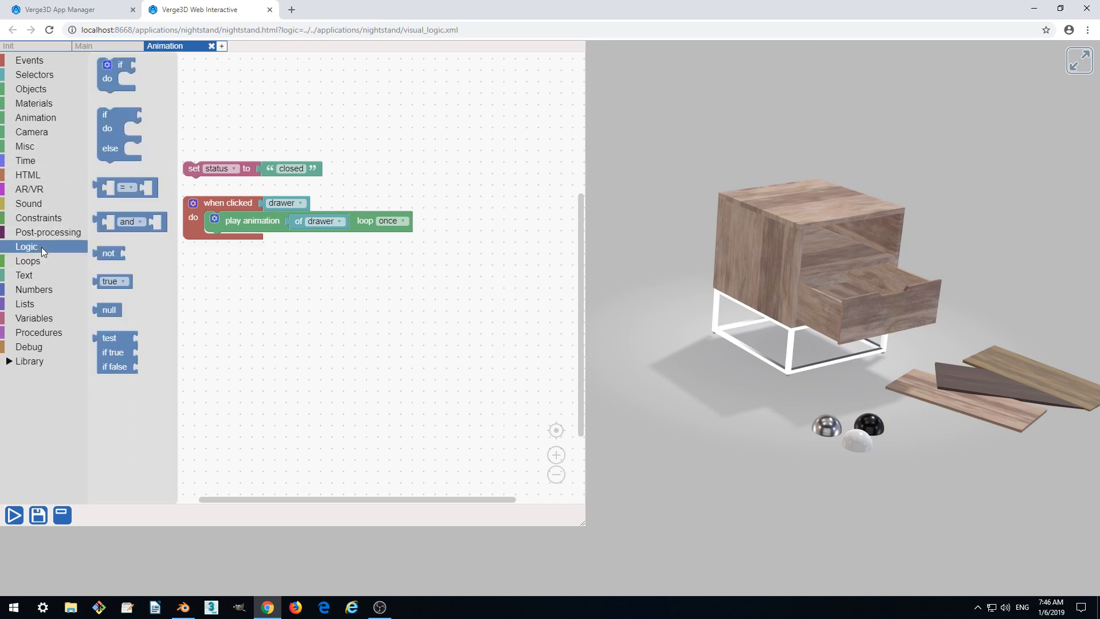
pyautogui.moveTo(115, 74)
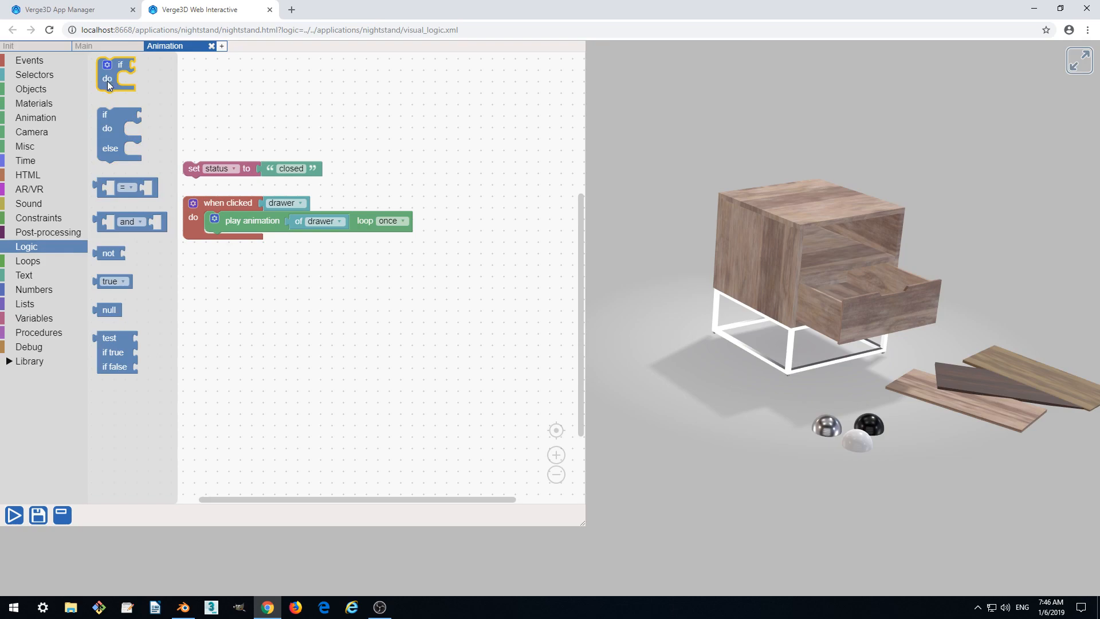
pyautogui.moveTo(115, 74); pyautogui.dragTo(210, 234)
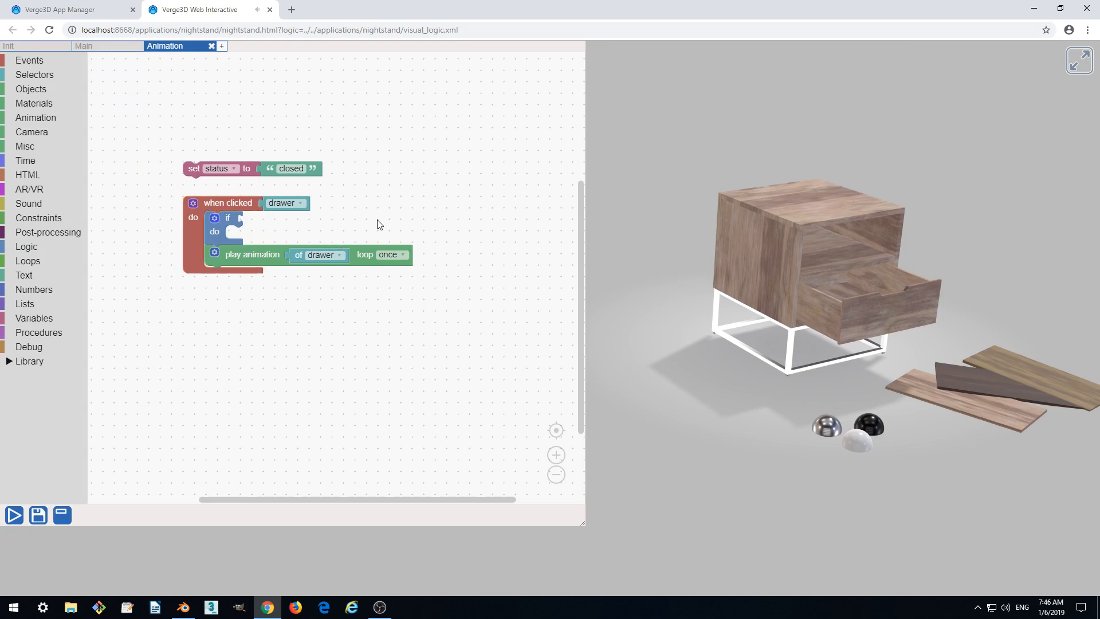
pyautogui.moveTo(228, 181)
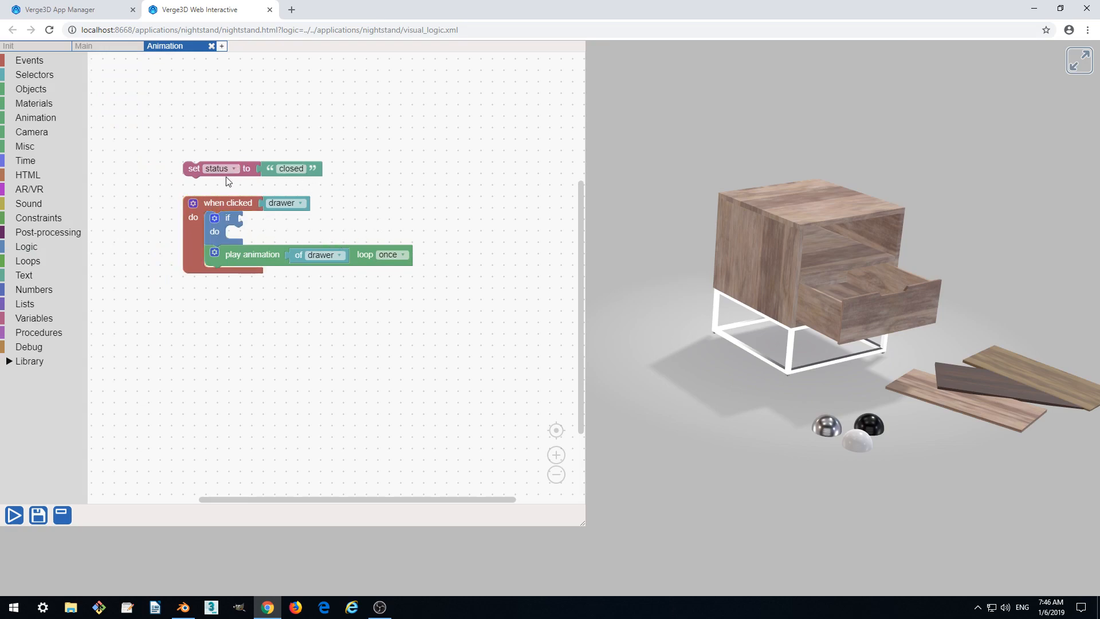
pyautogui.moveTo(245, 224)
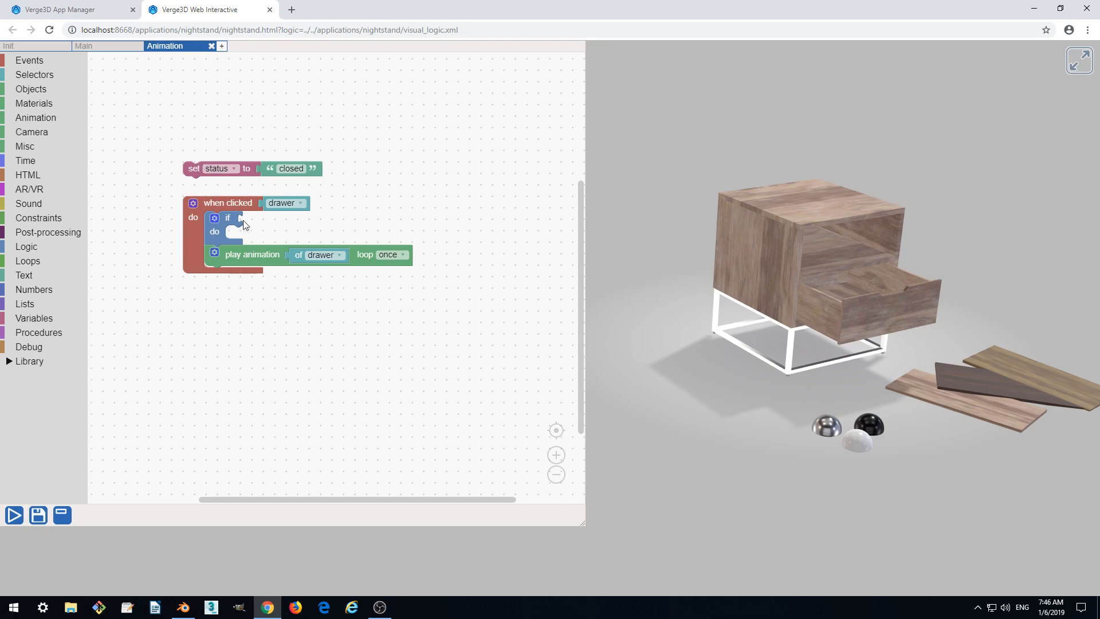
pyautogui.moveTo(32, 247)
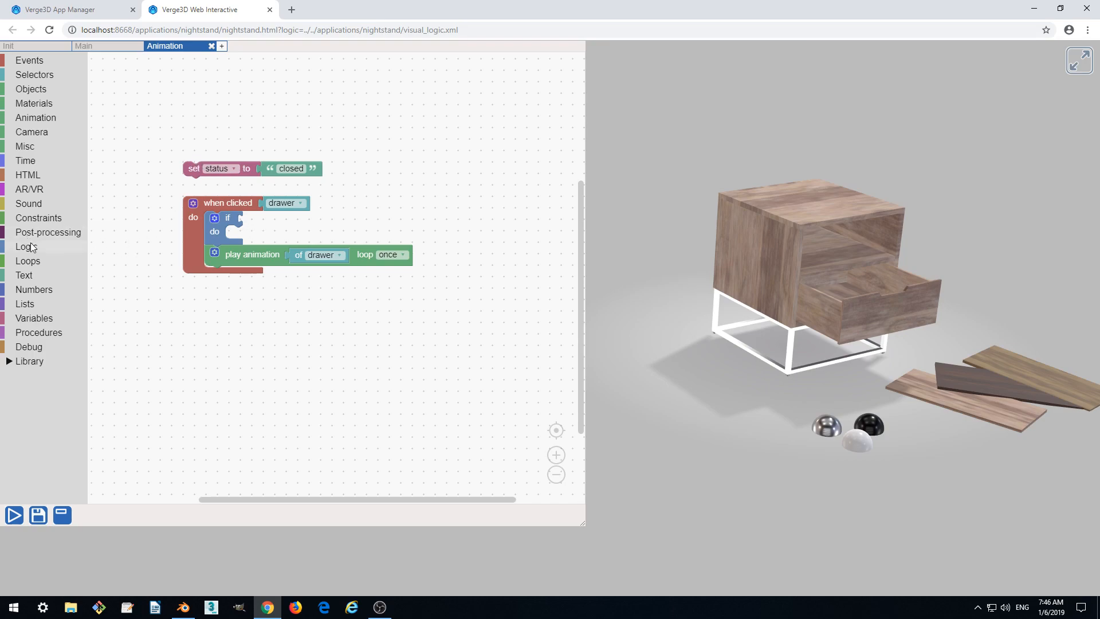
pyautogui.click(27, 246)
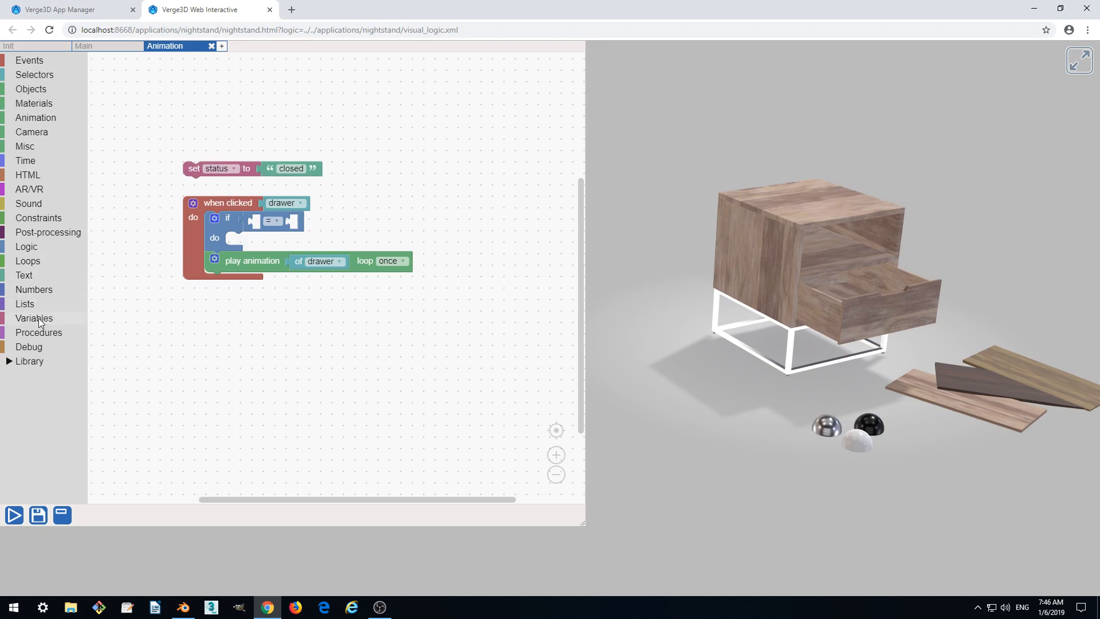
pyautogui.click(34, 318)
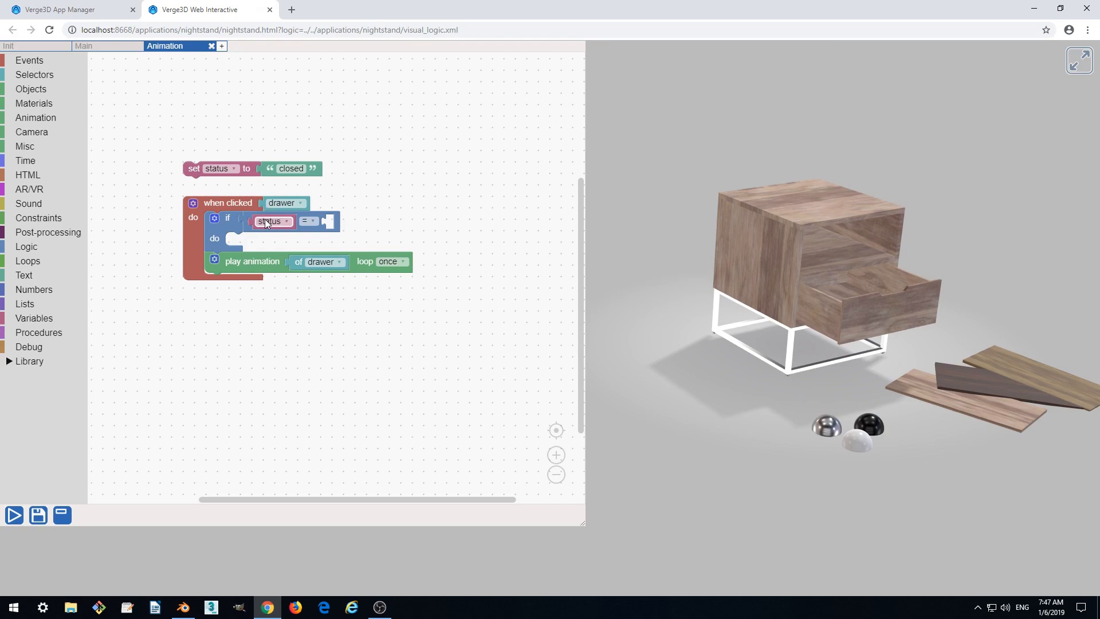
# Complete the 'status = closed' condition and move play animation into its do slot.
pyautogui.click(34, 318)
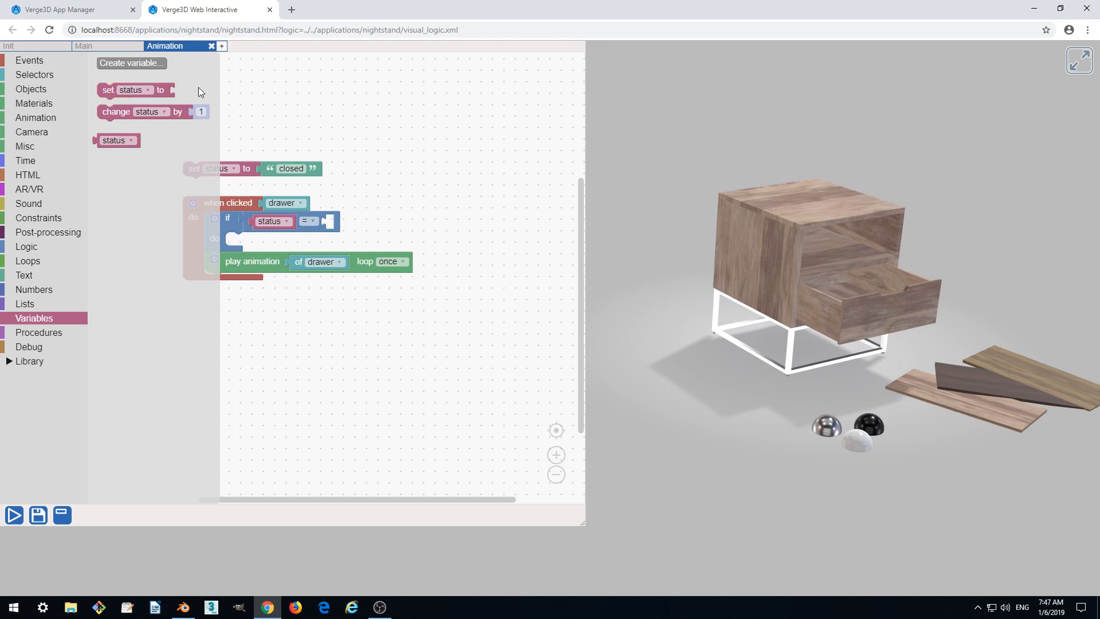
pyautogui.moveTo(106, 135)
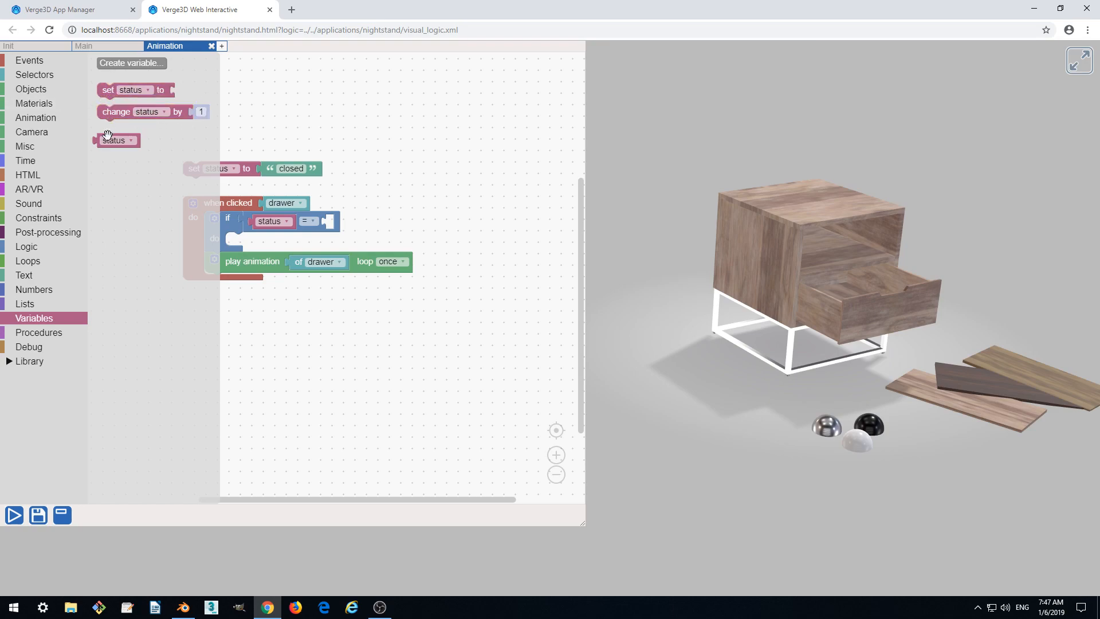
pyautogui.click(115, 140)
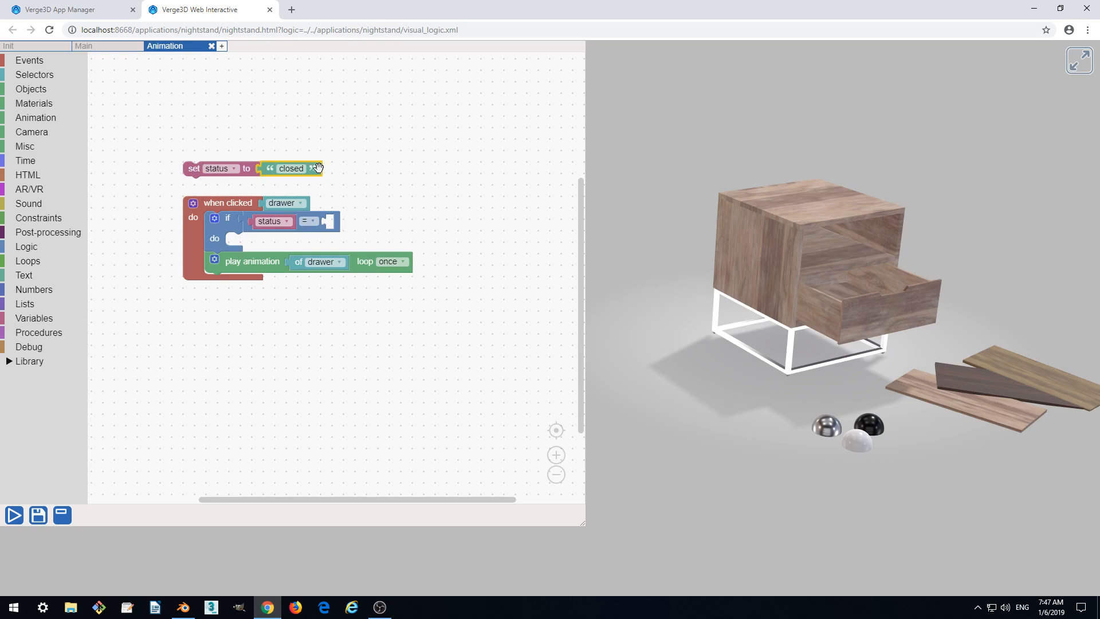
pyautogui.moveTo(369, 181)
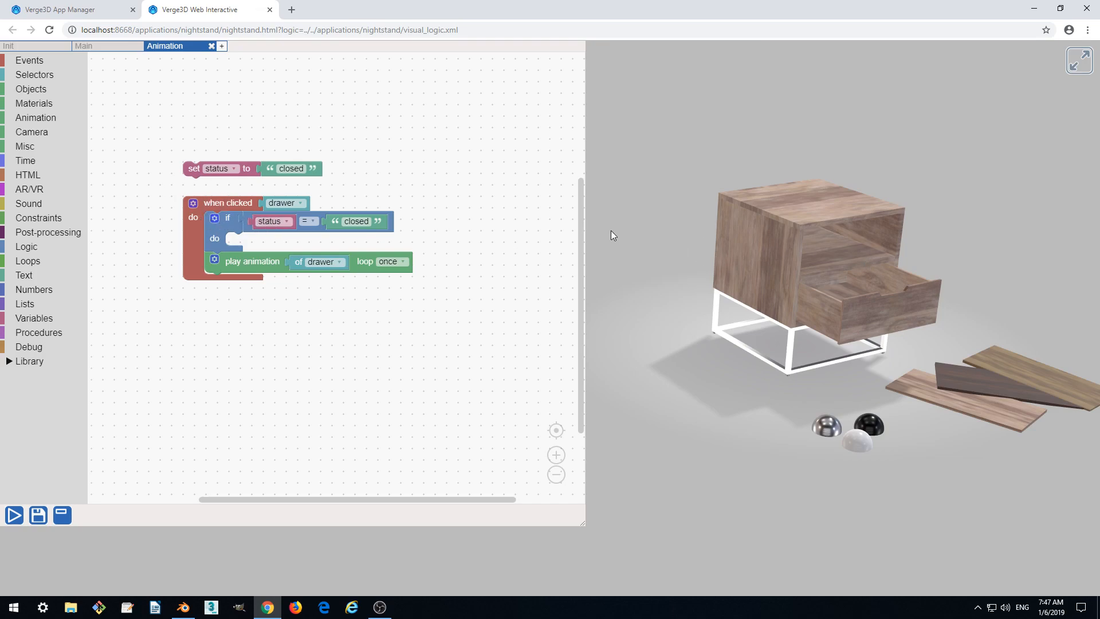
pyautogui.moveTo(268, 270)
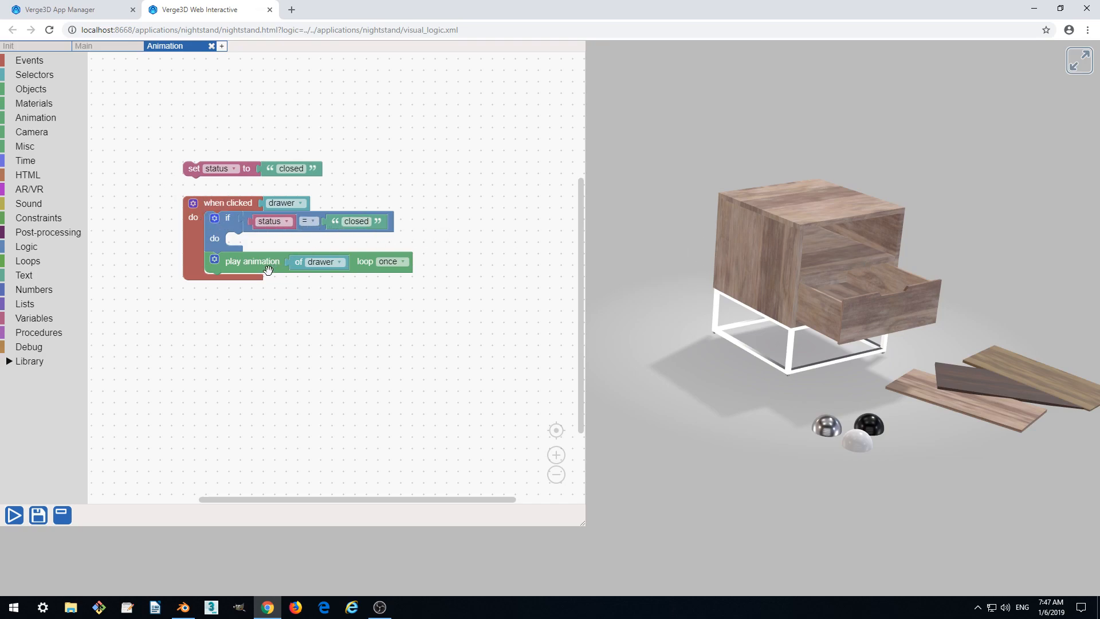
pyautogui.moveTo(251, 262); pyautogui.dragTo(278, 244)
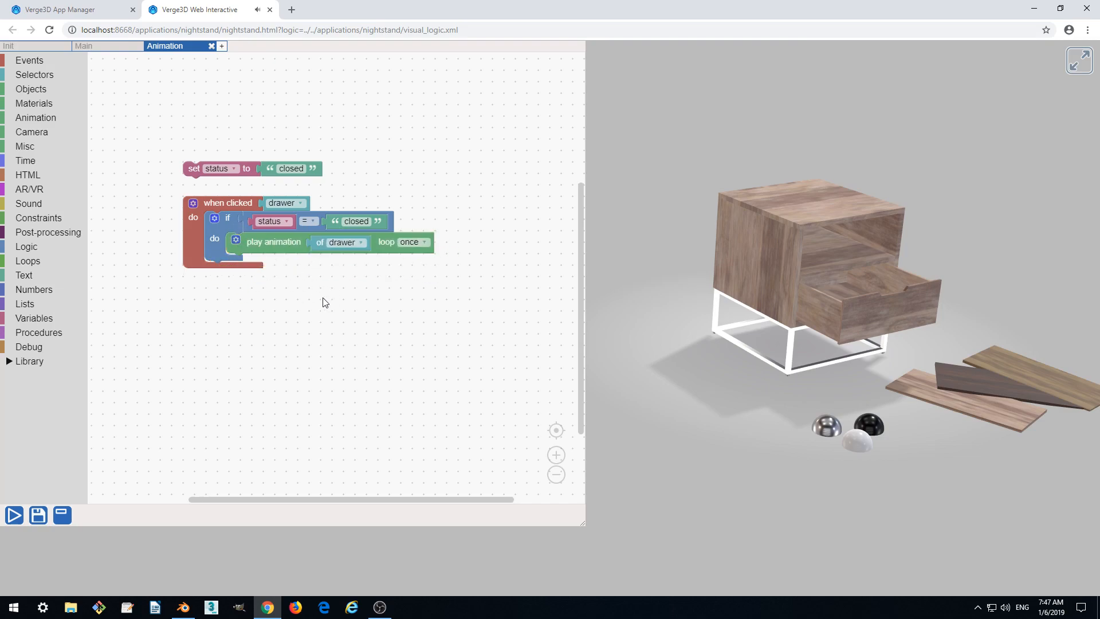
pyautogui.moveTo(63, 489)
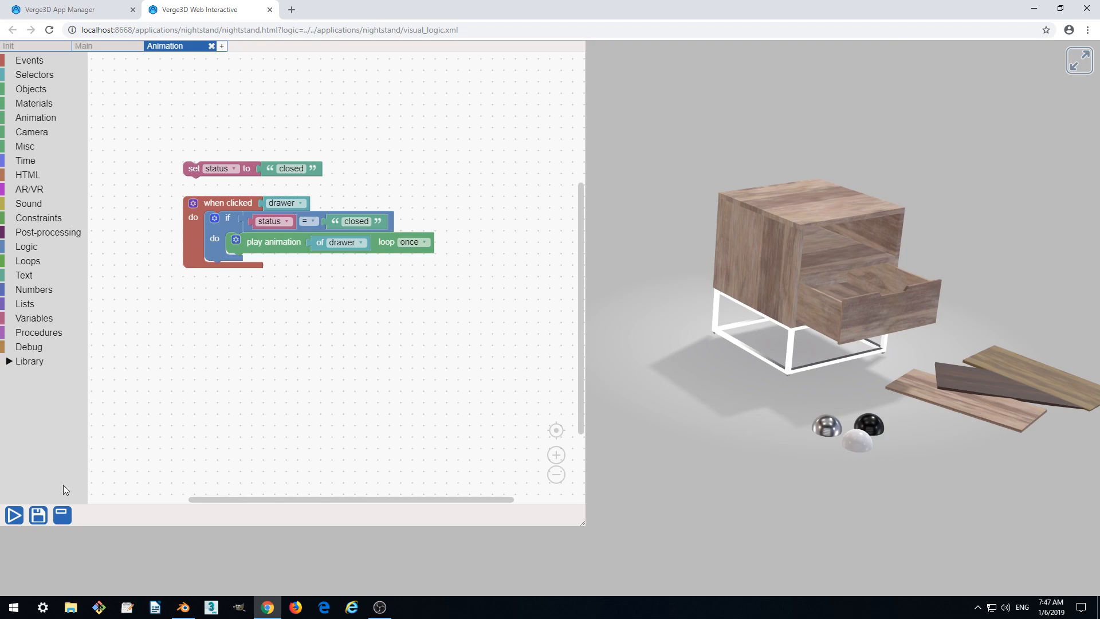
pyautogui.moveTo(38, 515)
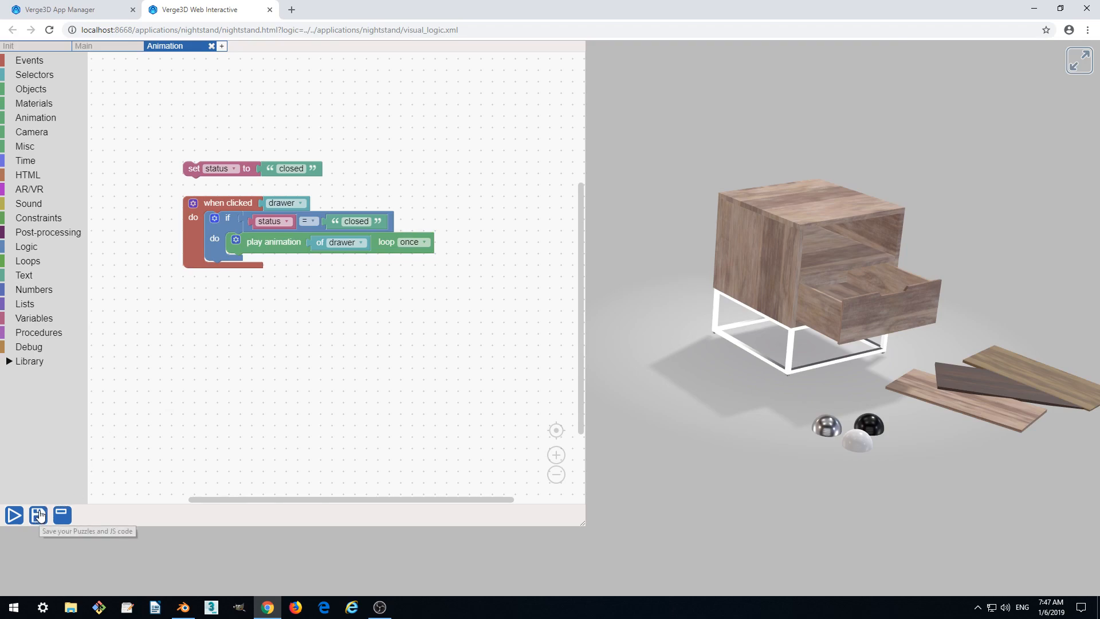
# Save the puzzles, return to the Animation sheet and click the drawer in the preview.
pyautogui.click(38, 516)
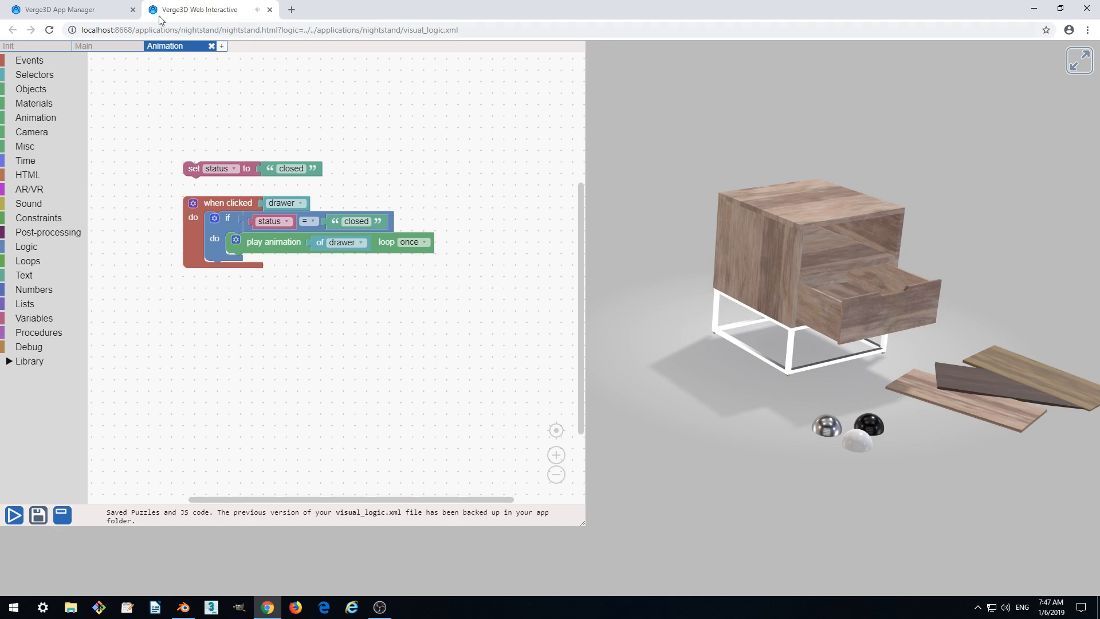
pyautogui.click(84, 46)
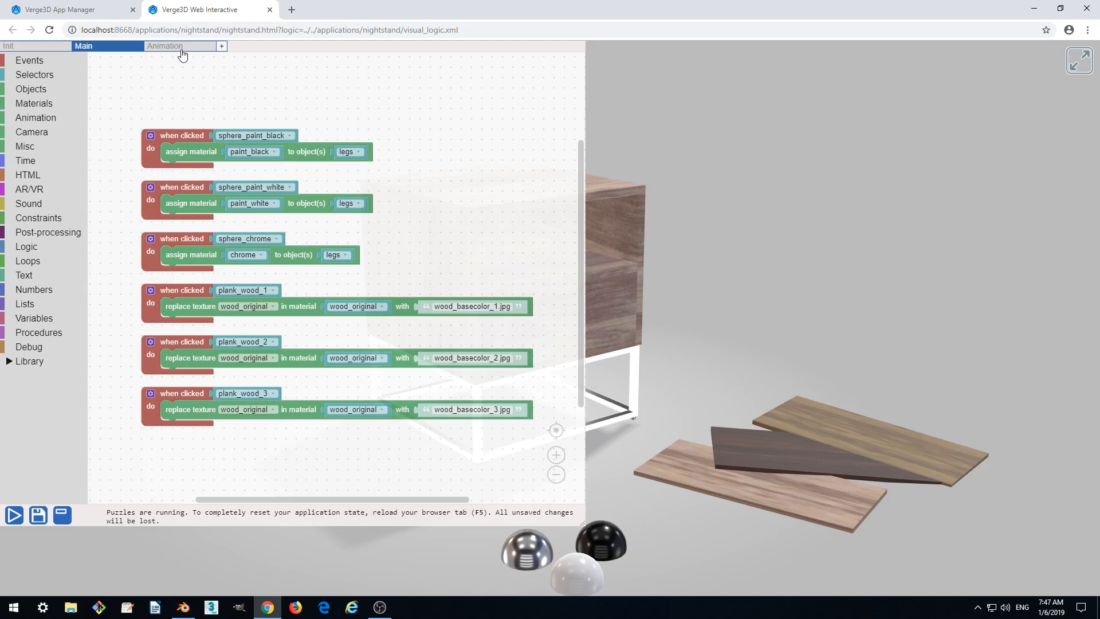
pyautogui.click(165, 46)
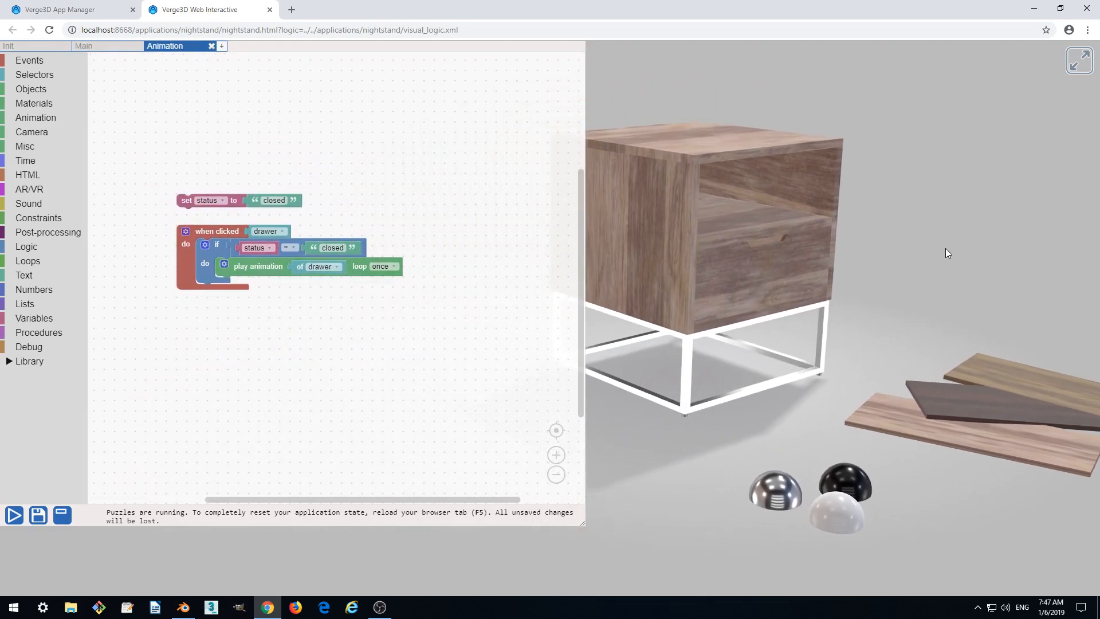
pyautogui.click(716, 238)
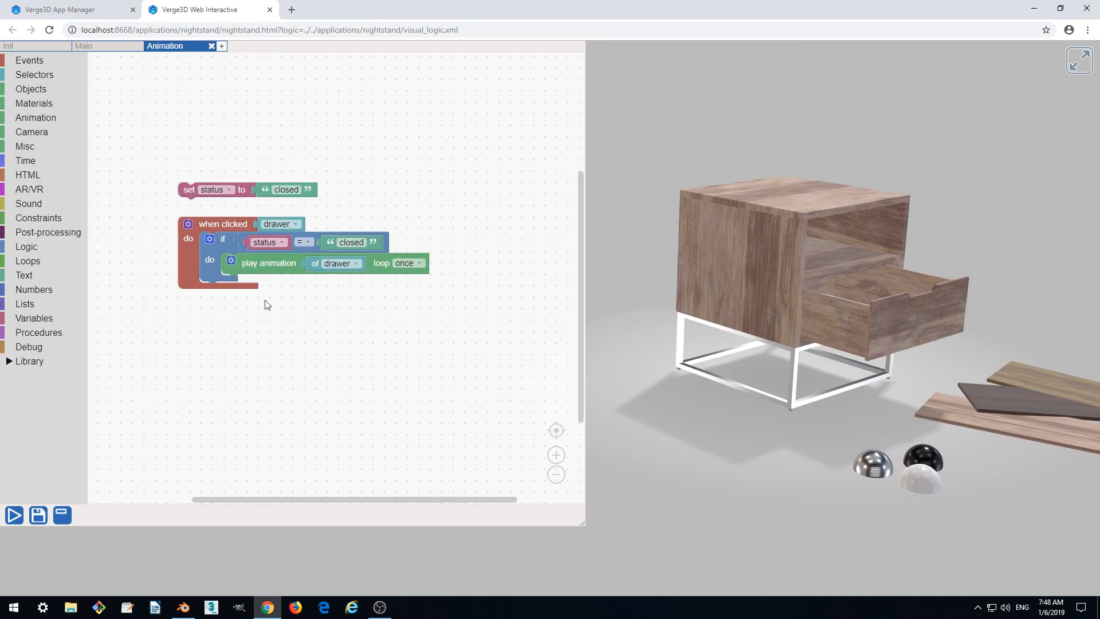
pyautogui.moveTo(188, 185)
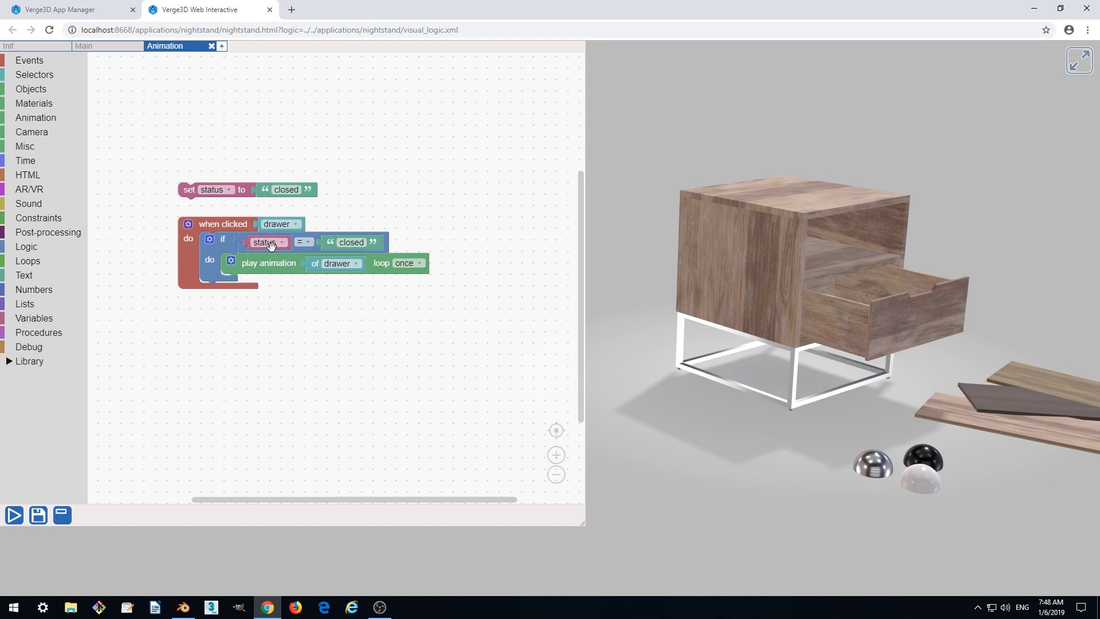
pyautogui.moveTo(709, 209)
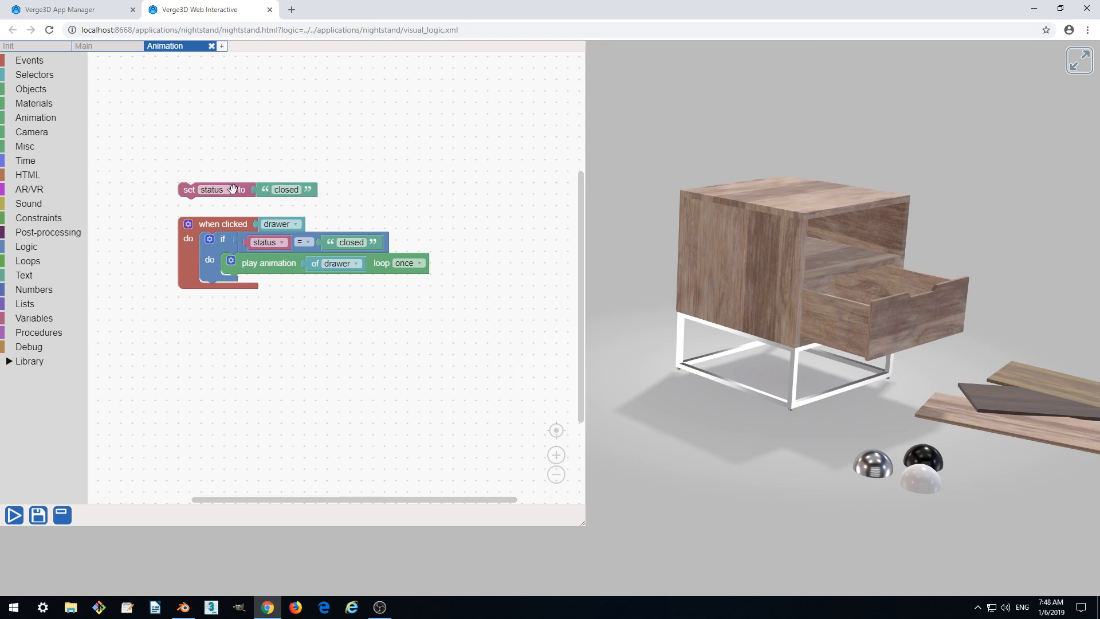
pyautogui.moveTo(824, 314)
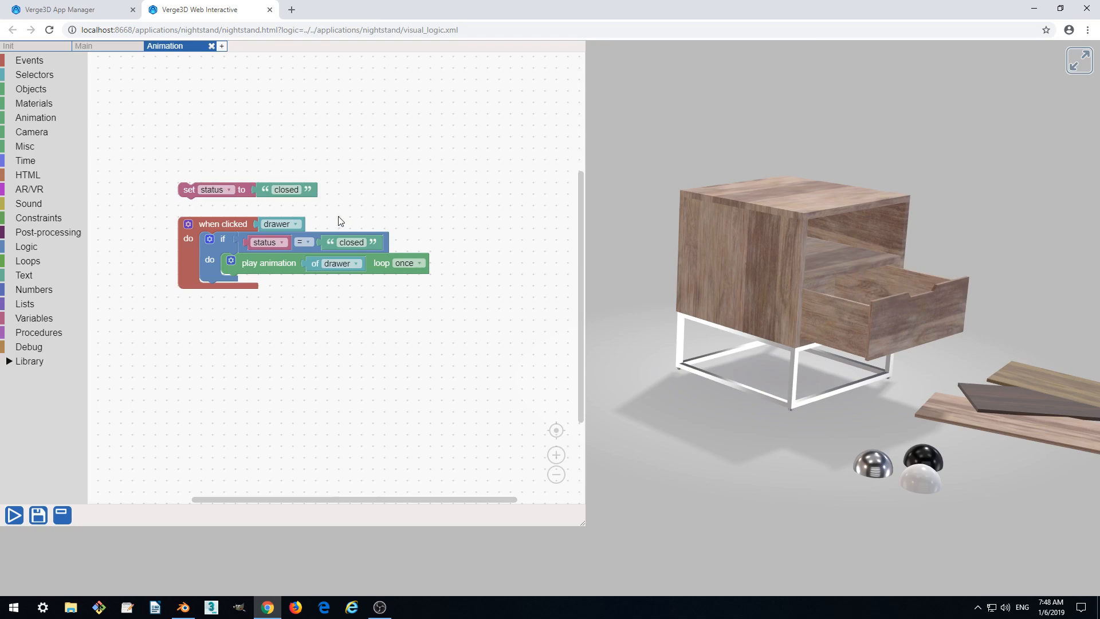
pyautogui.moveTo(335, 190)
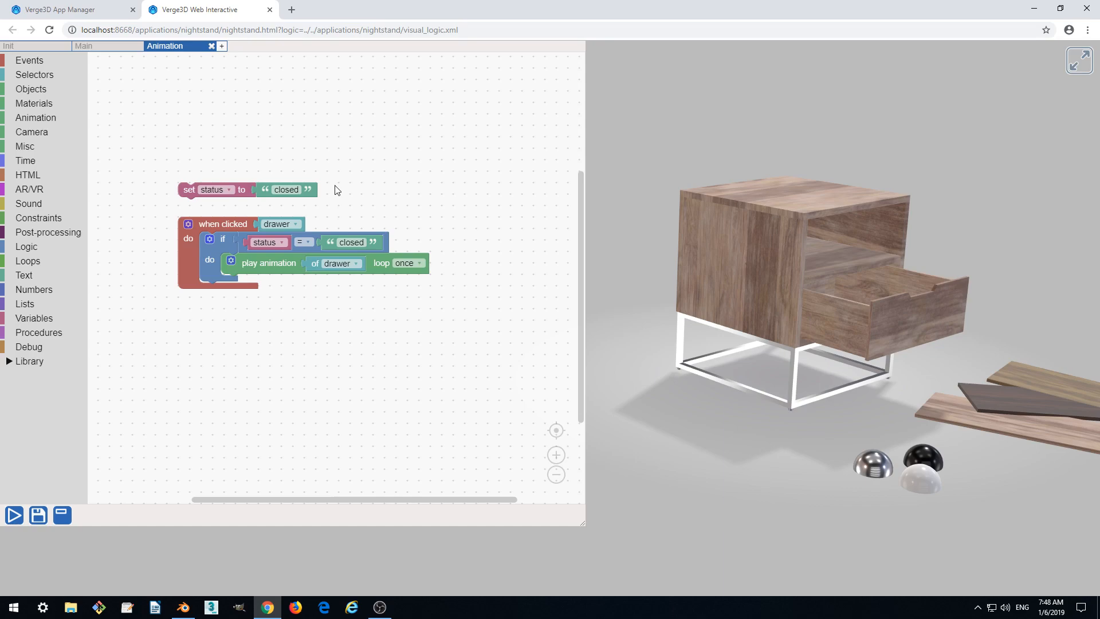
pyautogui.moveTo(869, 334)
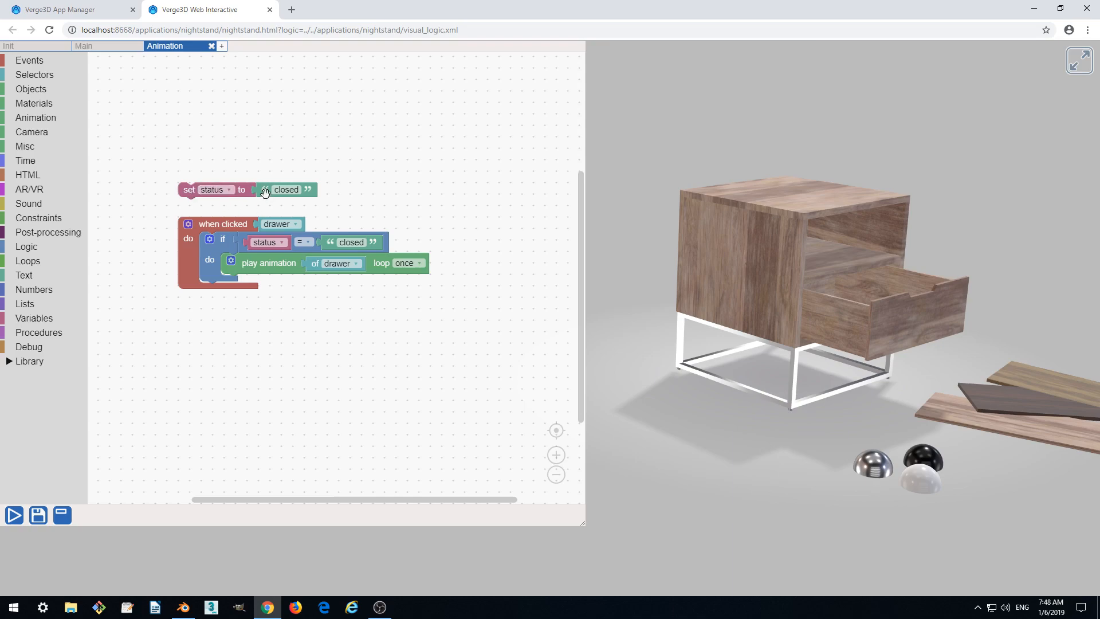
pyautogui.moveTo(334, 200)
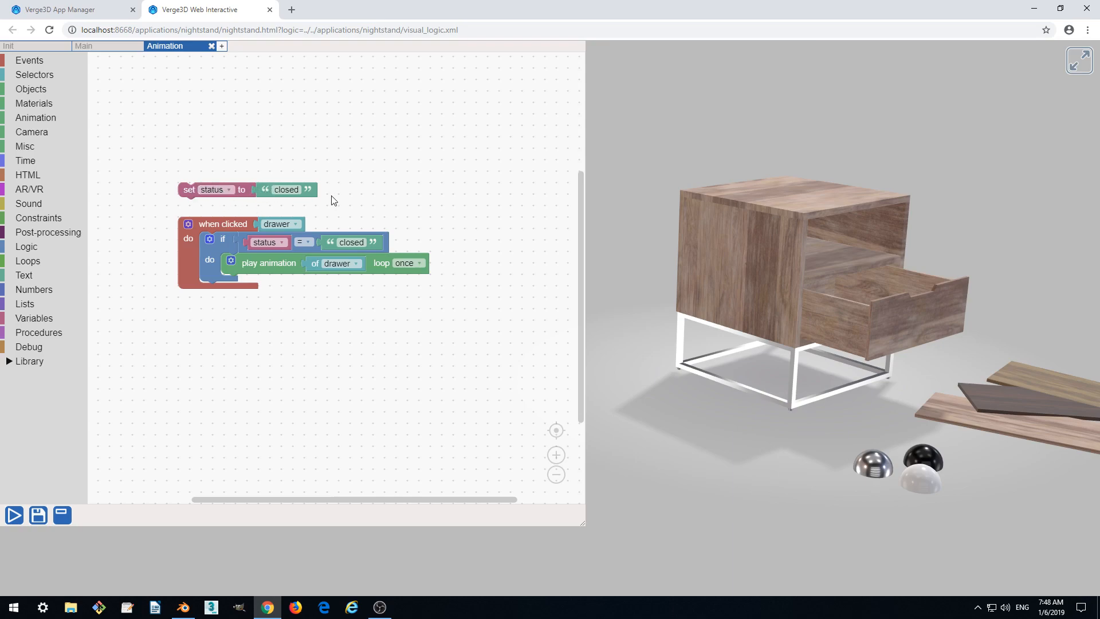
# Enable play animation's 'when finished' slot and duplicate the set status block for it.
pyautogui.rightClick(323, 303)
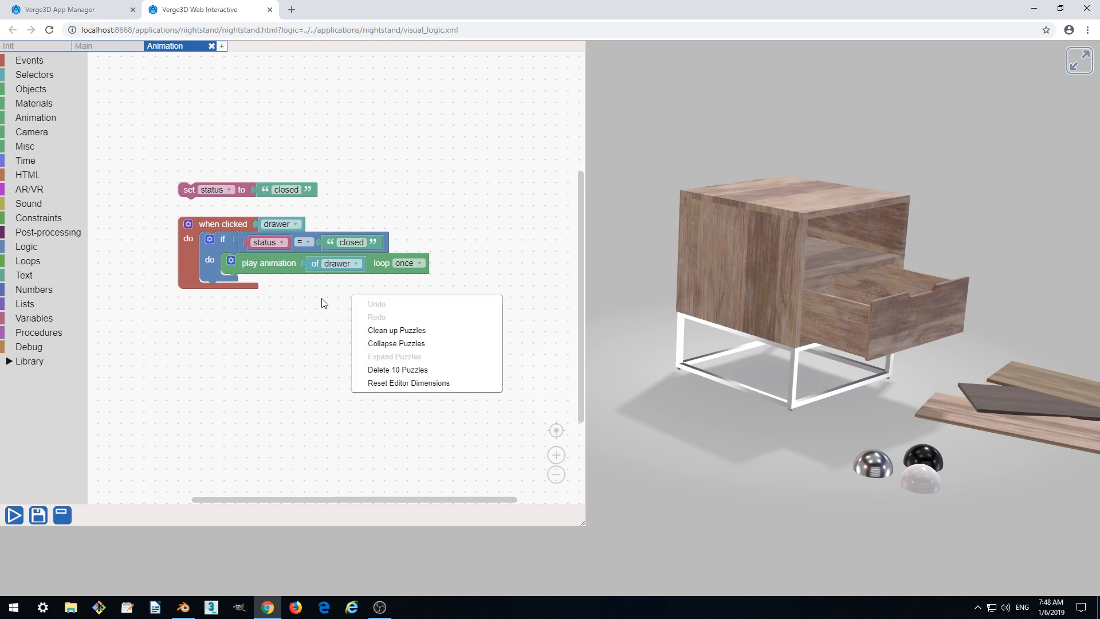
pyautogui.click(321, 300)
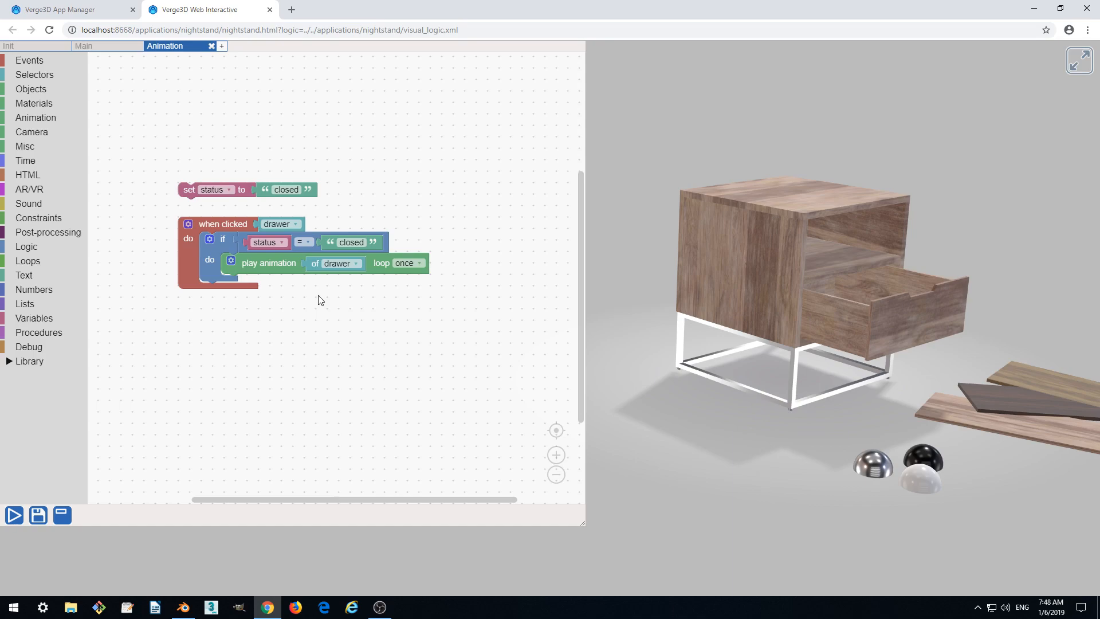
pyautogui.moveTo(297, 329)
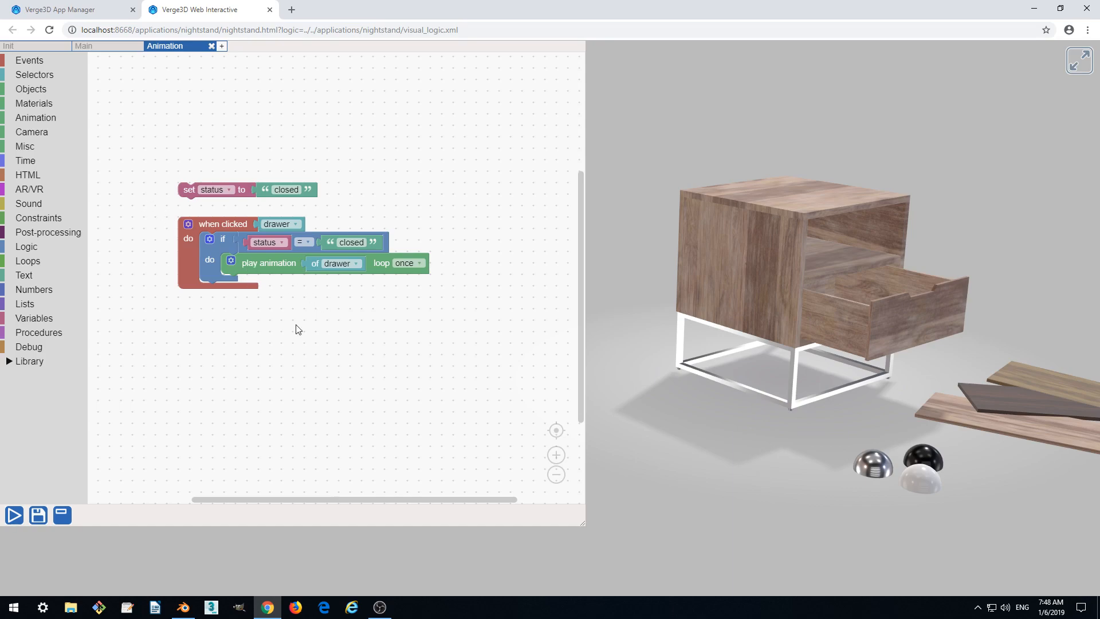
pyautogui.click(269, 263)
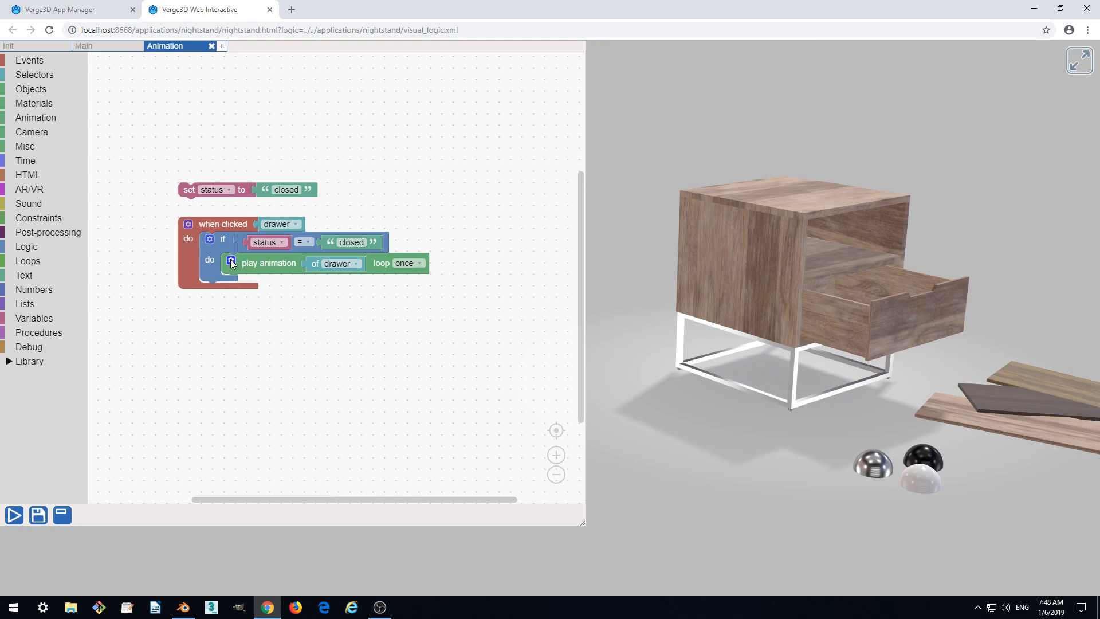
pyautogui.moveTo(278, 267)
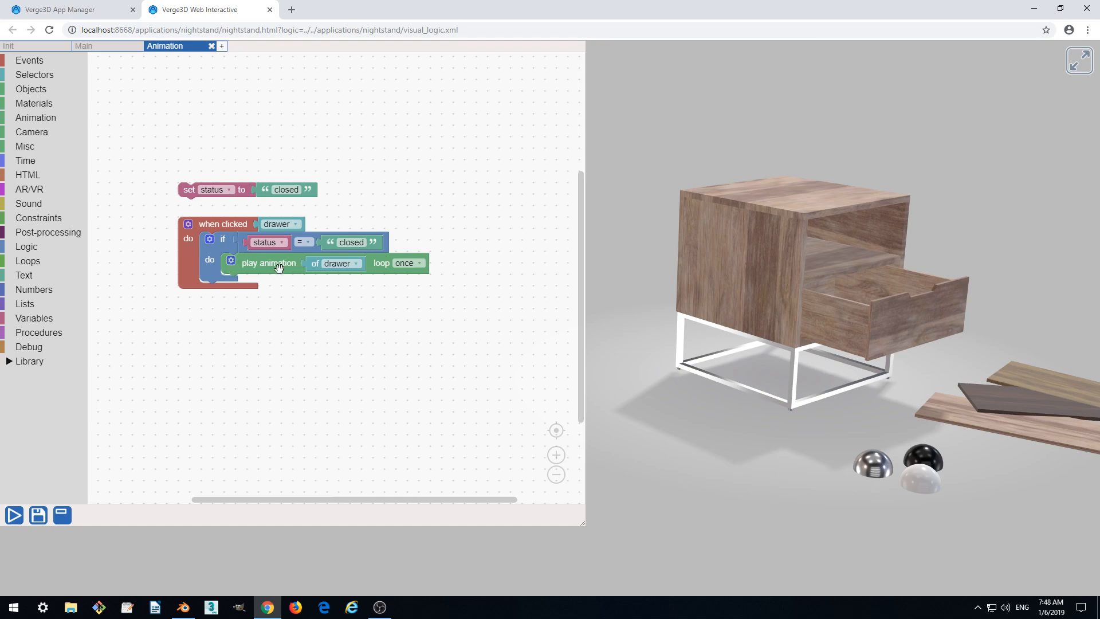
pyautogui.click(232, 262)
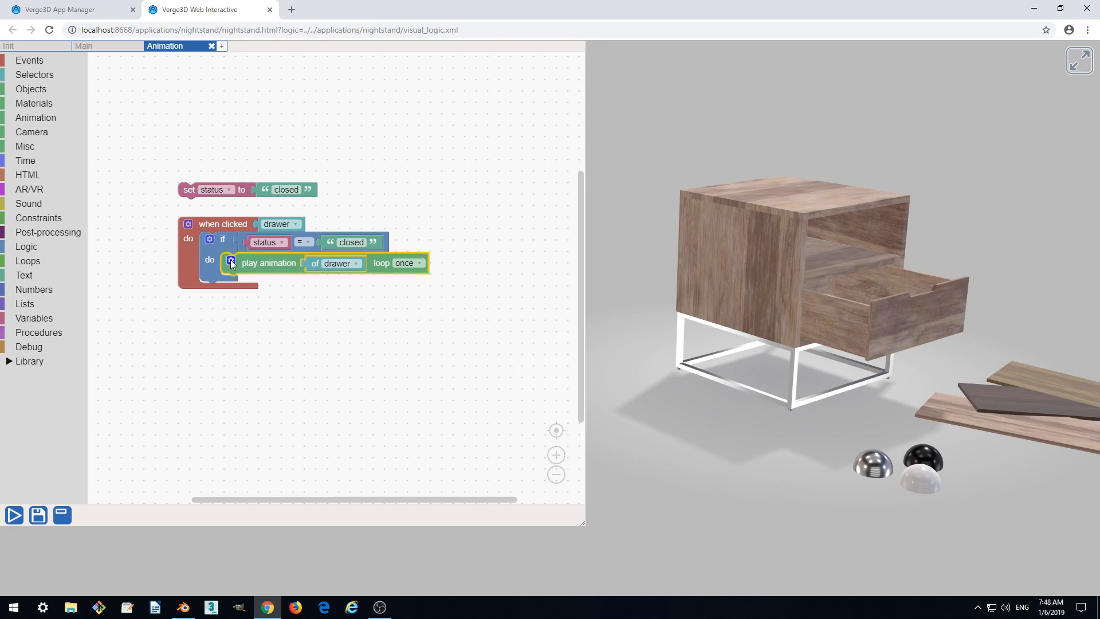
pyautogui.click(232, 263)
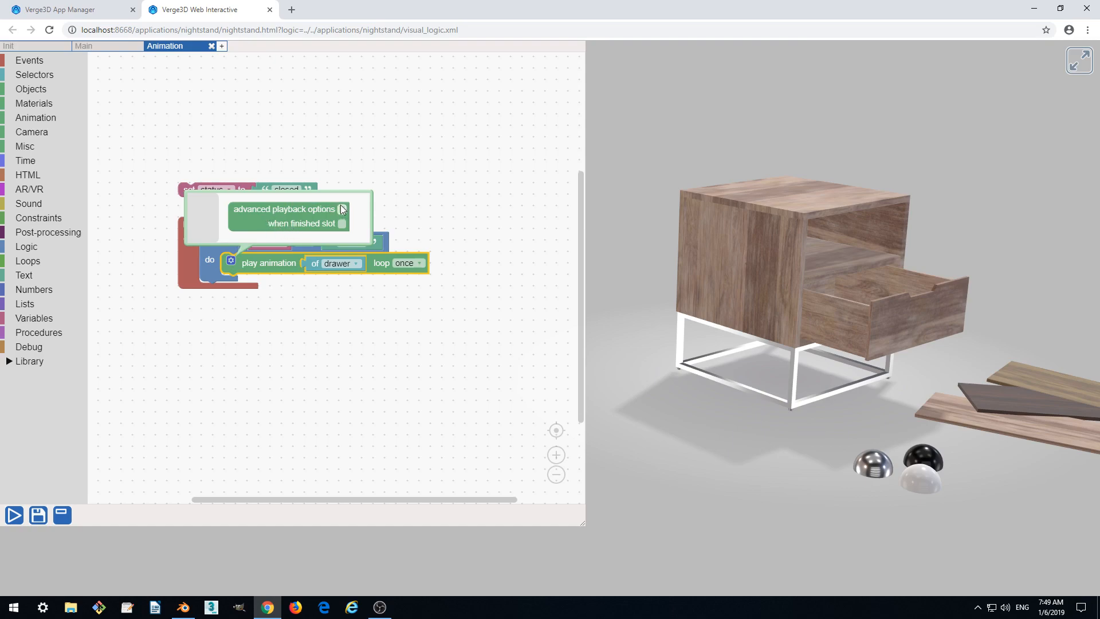
pyautogui.moveTo(306, 230)
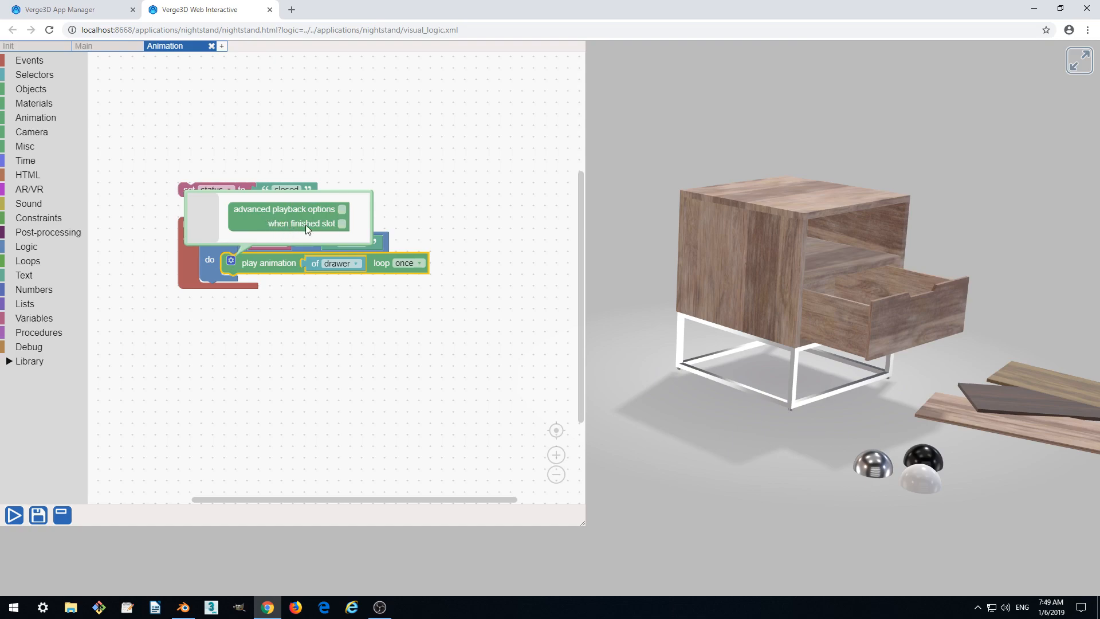
pyautogui.moveTo(337, 229)
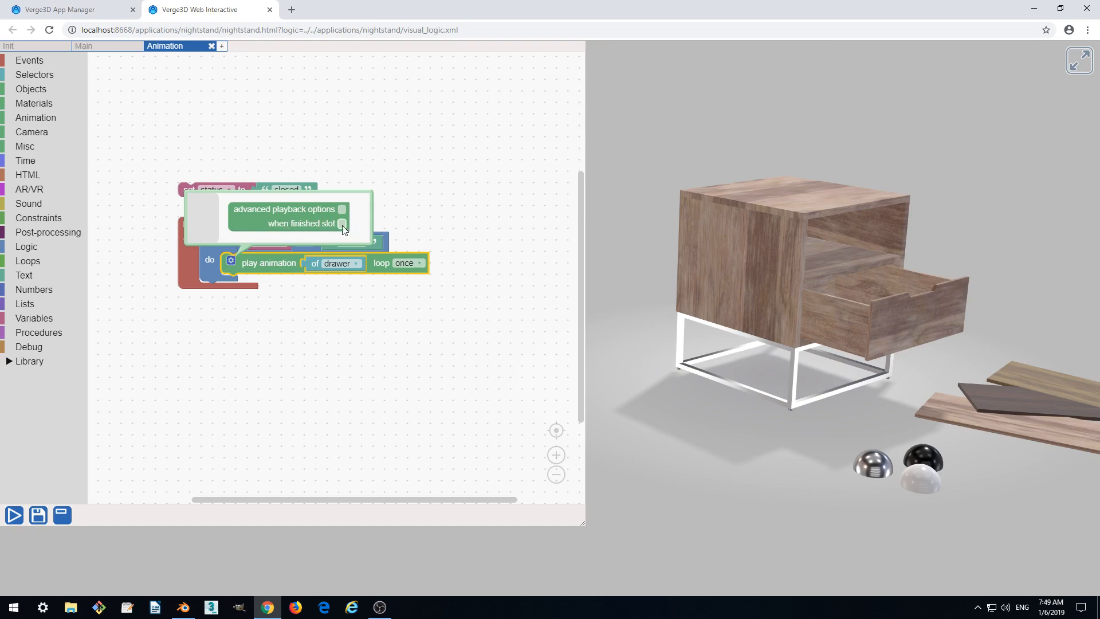
pyautogui.click(343, 223)
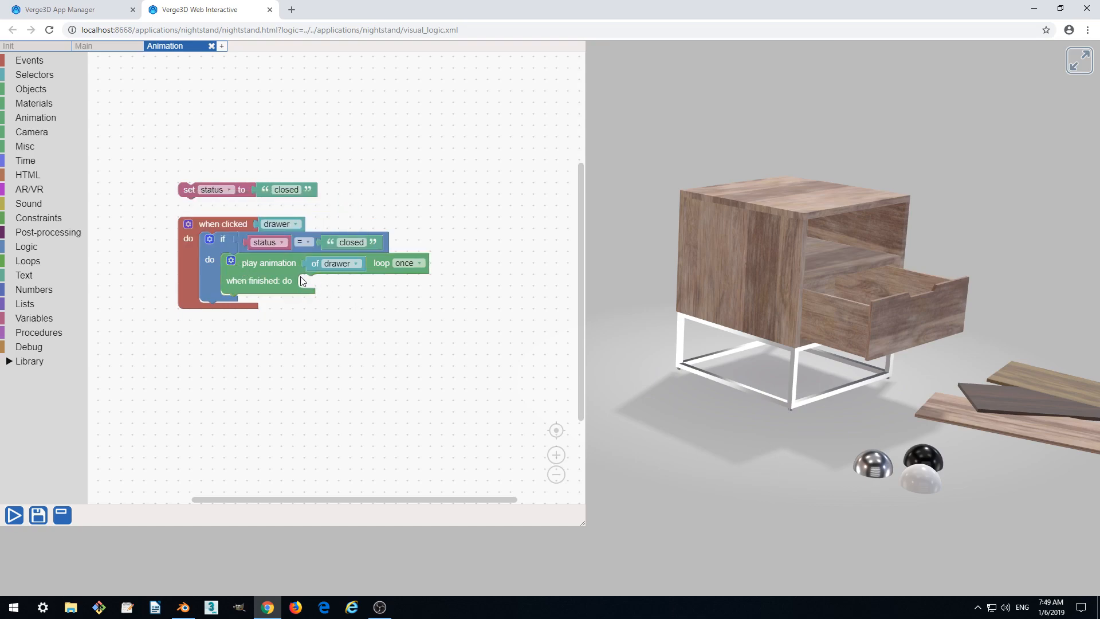
pyautogui.moveTo(403, 285)
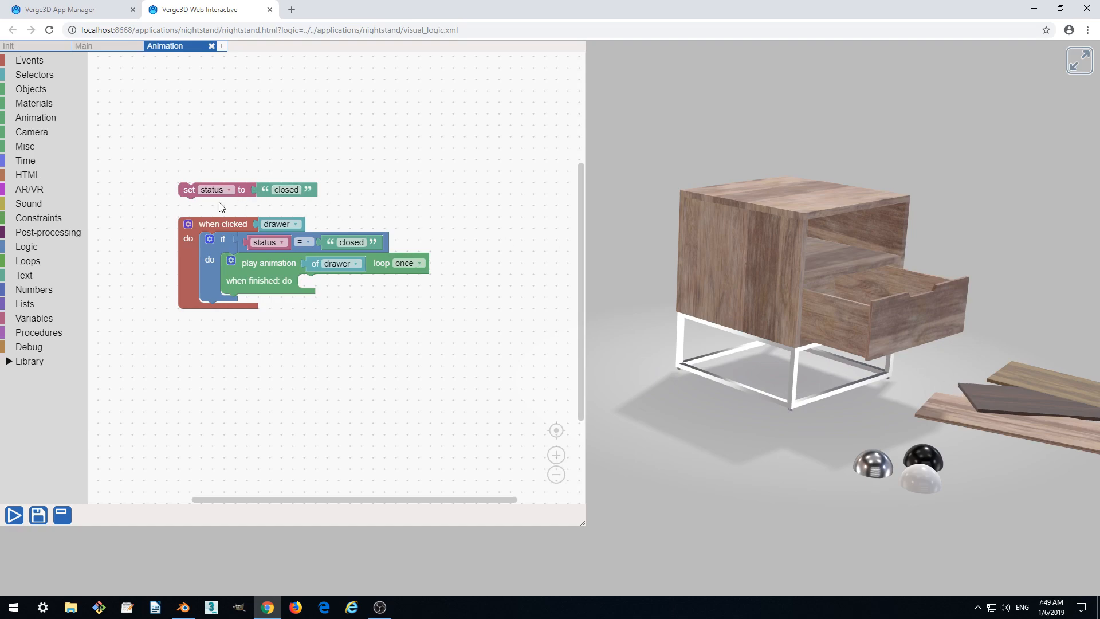
pyautogui.rightClick(210, 190)
pyautogui.write('open')
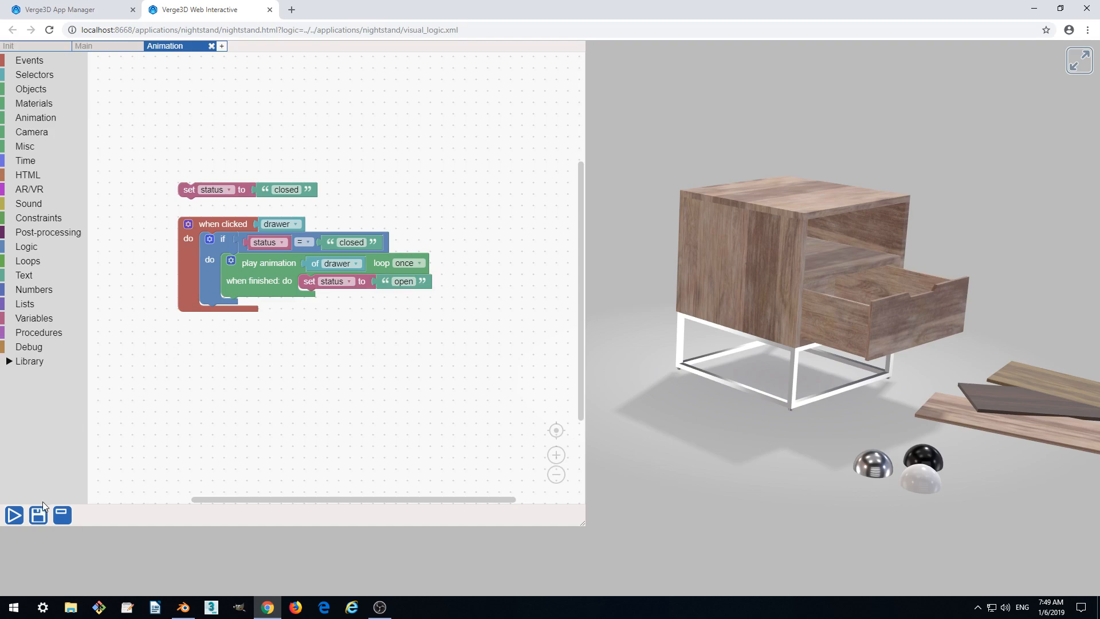
# Save the updated puzzles, orbit the preview, and return to the Animation sheet.
pyautogui.click(83, 46)
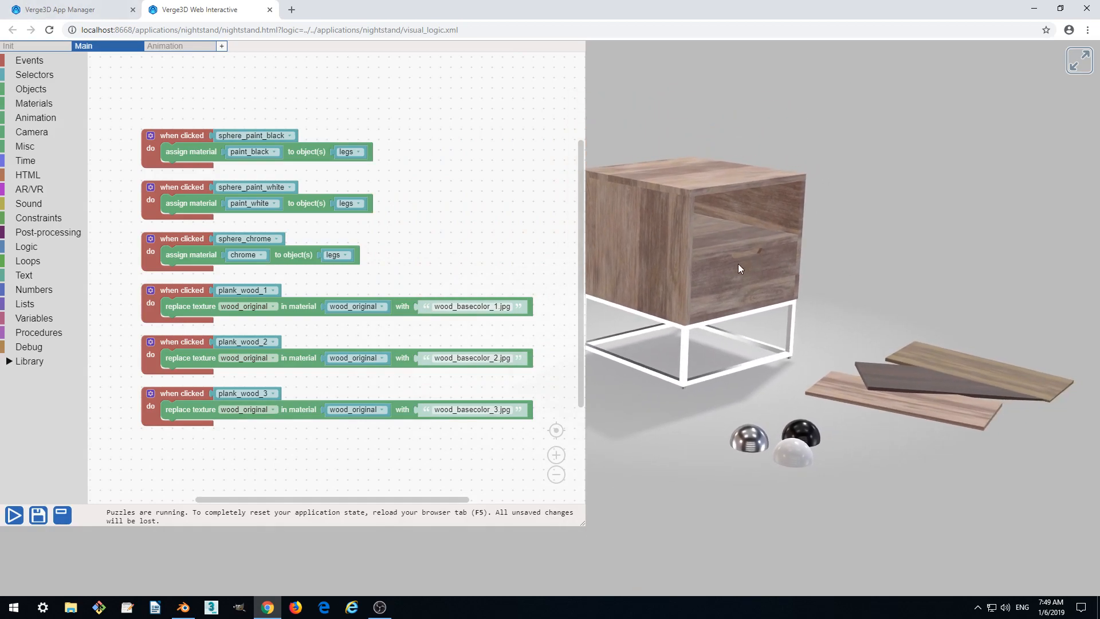
pyautogui.moveTo(735, 287)
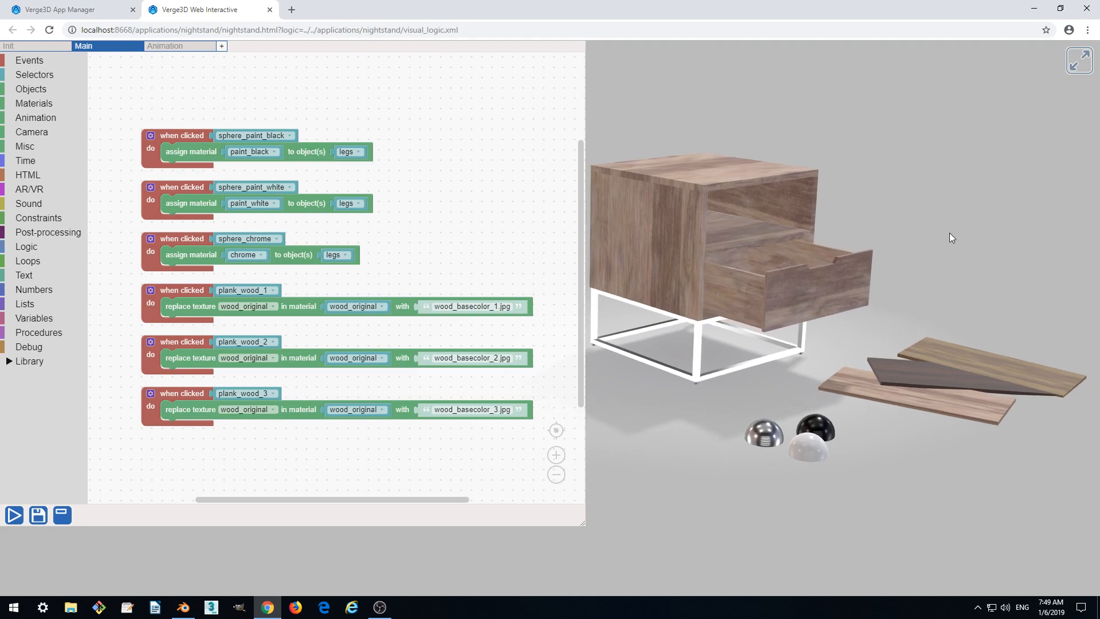
pyautogui.moveTo(947, 238); pyautogui.dragTo(888, 300)
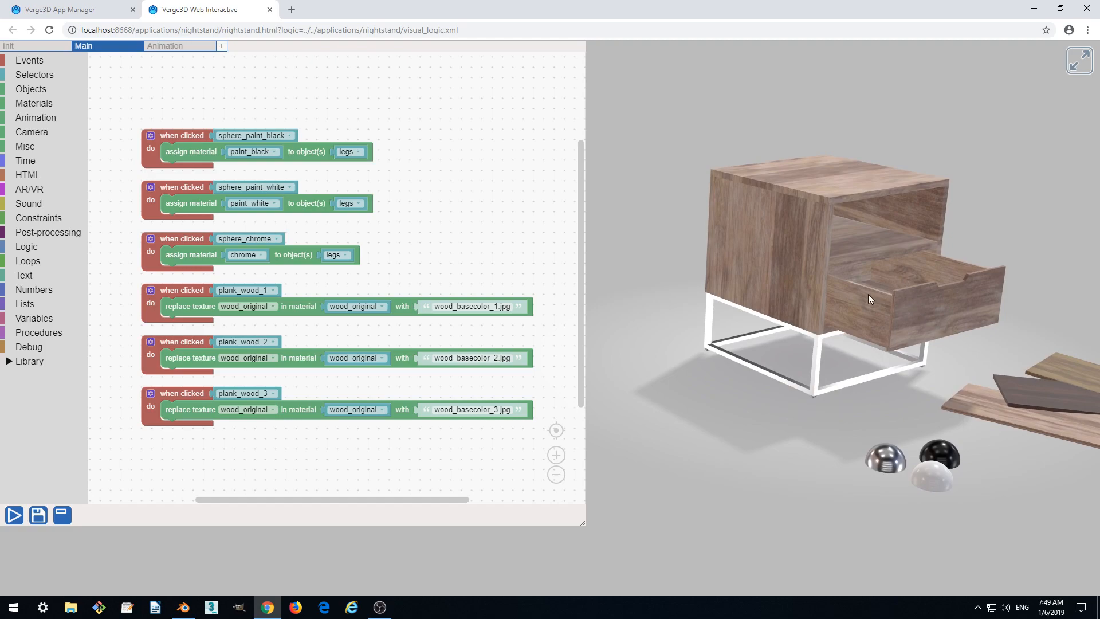
pyautogui.click(165, 46)
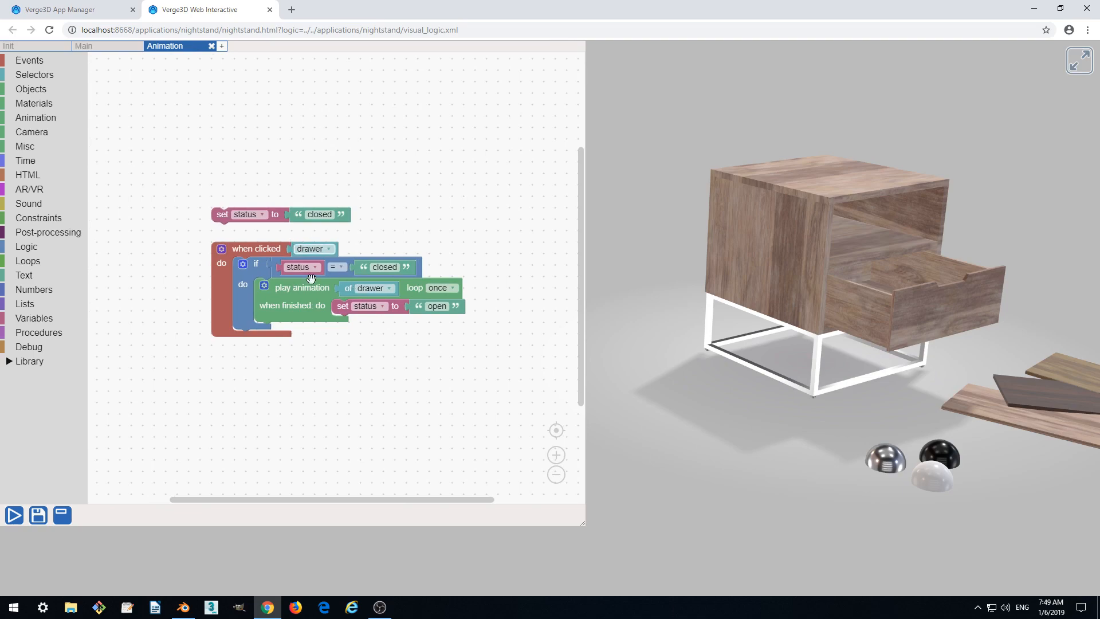
pyautogui.moveTo(680, 281)
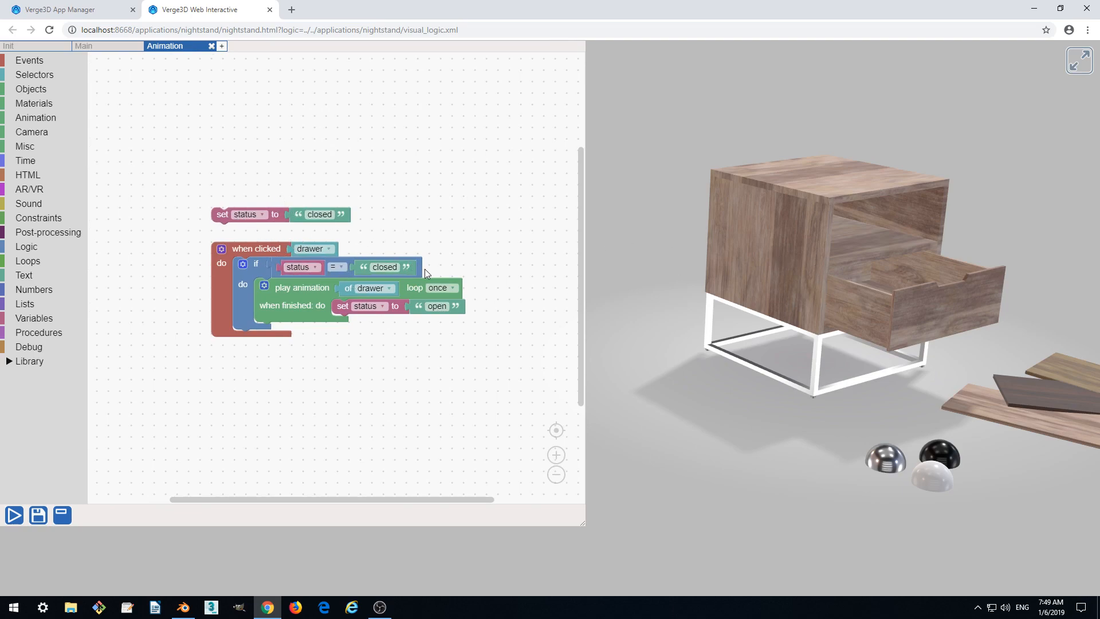
pyautogui.moveTo(281, 266)
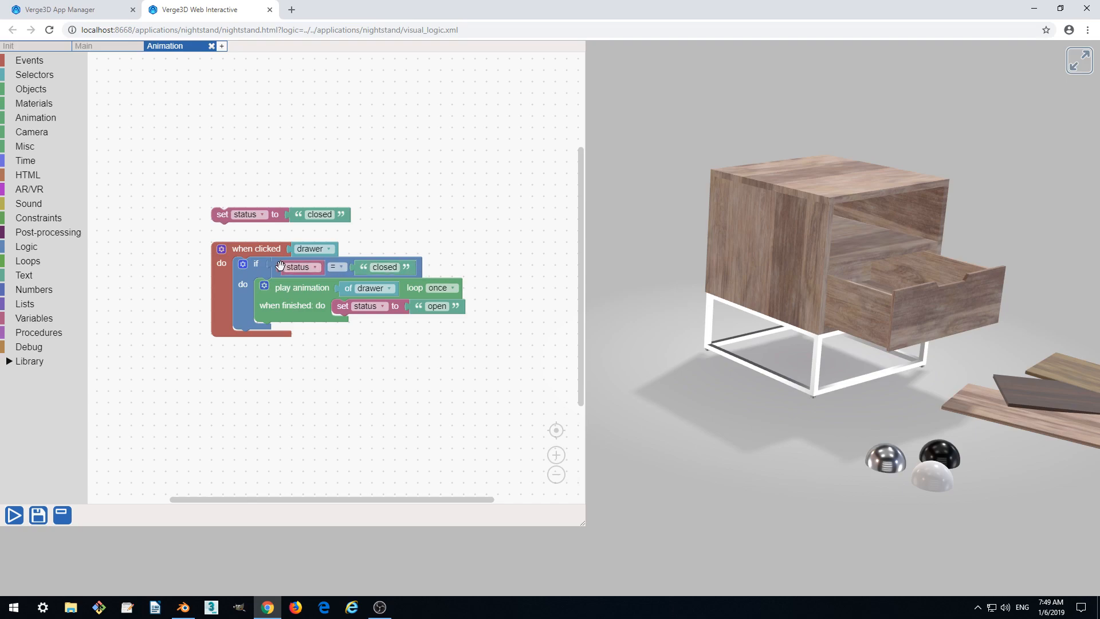
pyautogui.moveTo(537, 297)
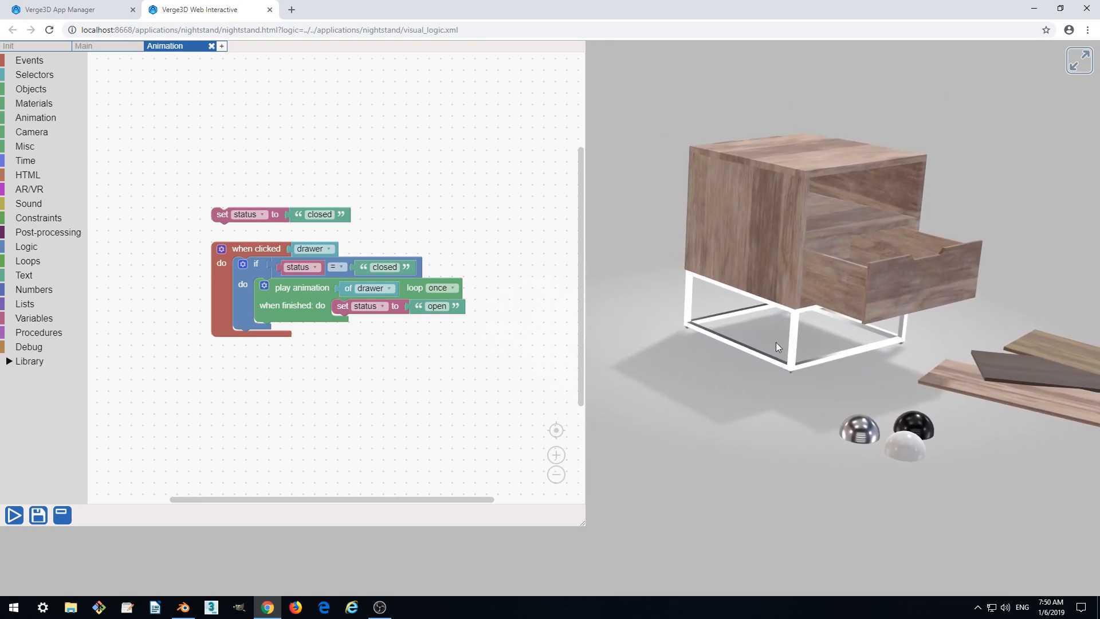
pyautogui.moveTo(699, 248)
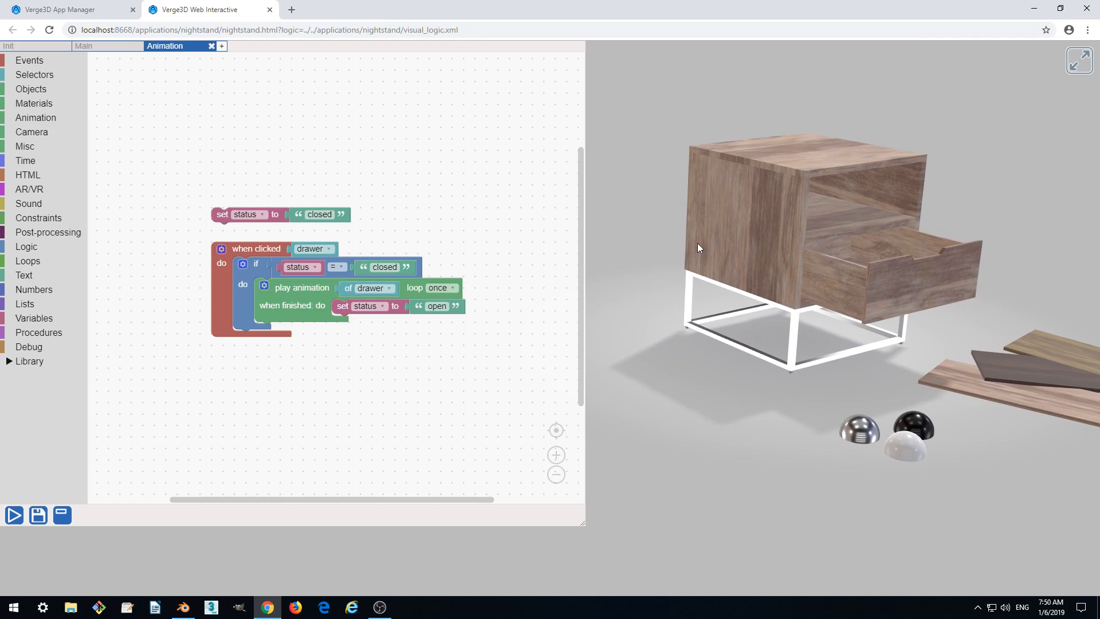
pyautogui.moveTo(888, 291)
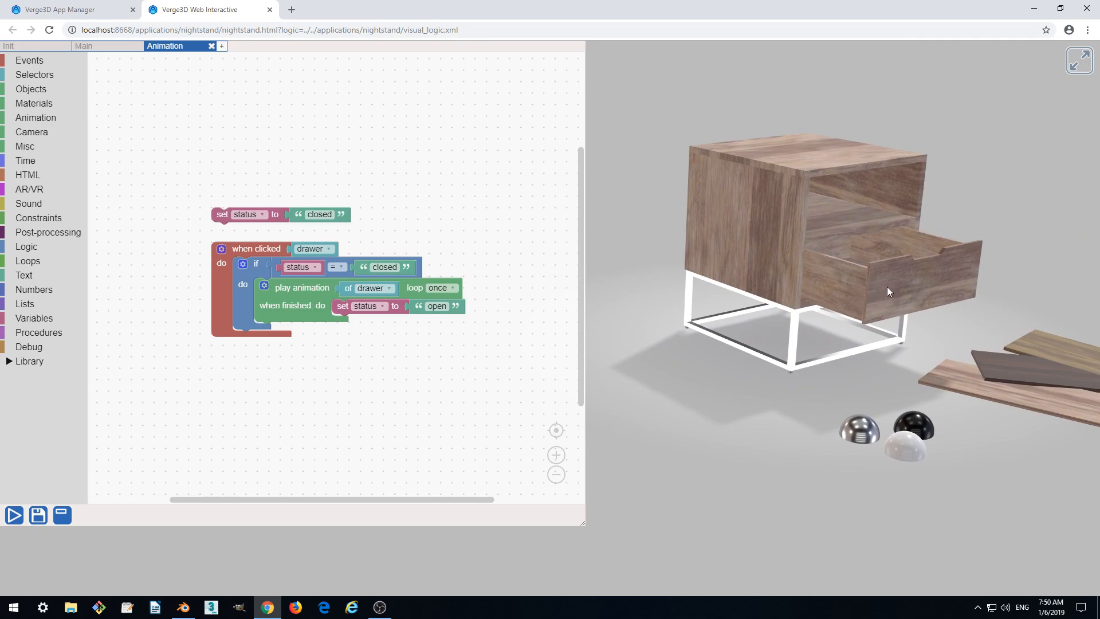
pyautogui.moveTo(766, 233)
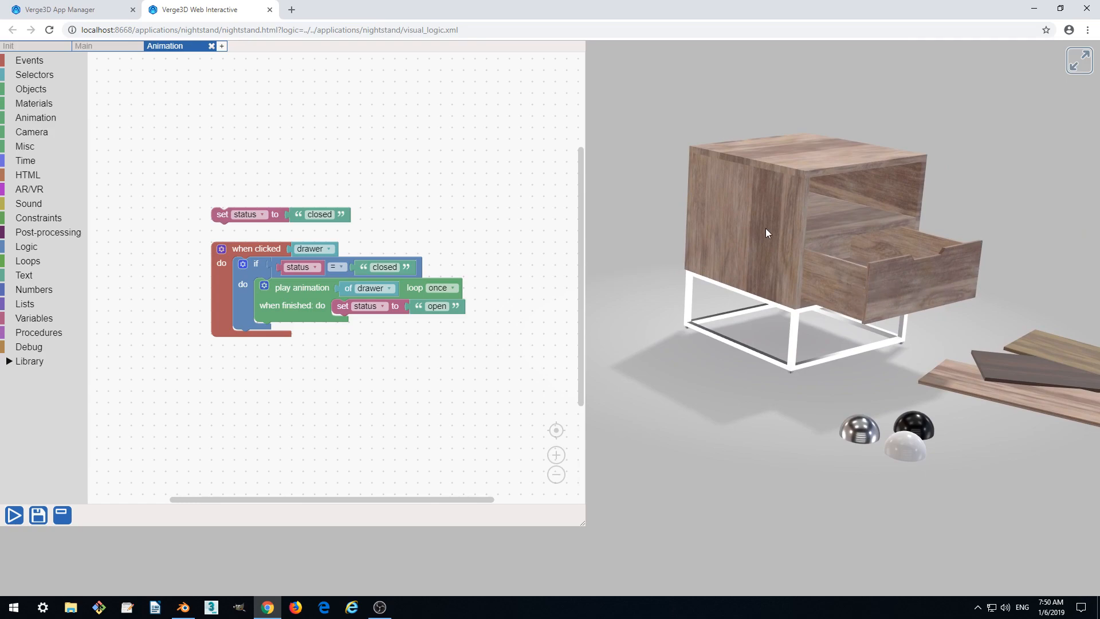
pyautogui.rightClick(422, 369)
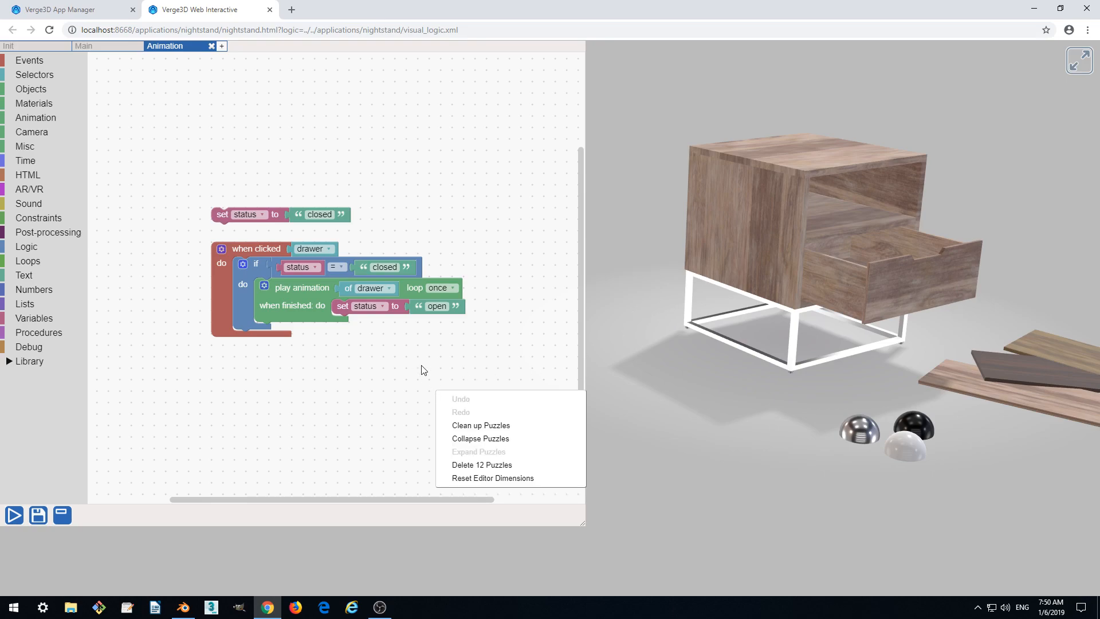
# Tidy the puzzles and add an else-if branch testing status = "open" to the drawer's if block.
pyautogui.click(481, 425)
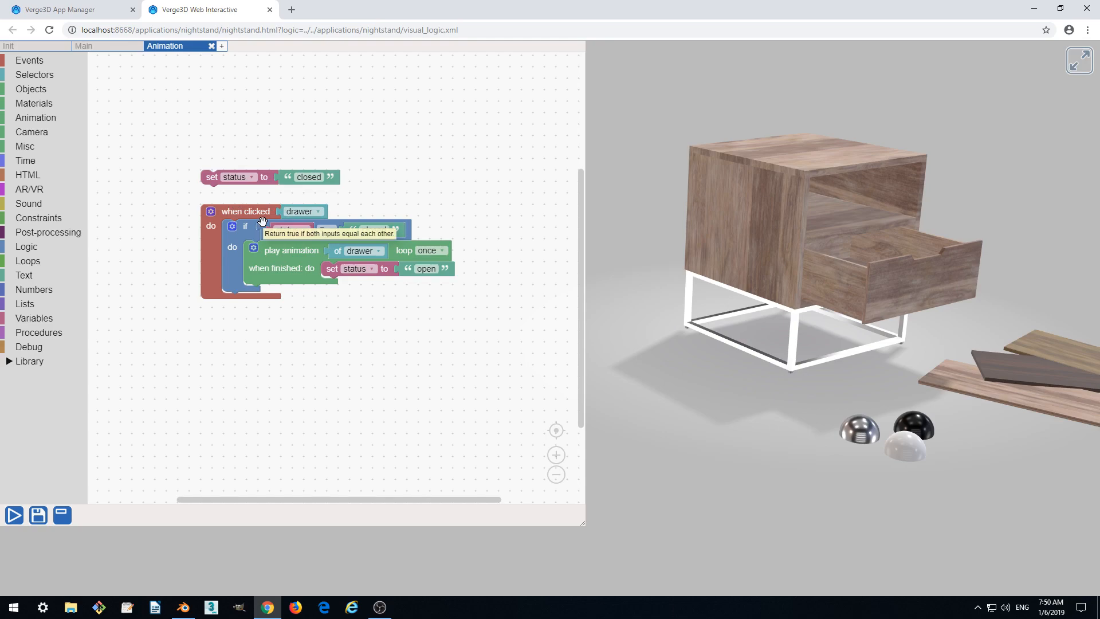
pyautogui.moveTo(695, 274)
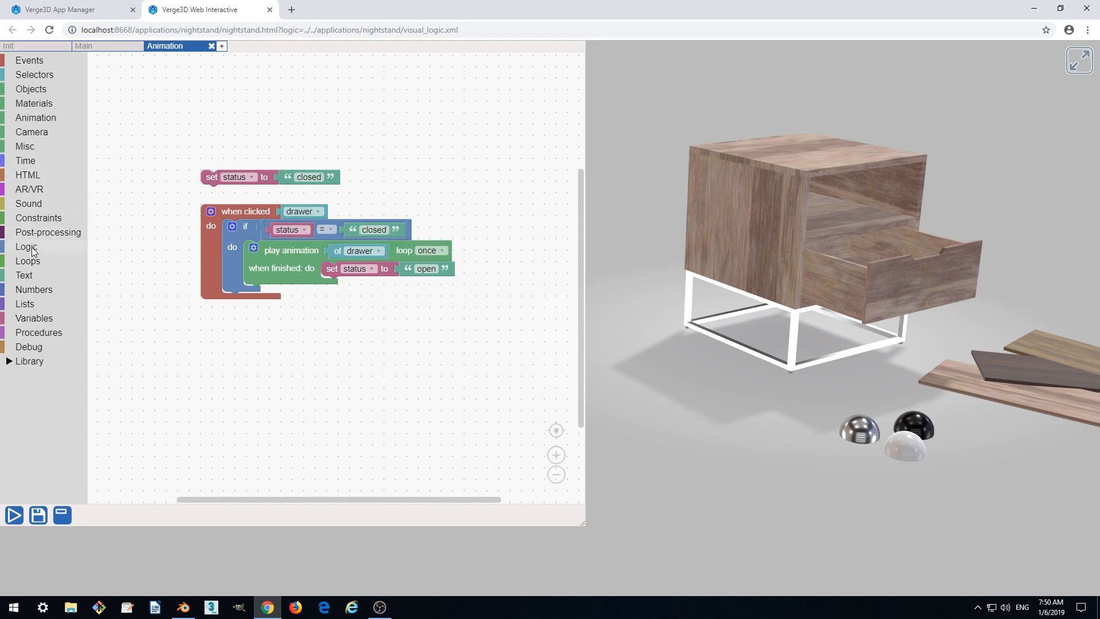
pyautogui.moveTo(27, 247); pyautogui.dragTo(216, 309)
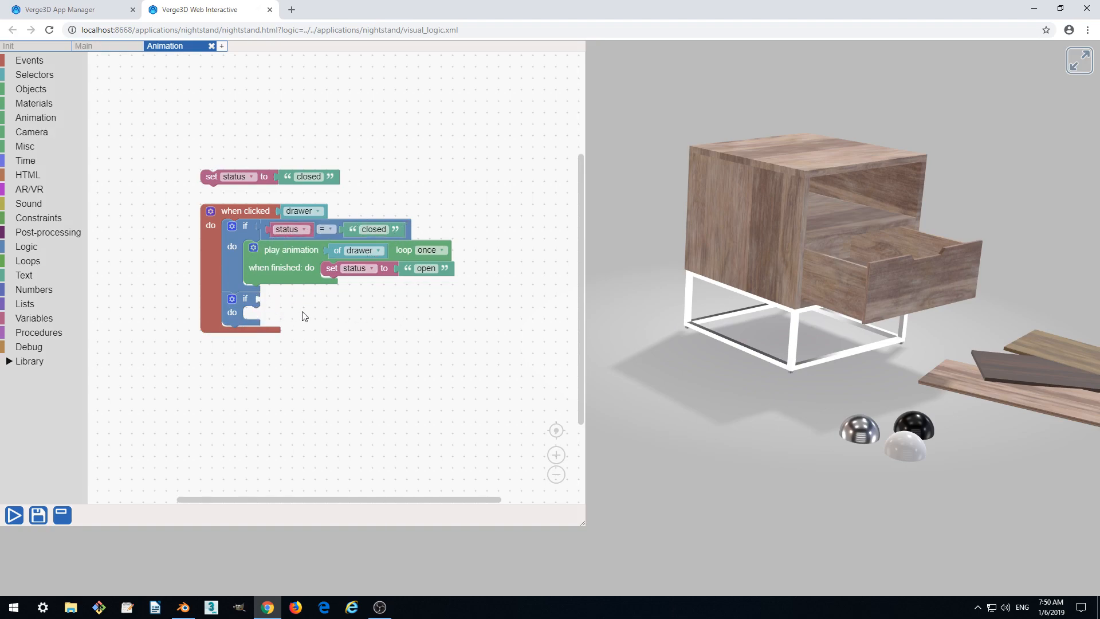
pyautogui.click(244, 298)
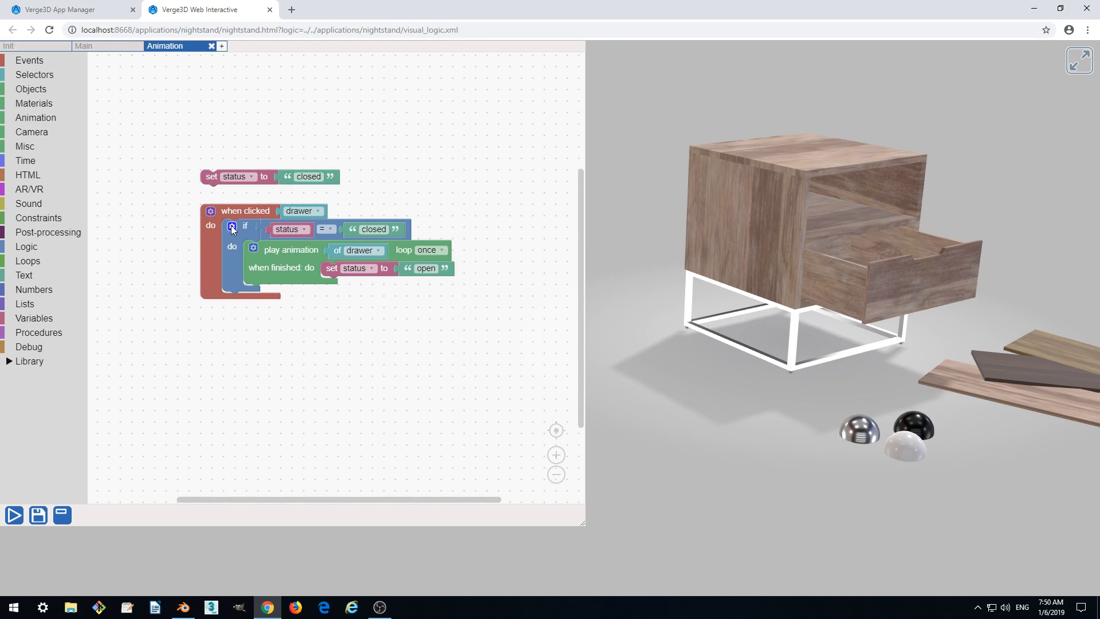
pyautogui.click(231, 226)
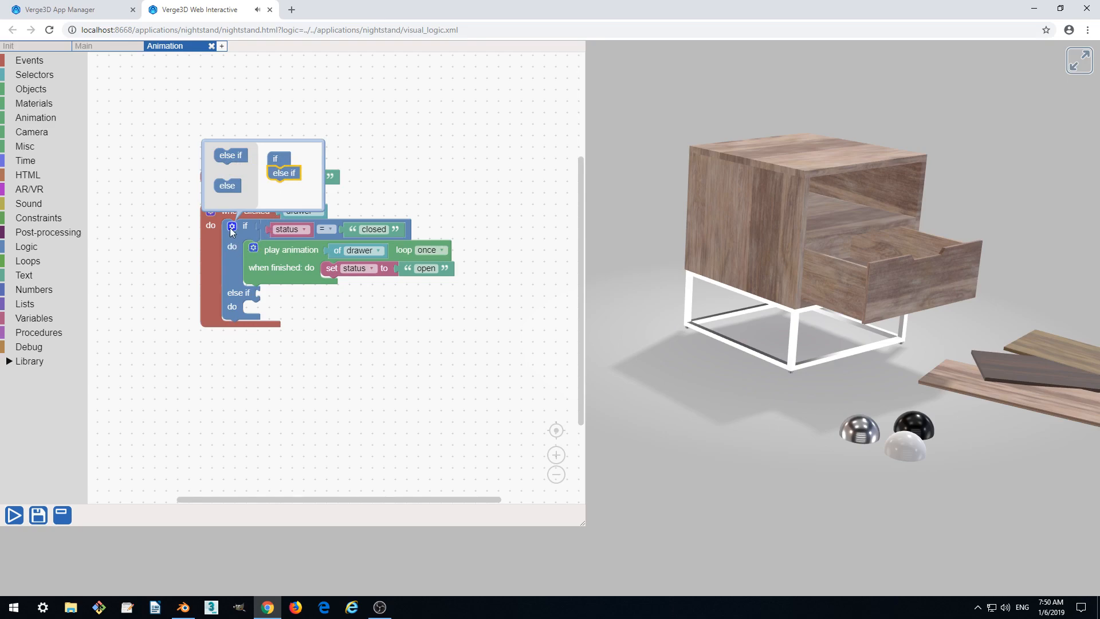
pyautogui.click(231, 226)
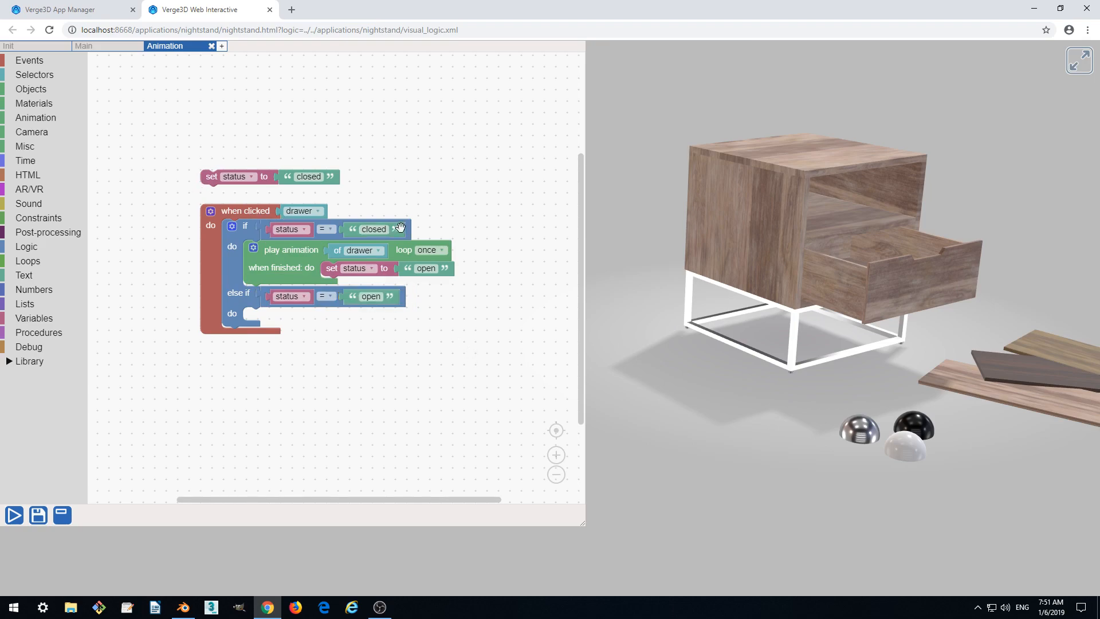
pyautogui.moveTo(491, 223)
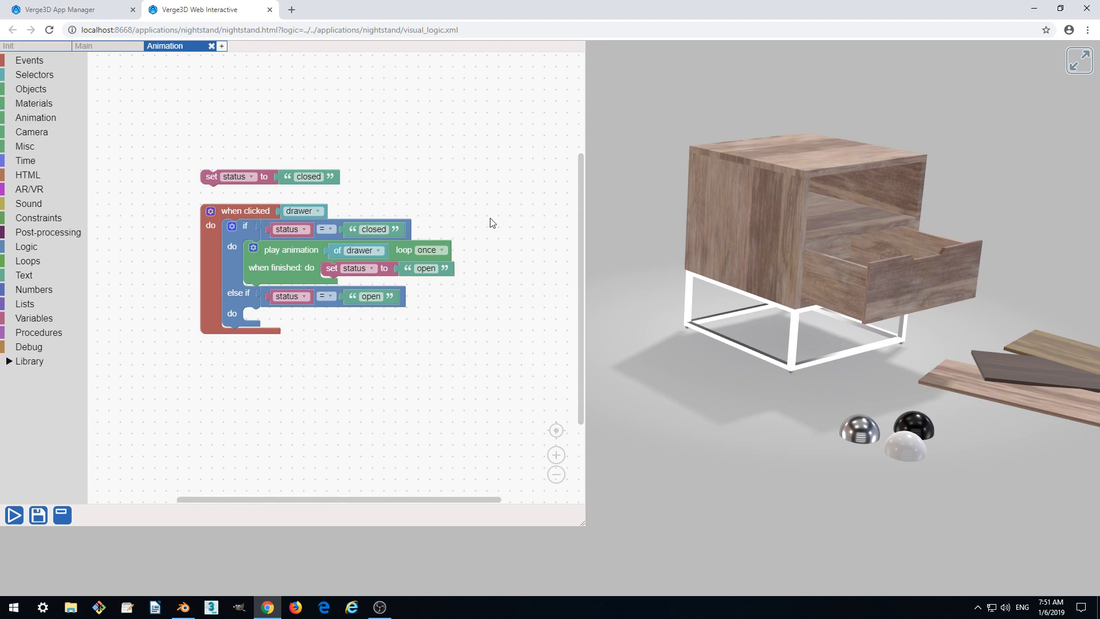
pyautogui.moveTo(256, 296)
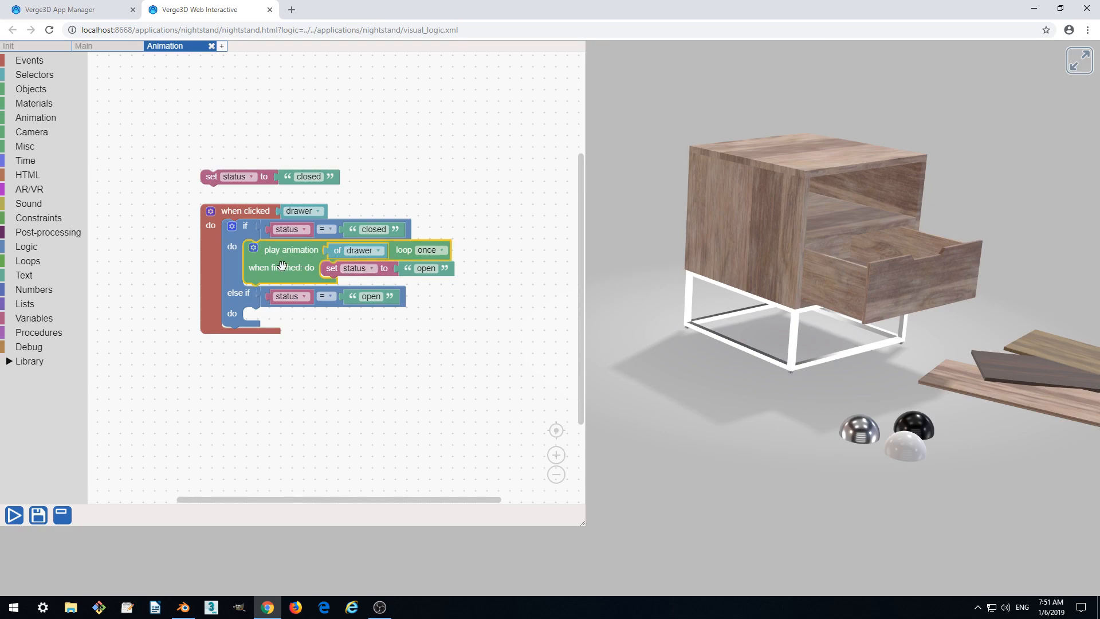
# Duplicate the play-animation puzzle with its set-status step into the else-if branch.
pyautogui.rightClick(281, 267)
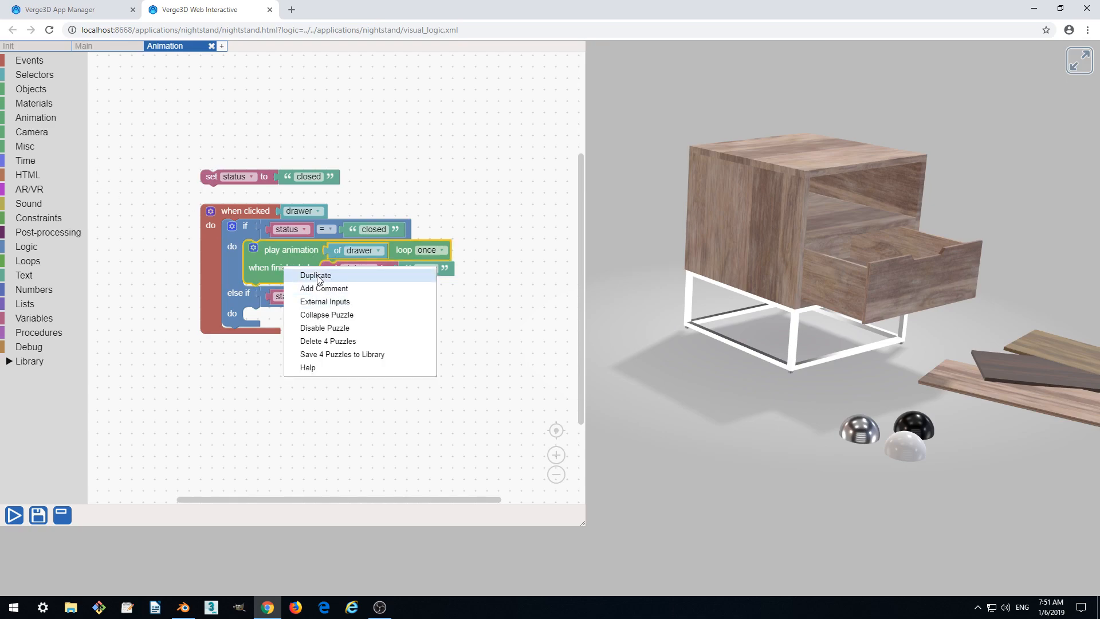
pyautogui.click(315, 274)
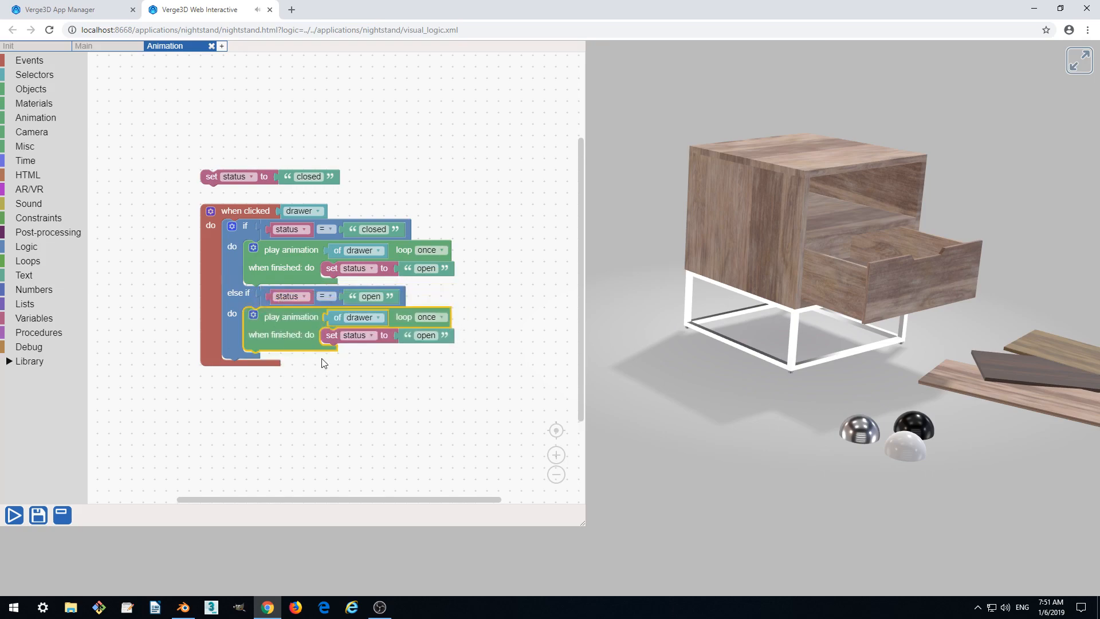
pyautogui.moveTo(350, 376)
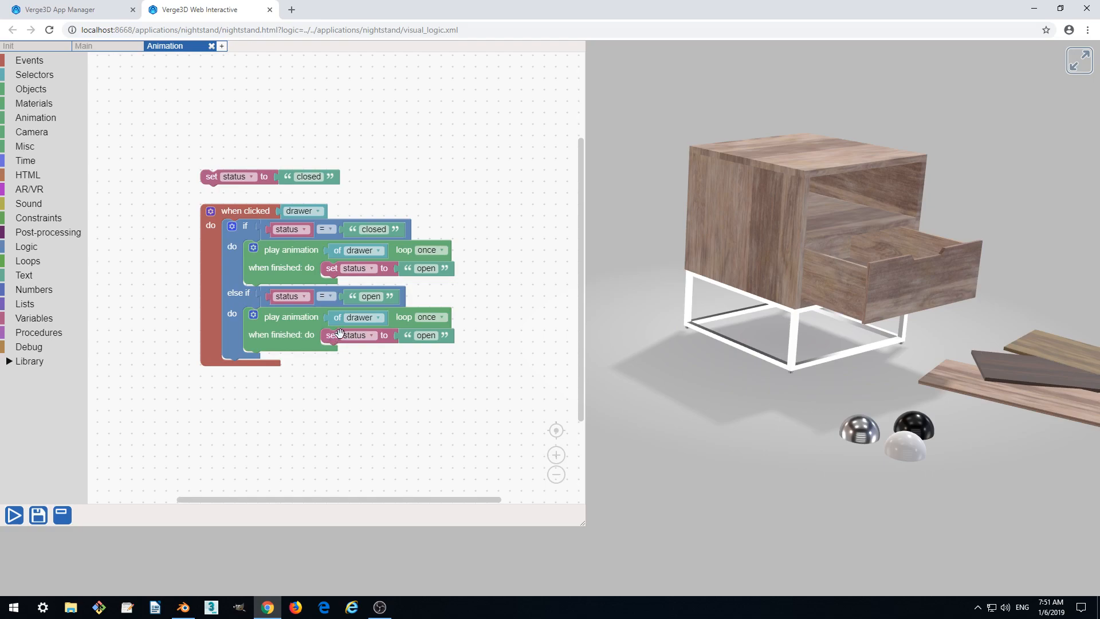
pyautogui.moveTo(449, 318)
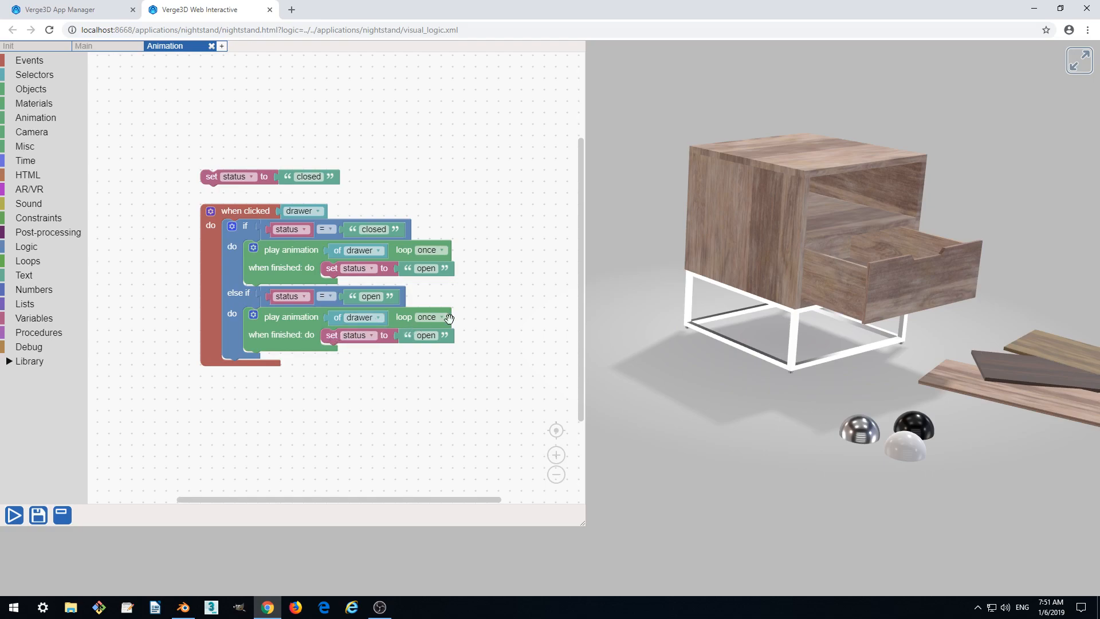
pyautogui.moveTo(481, 311)
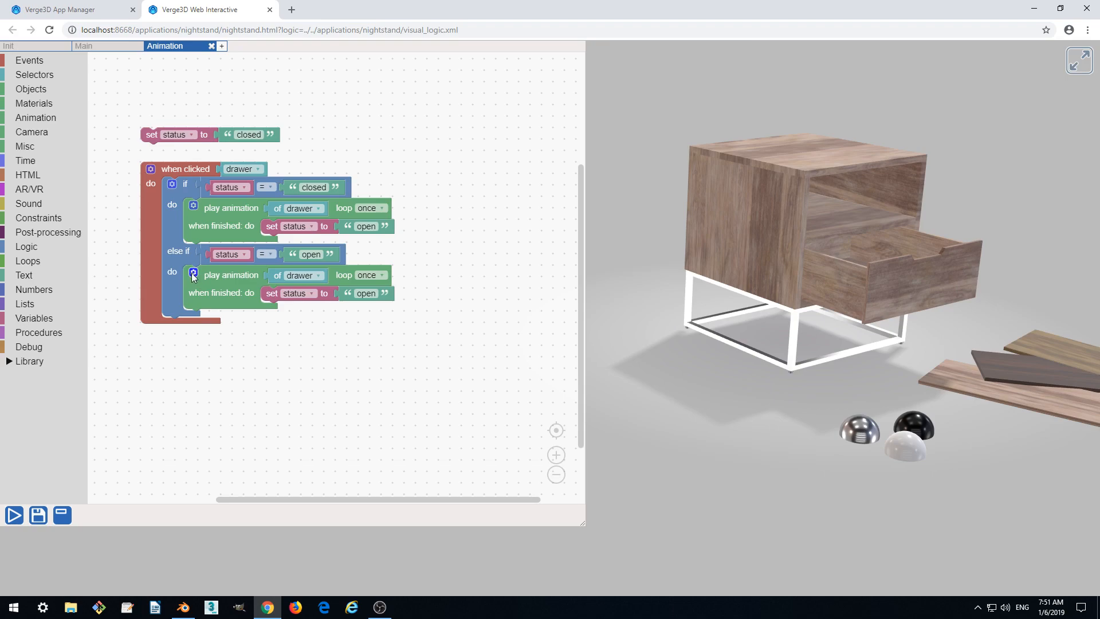
# Set the copied play-animation to play reversed and set status to "closed" when finished.
pyautogui.click(193, 208)
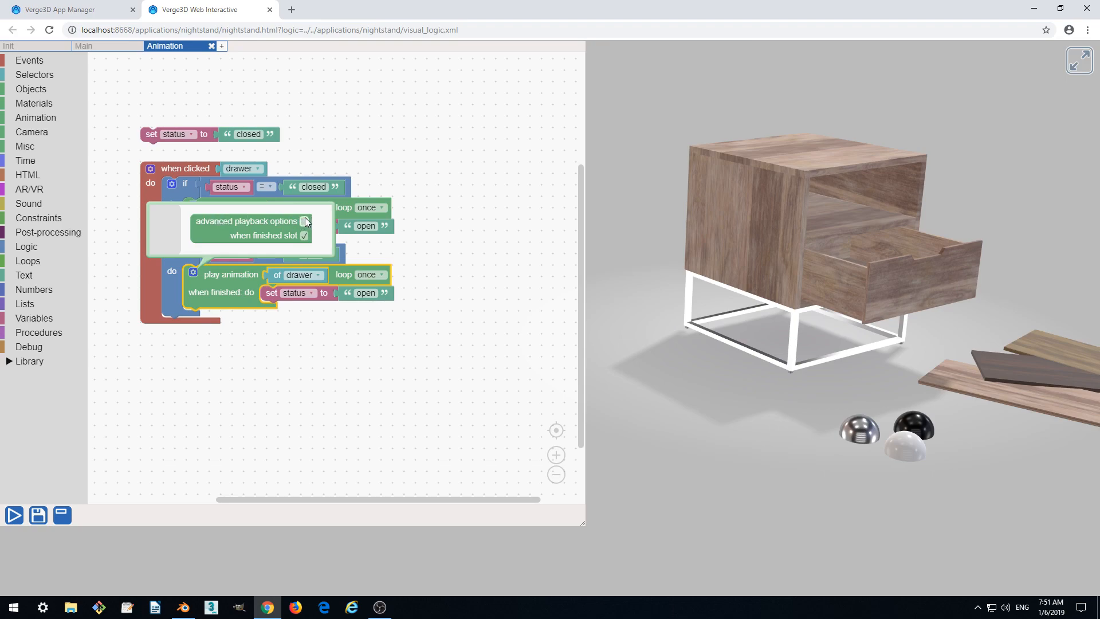
pyautogui.click(304, 221)
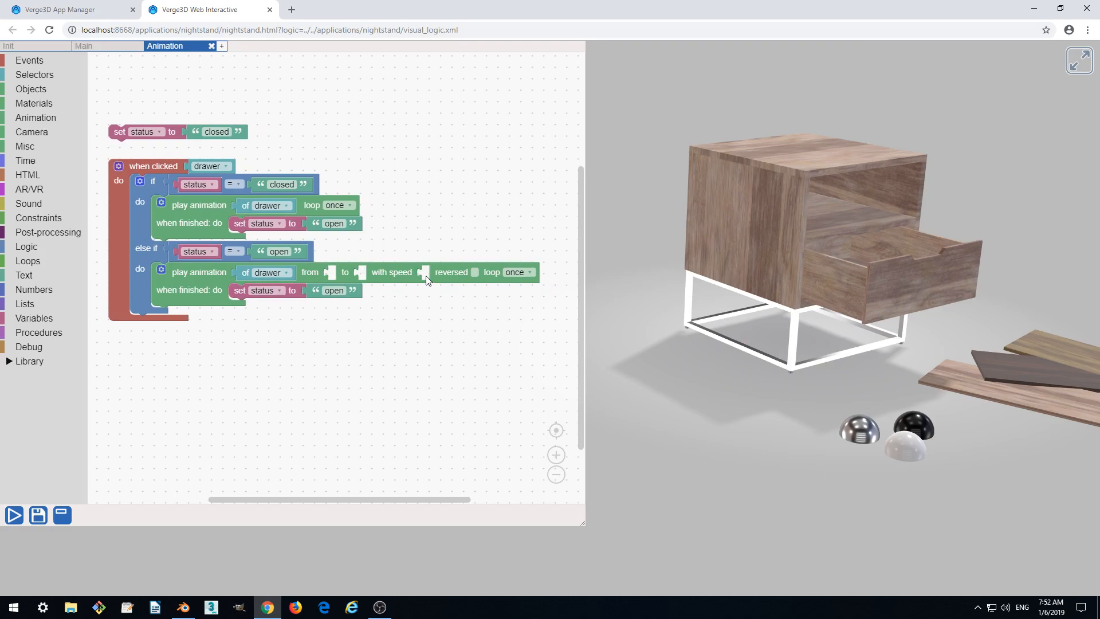
pyautogui.moveTo(456, 295)
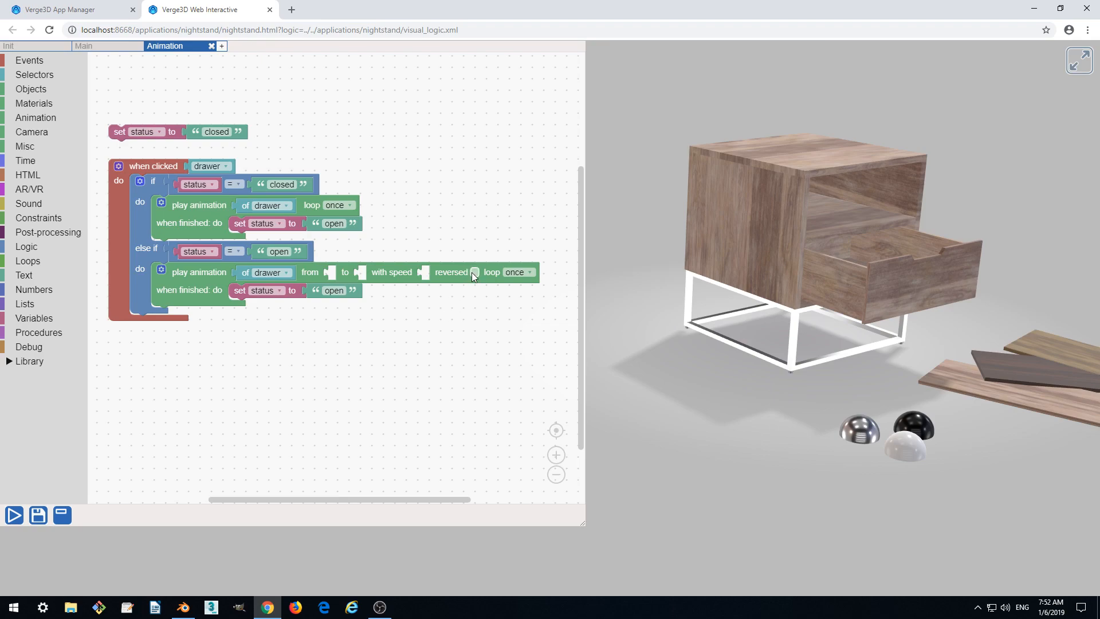
pyautogui.moveTo(476, 275)
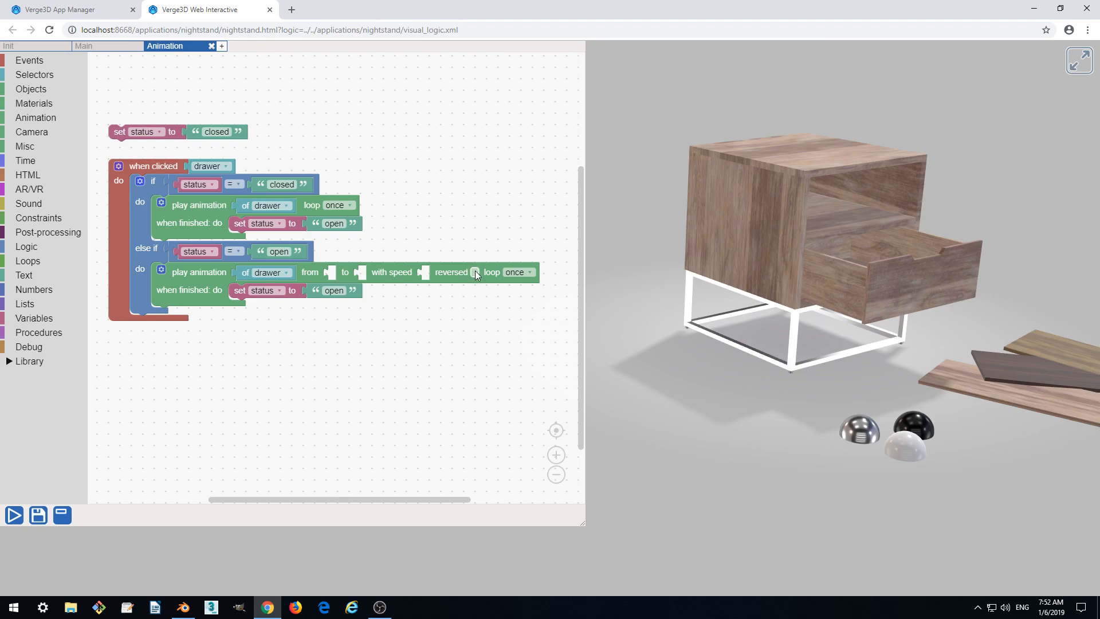
pyautogui.click(475, 272)
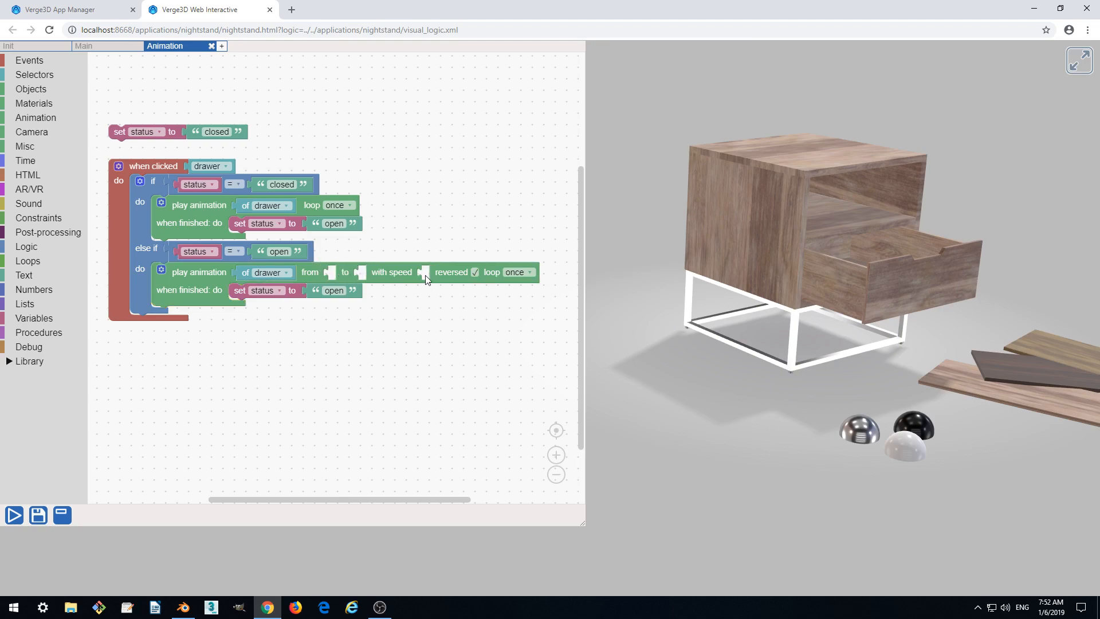
pyautogui.moveTo(368, 272)
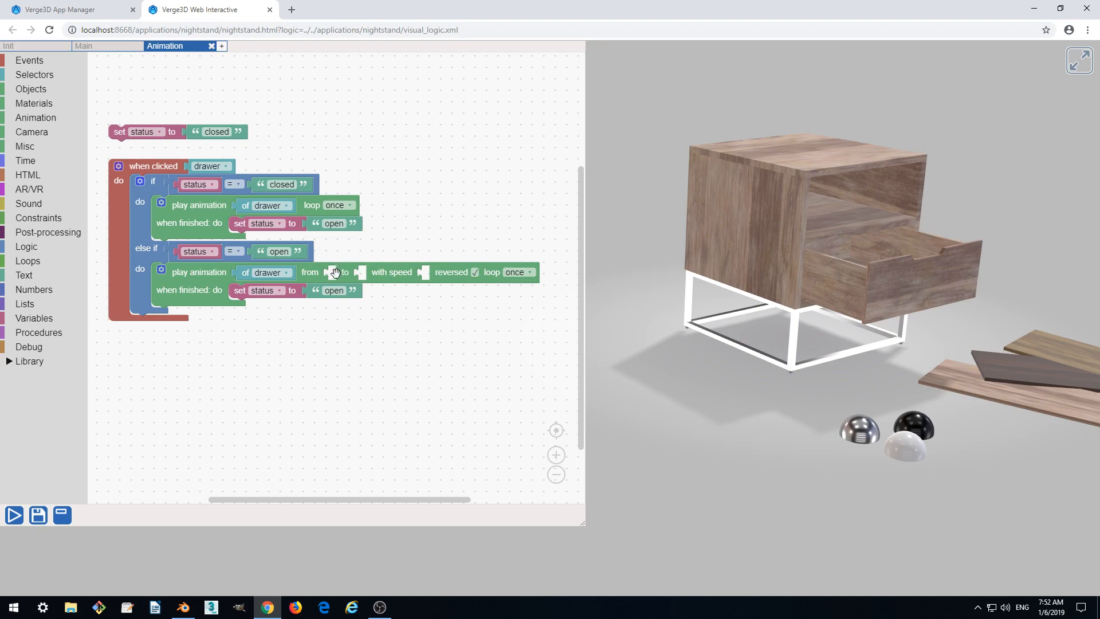
pyautogui.moveTo(531, 281)
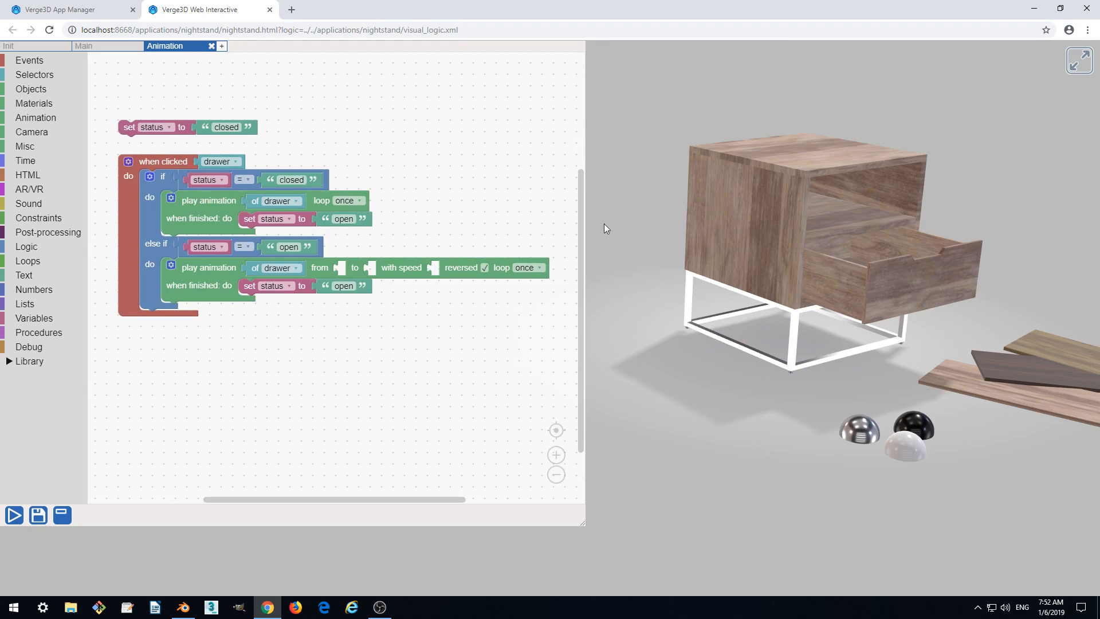
pyautogui.click(343, 285)
pyautogui.write('closed')
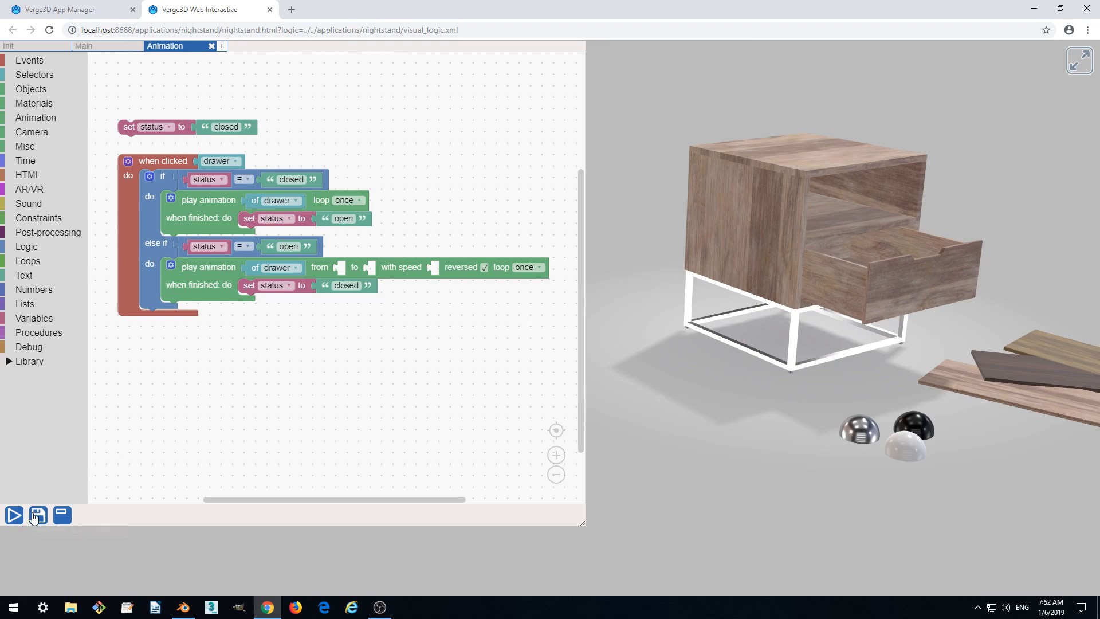
# Save the puzzles so the nightstand preview reloads with the reverse-closing drawer logic.
pyautogui.click(14, 514)
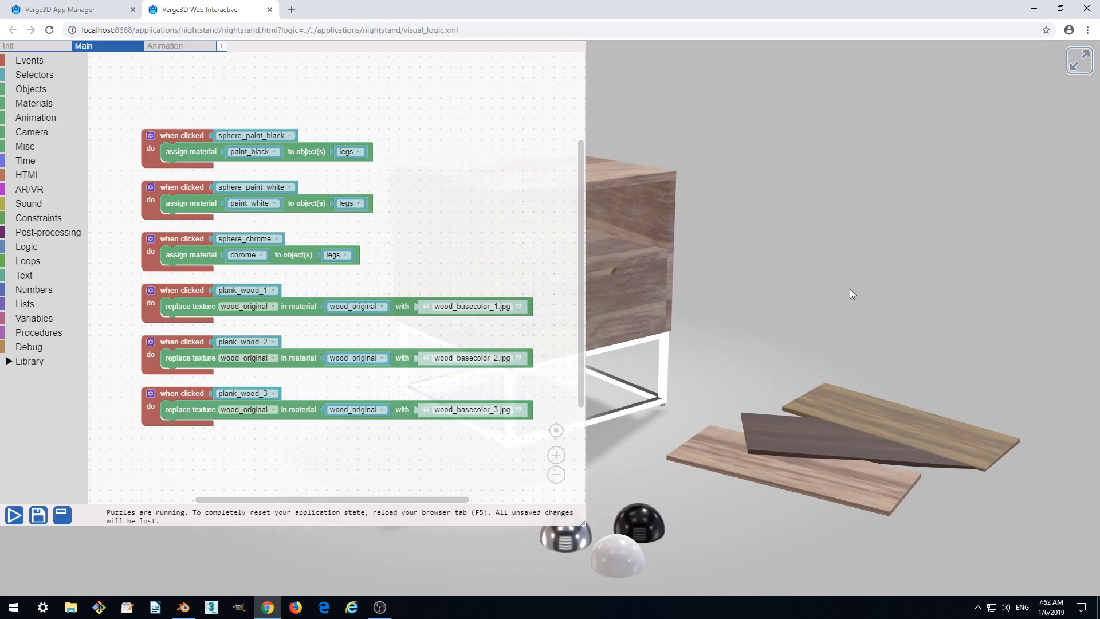